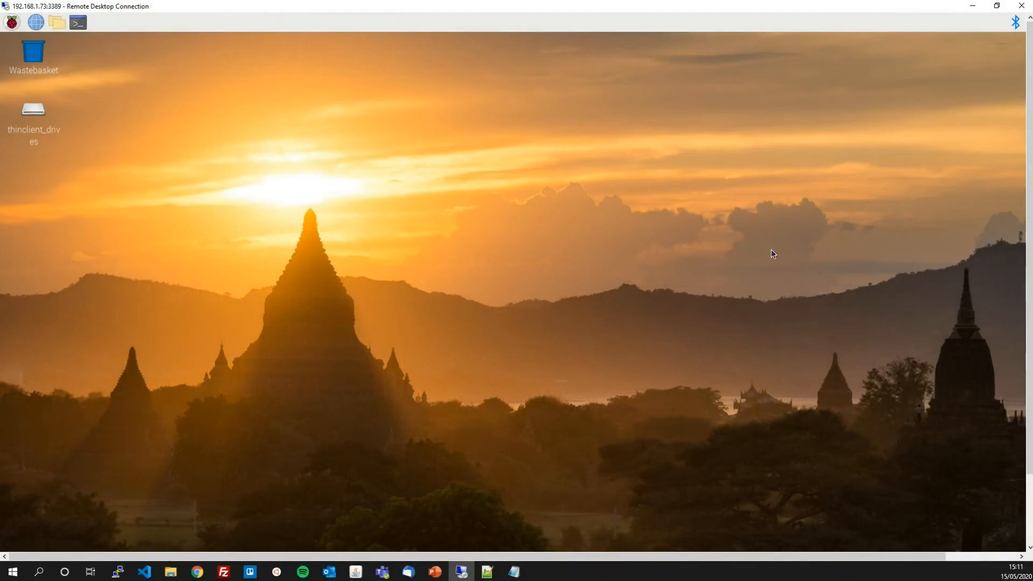
mouse_move(306, 273)
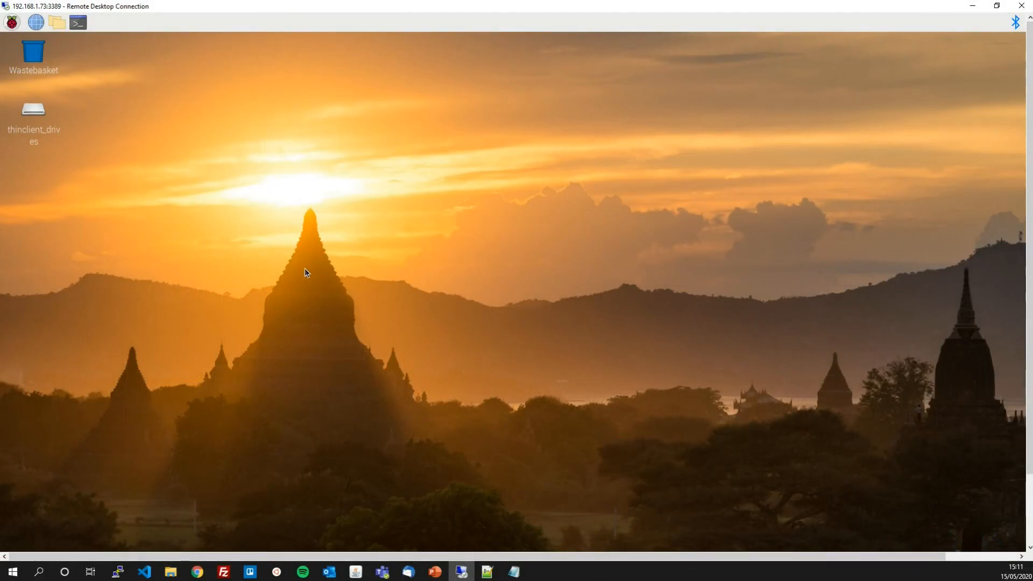
mouse_move(461, 348)
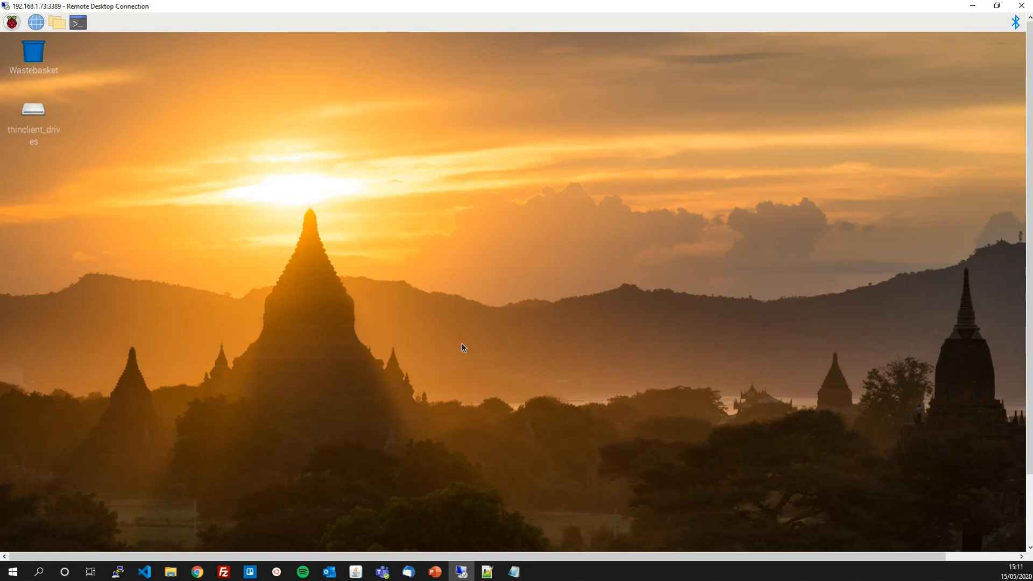
mouse_move(368, 256)
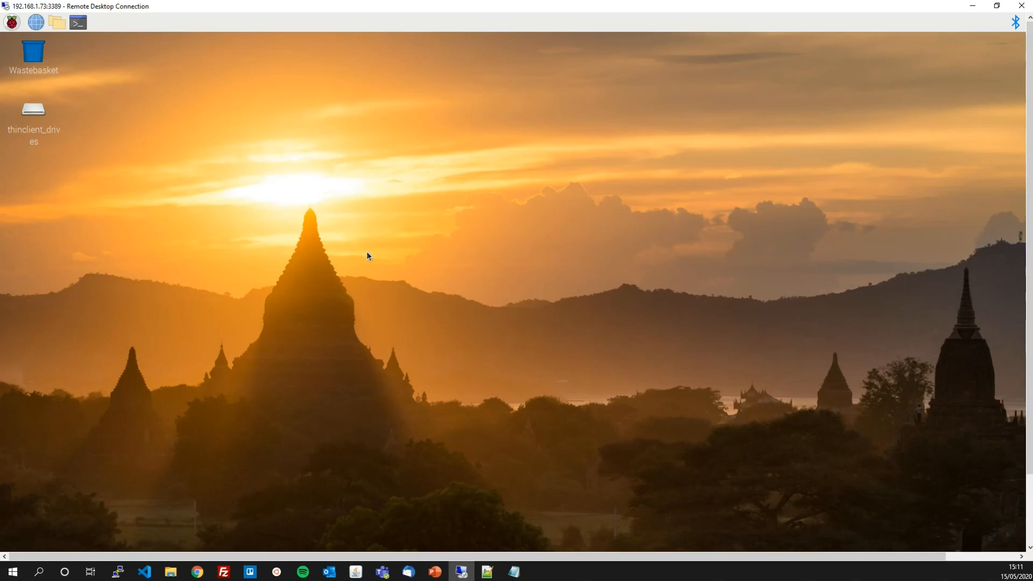
mouse_move(94, 27)
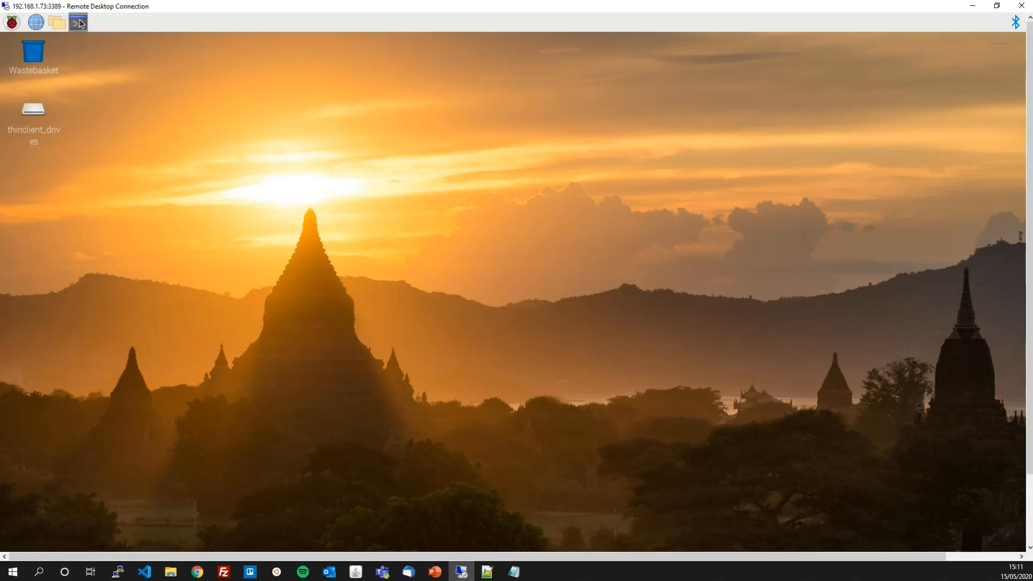
Open LXTerminal and run sudo apt-get update, then sudo apt-get upgrade
click(77, 22)
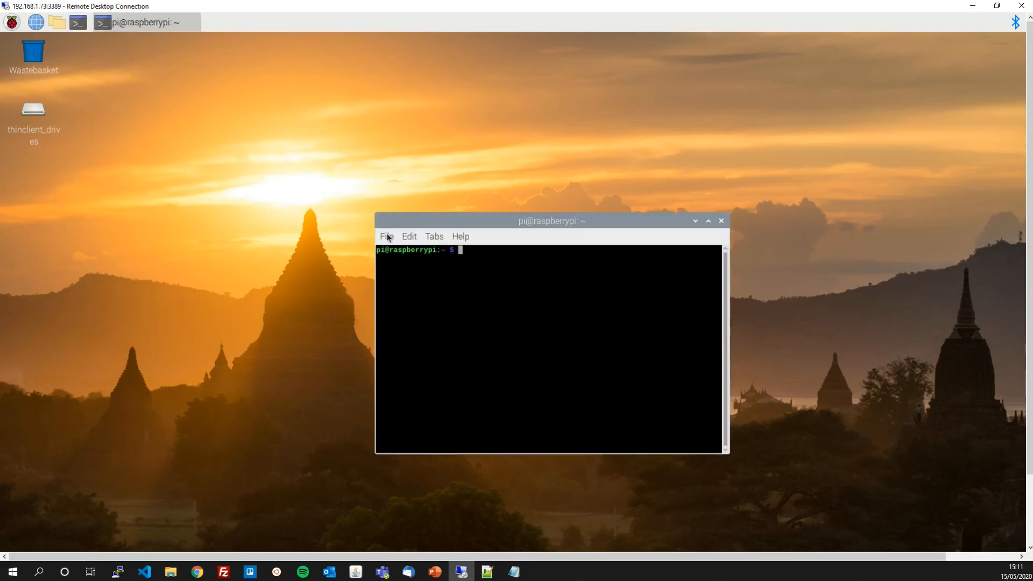
mouse_move(505, 311)
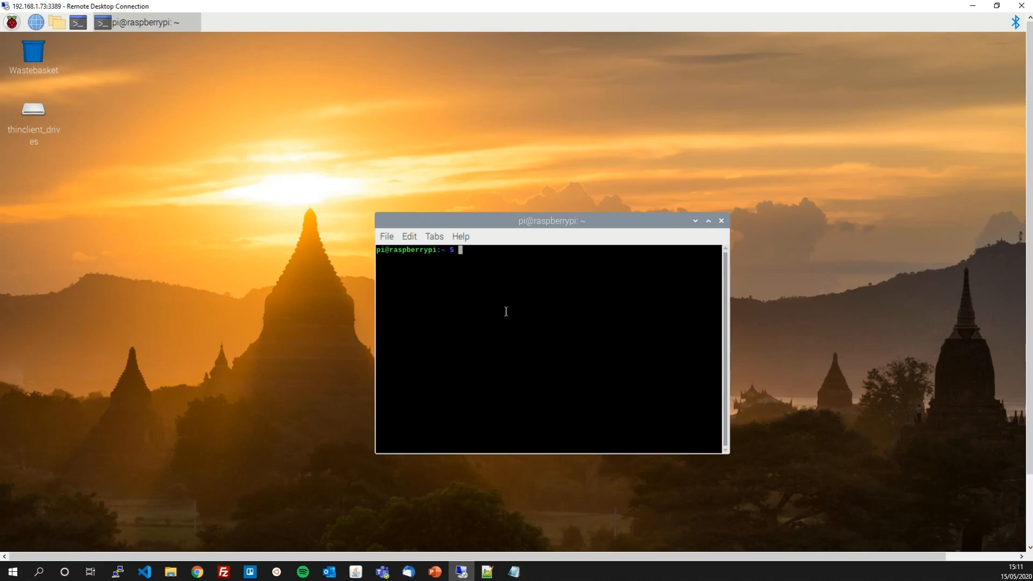
text(sudo apt)
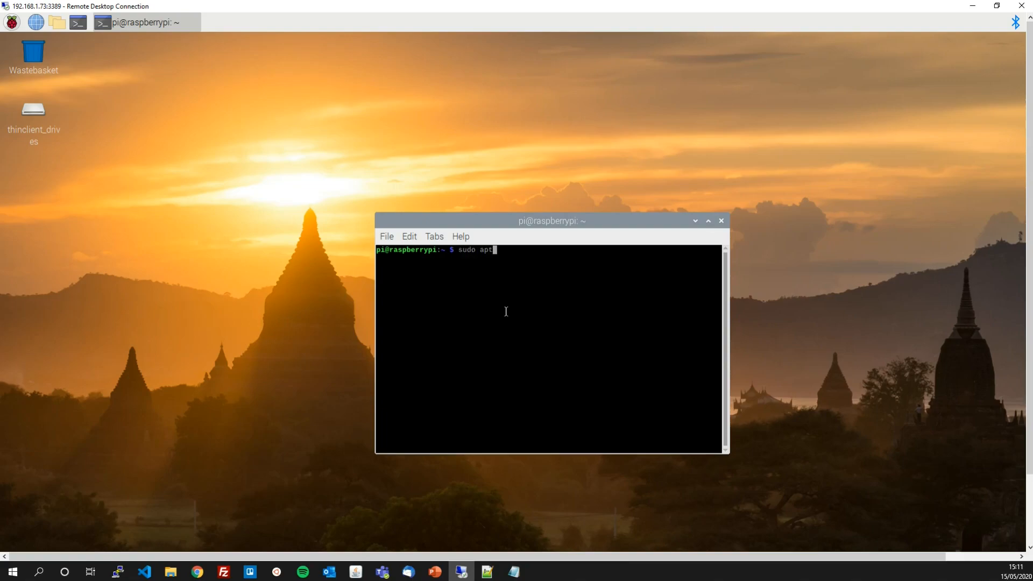
text(-get)
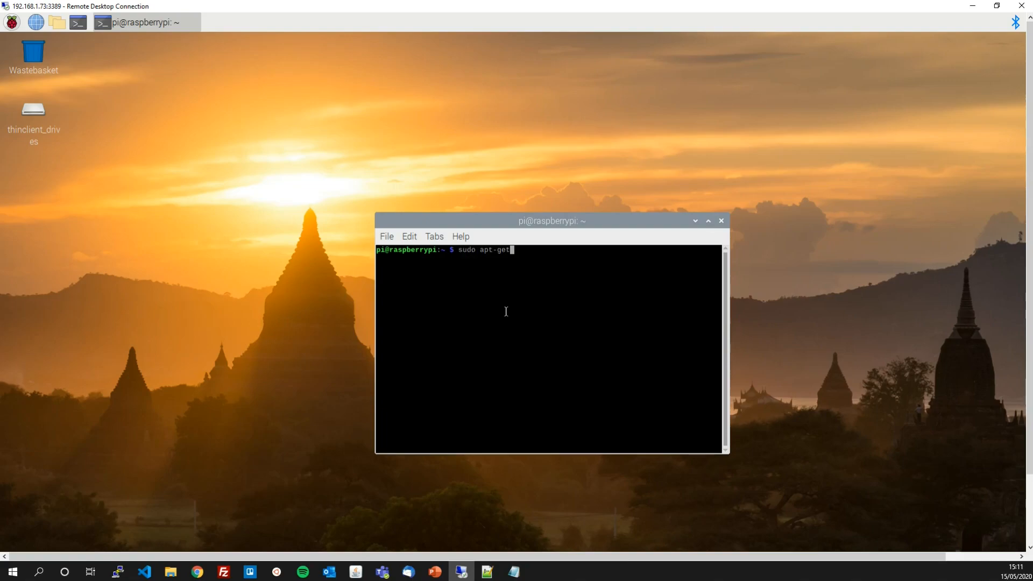
key(Return)
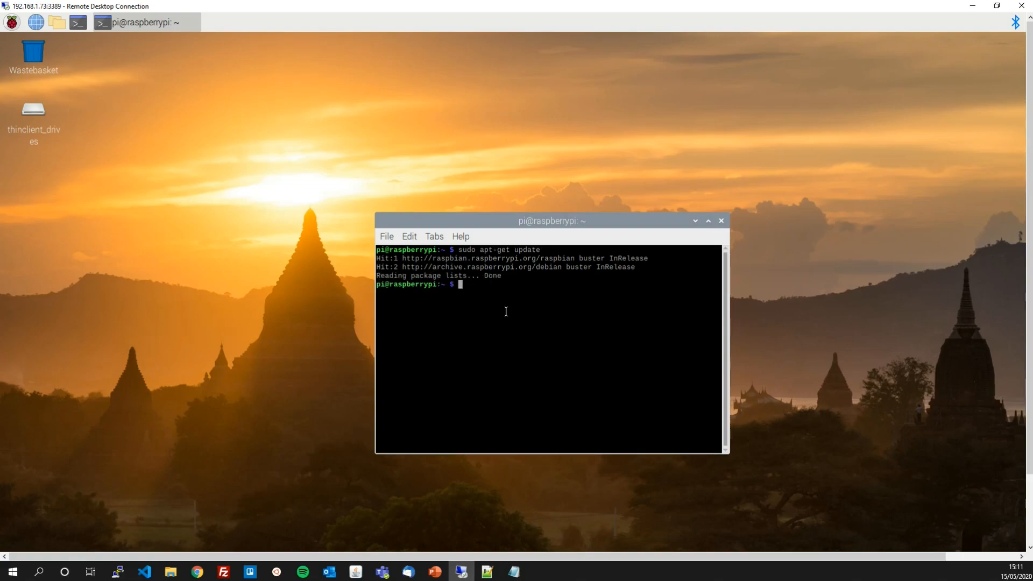
text(sudo apt-)
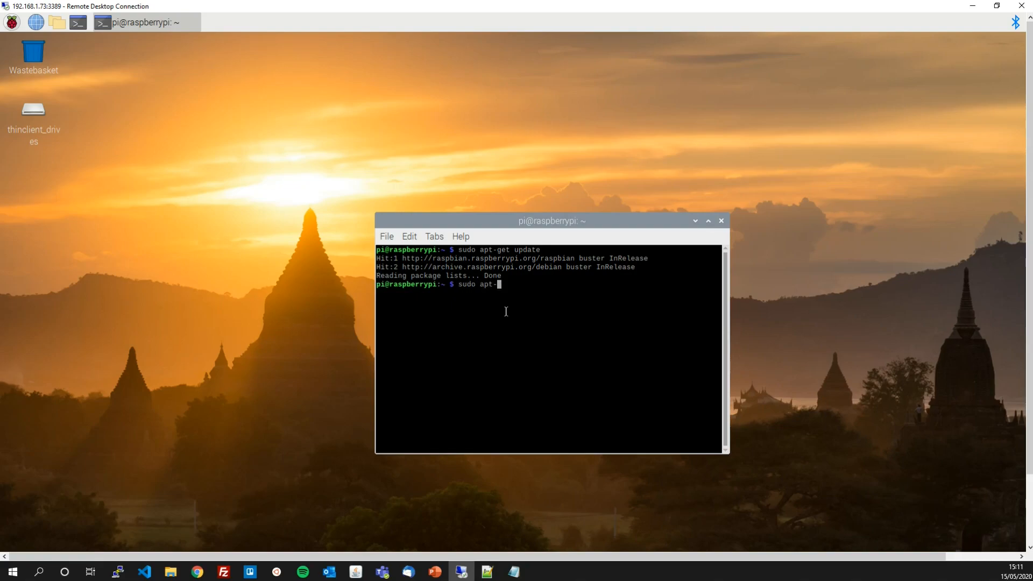
text(get upgrade)
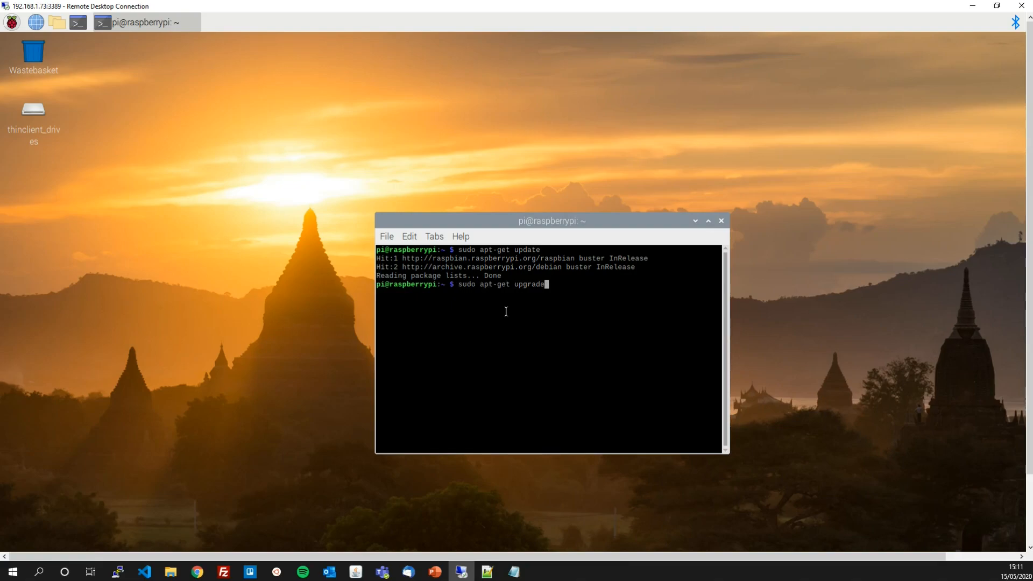
key(Return)
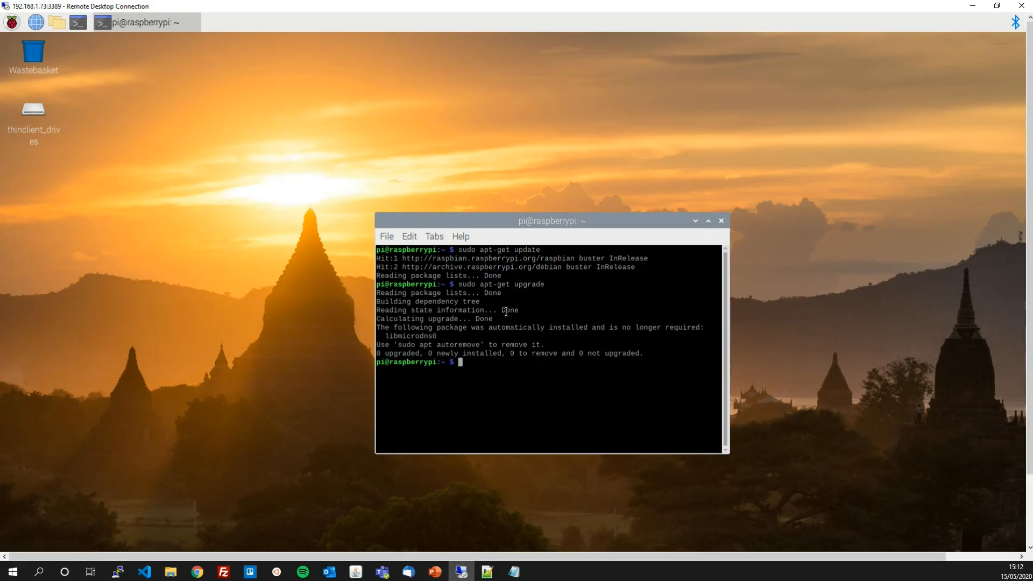
Enable the ssh service at boot and start it with systemctl
text(sudo)
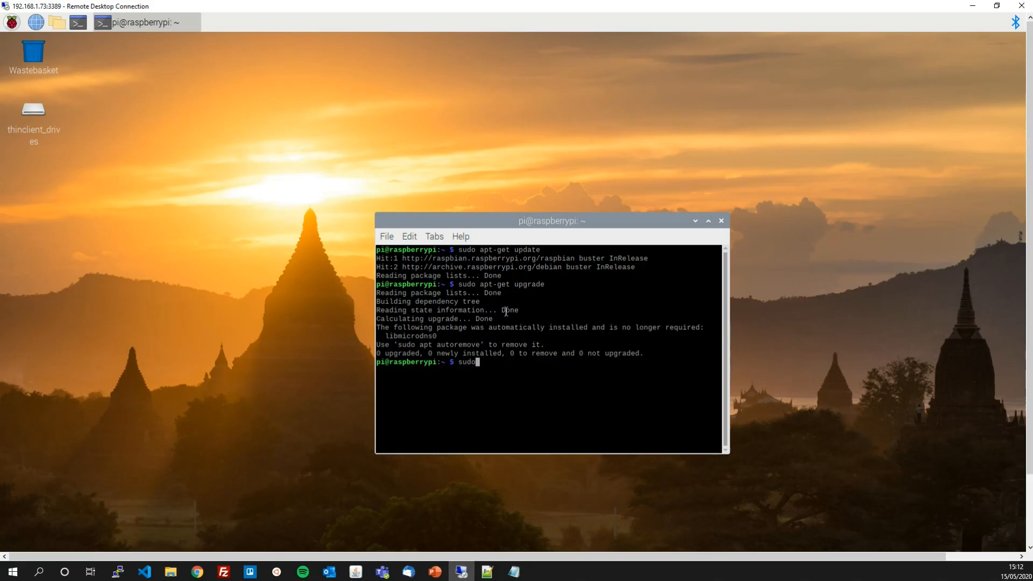
text(systemctl e)
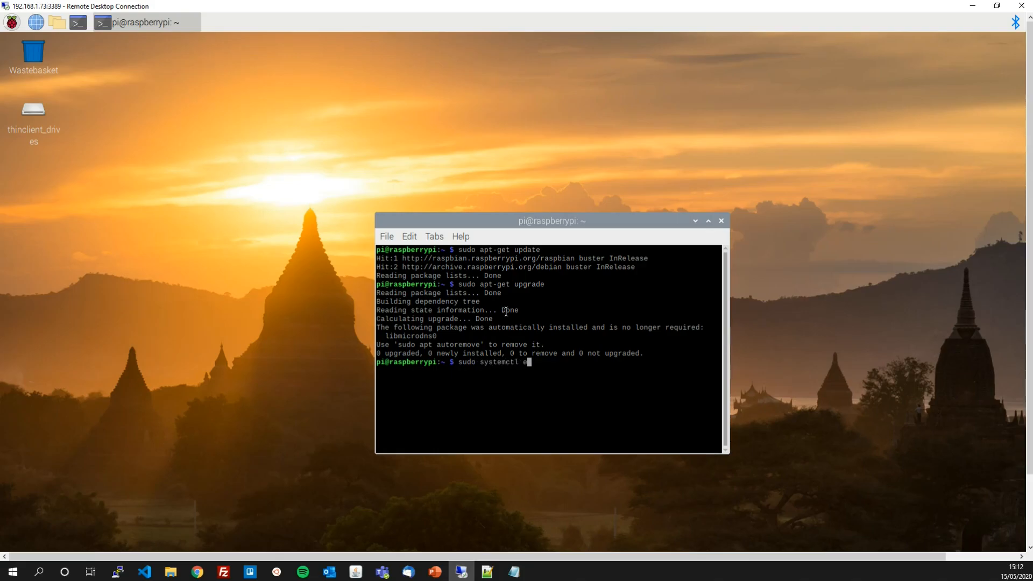
key(Return)
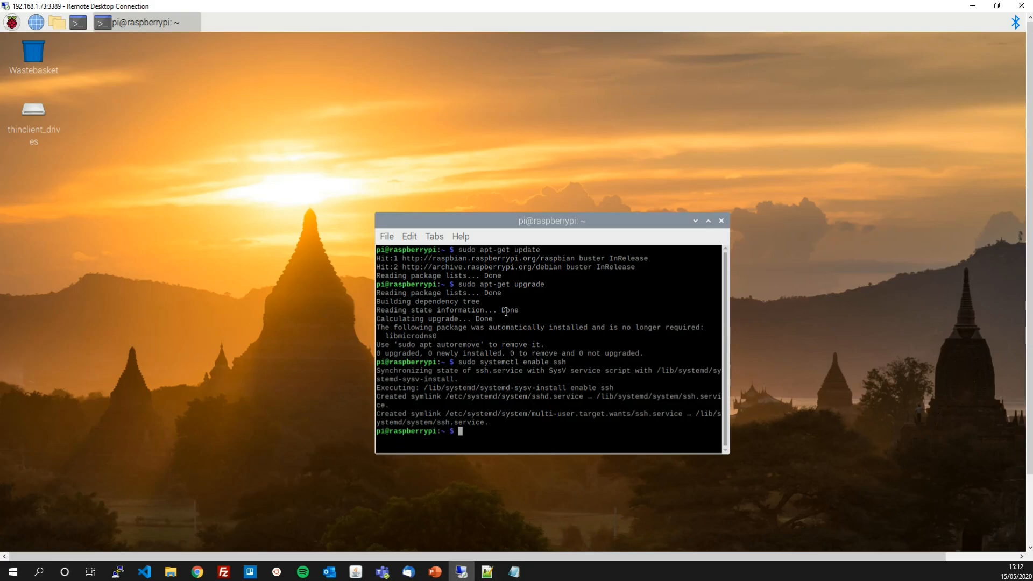
text(sudo systemctl enable ssh)
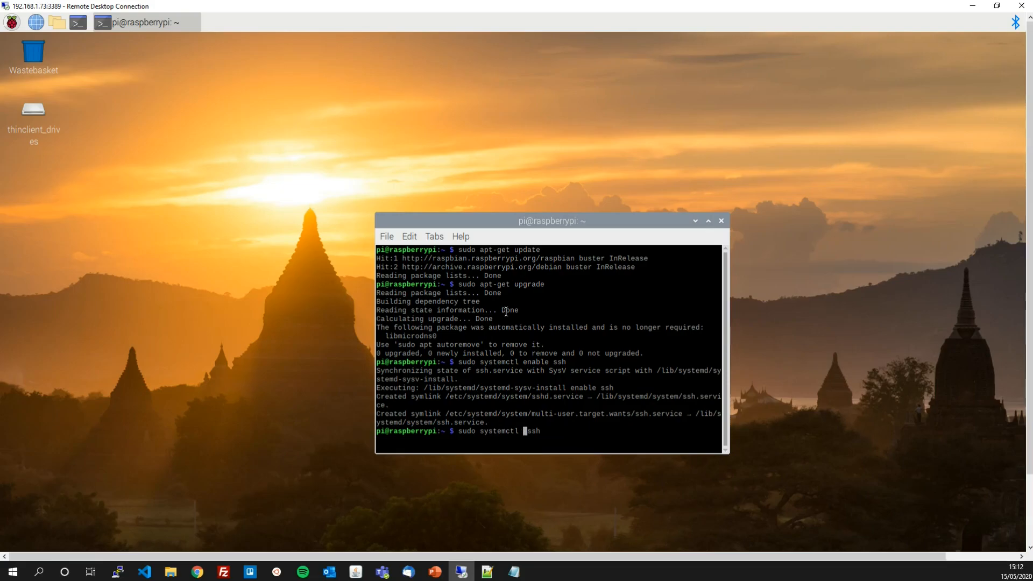
text(start)
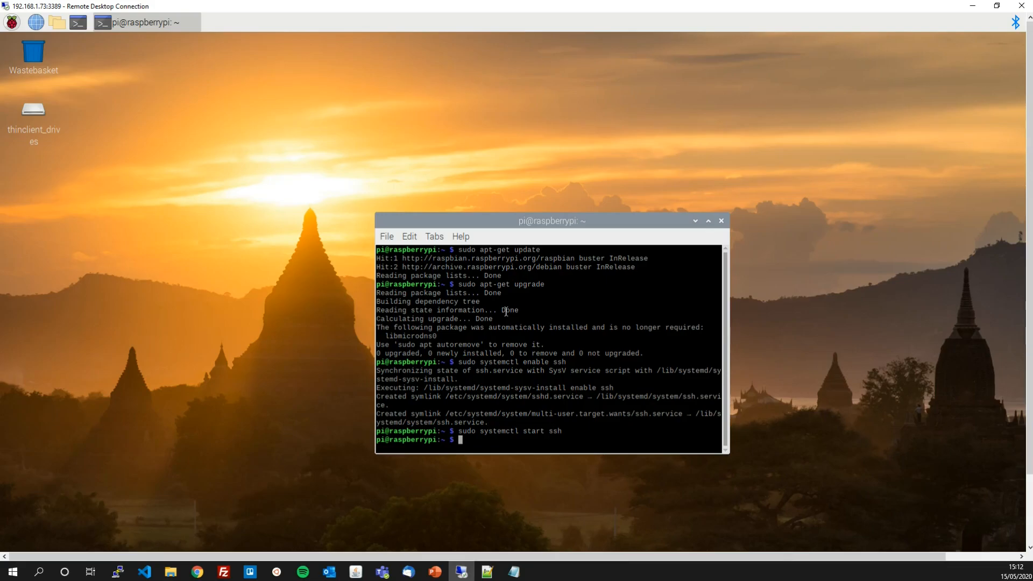
mouse_move(484, 334)
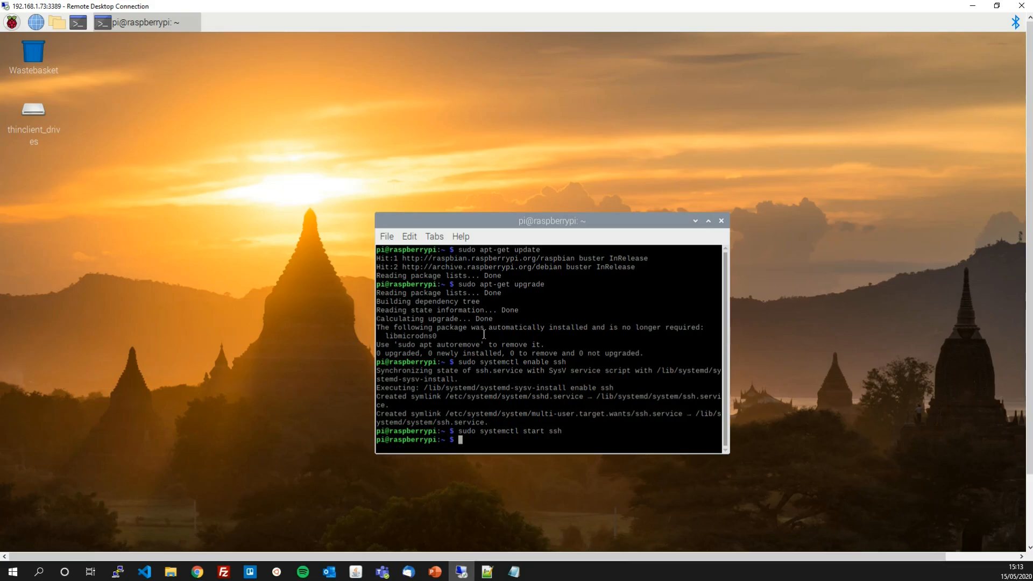
Run ifconfig and highlight wlan0's address 192.168.1.73 and the wlan0 and eth0 names
text(ifconfig)
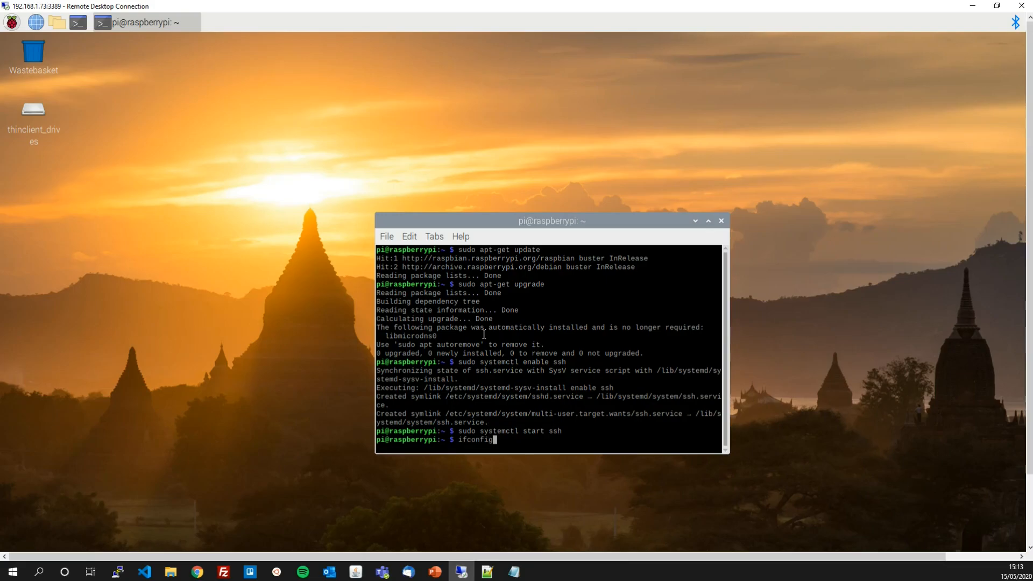
key(Return)
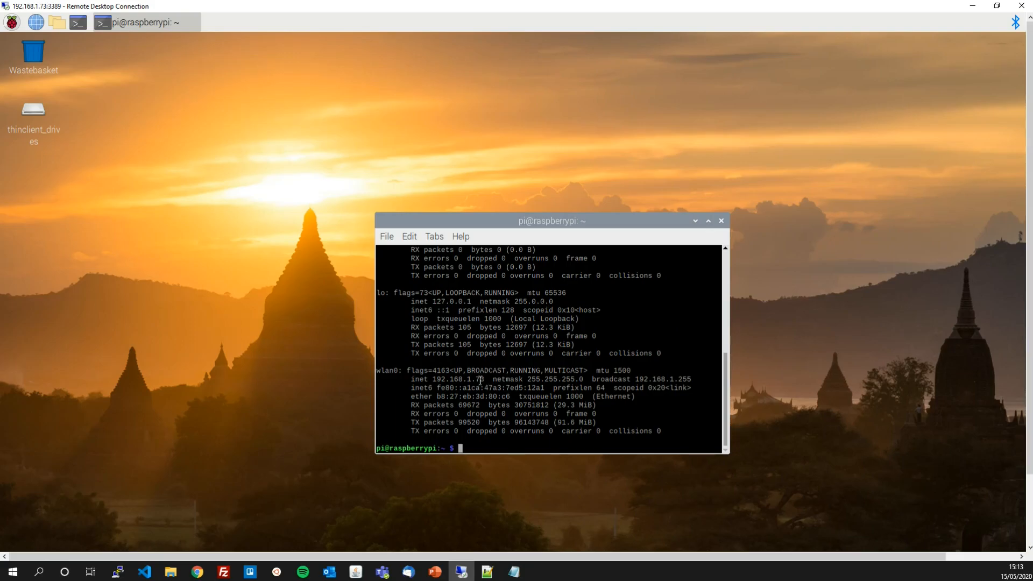
double_click(458, 379)
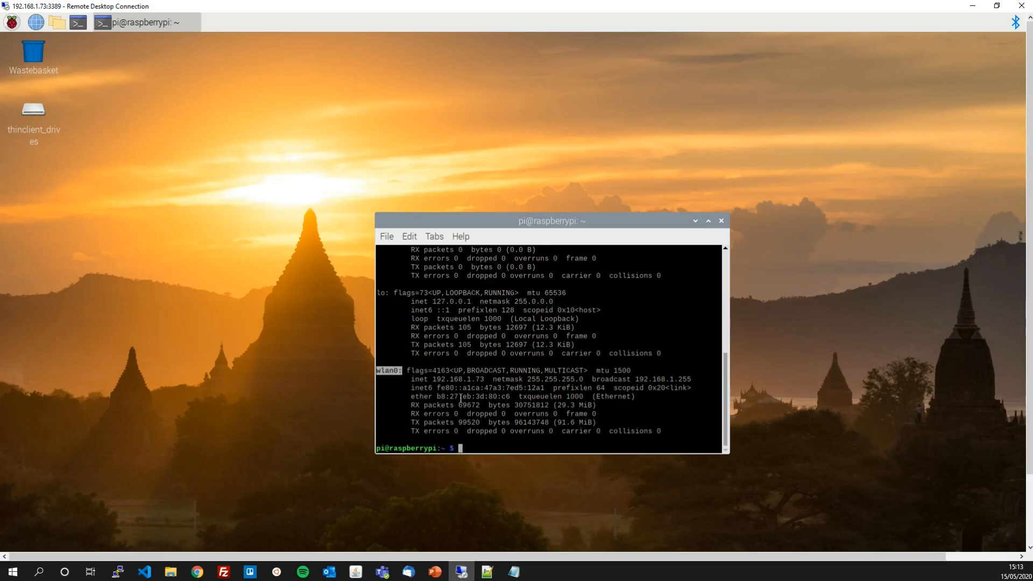
double_click(461, 379)
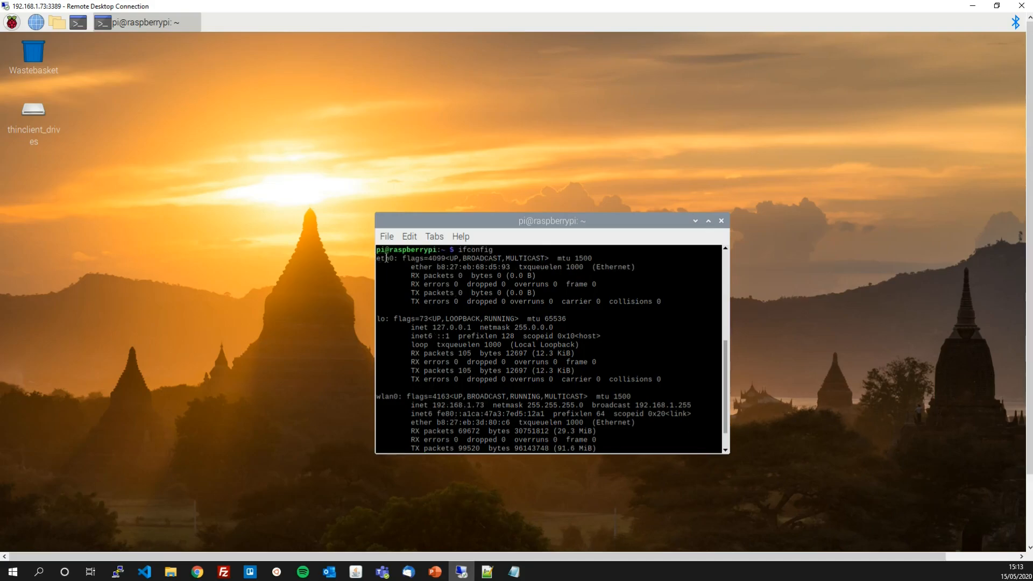
double_click(385, 258)
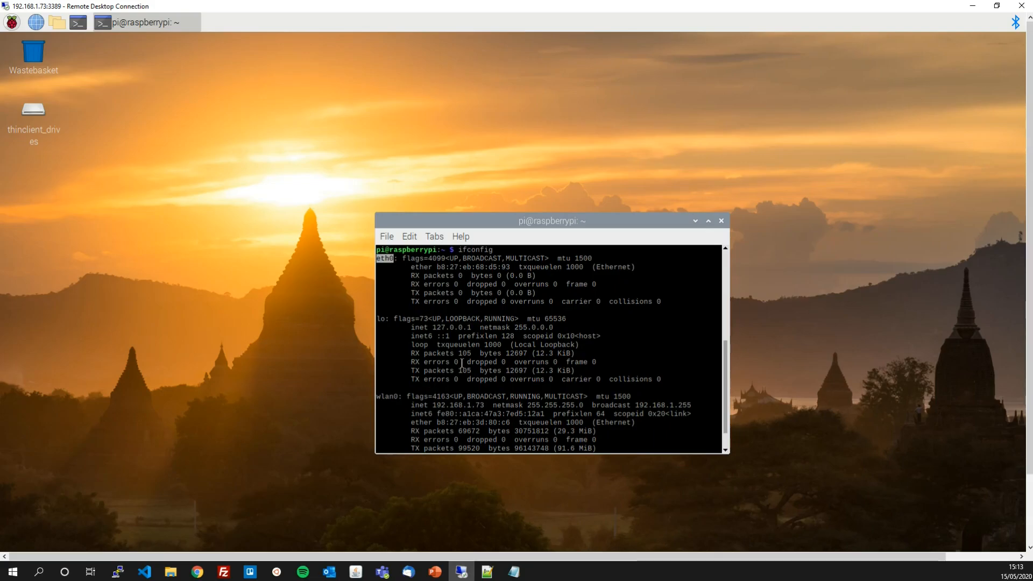
scroll(down, 3)
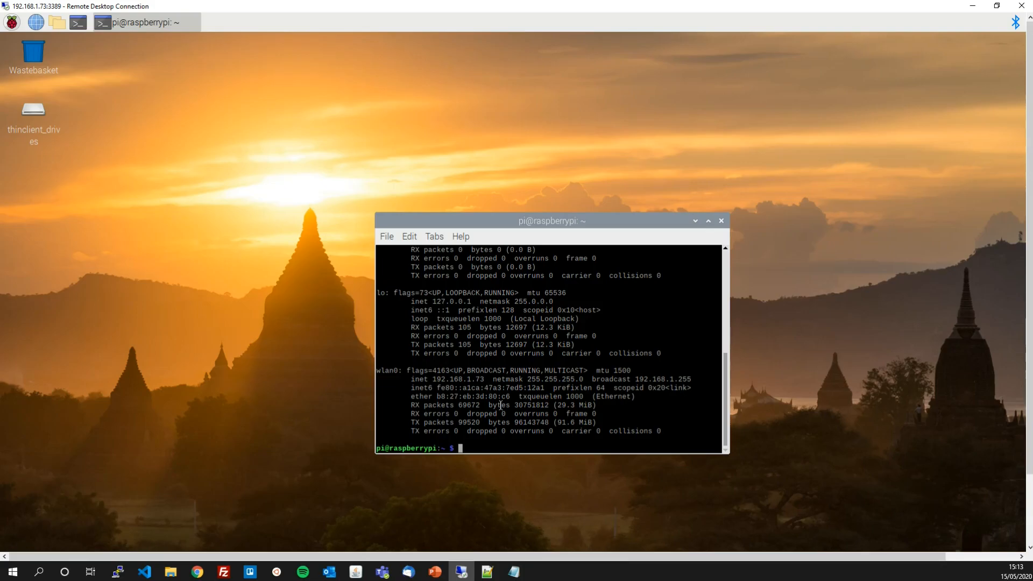
mouse_move(864, 445)
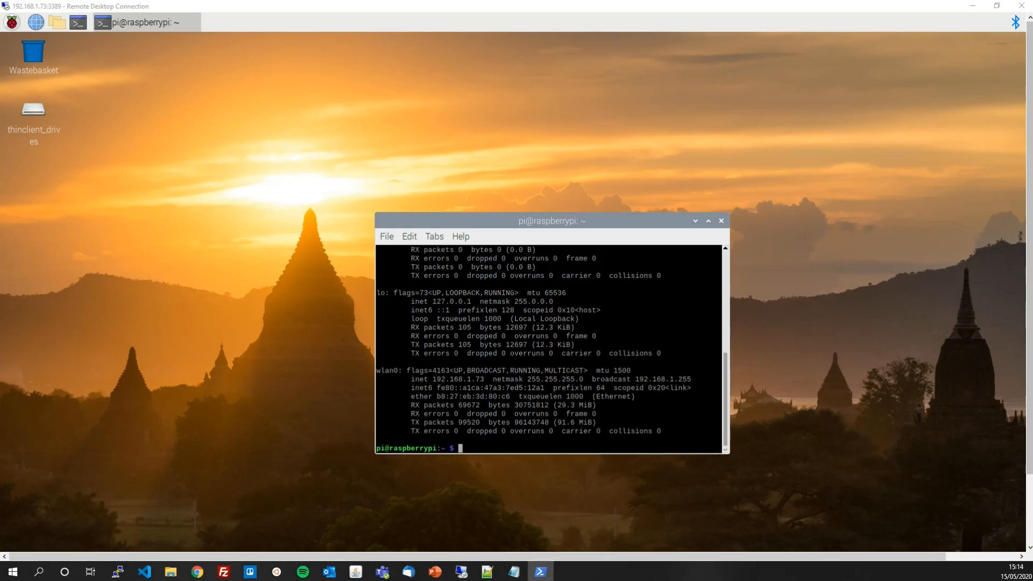
click(540, 572)
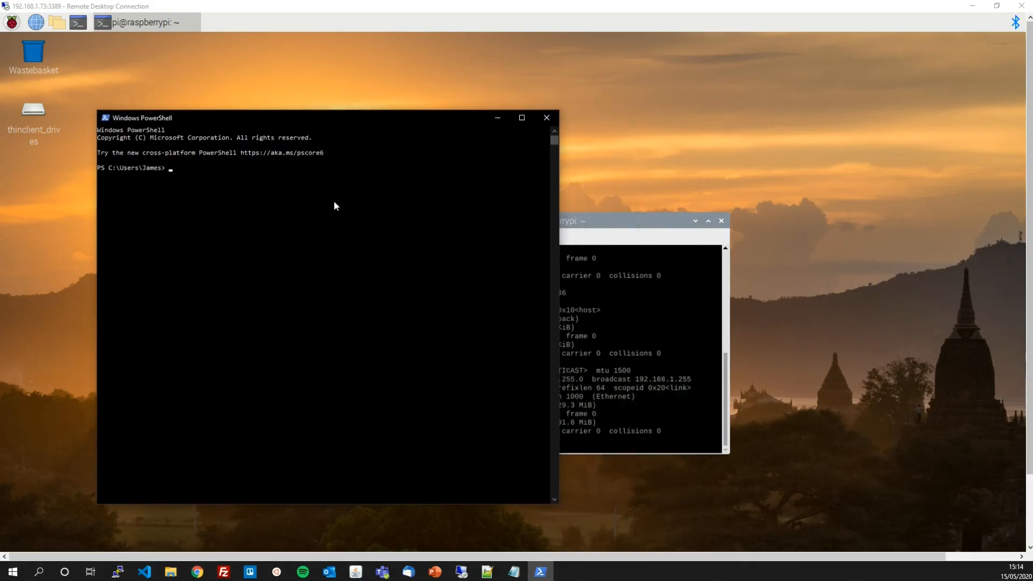
mouse_move(440, 220)
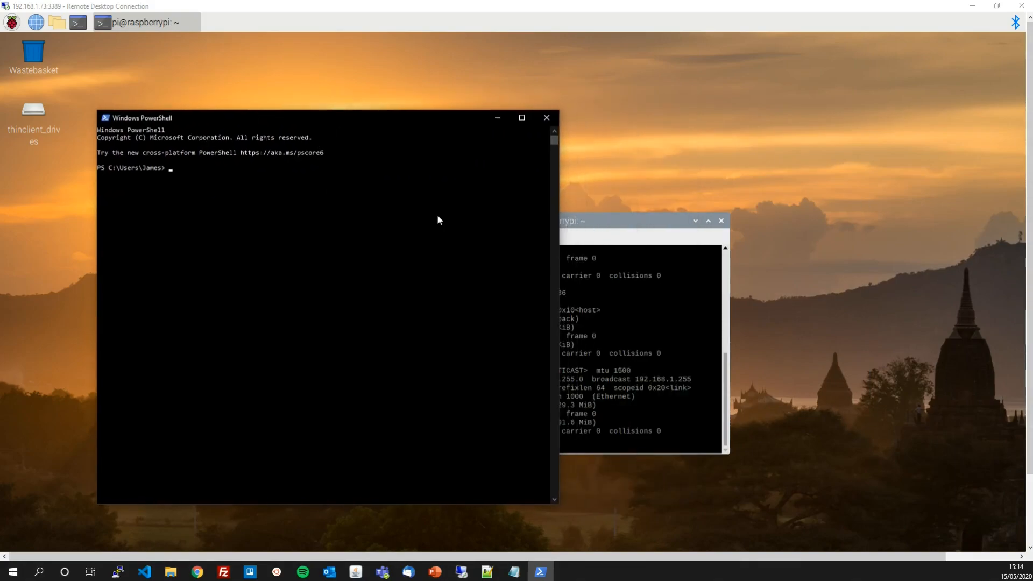
mouse_move(224, 289)
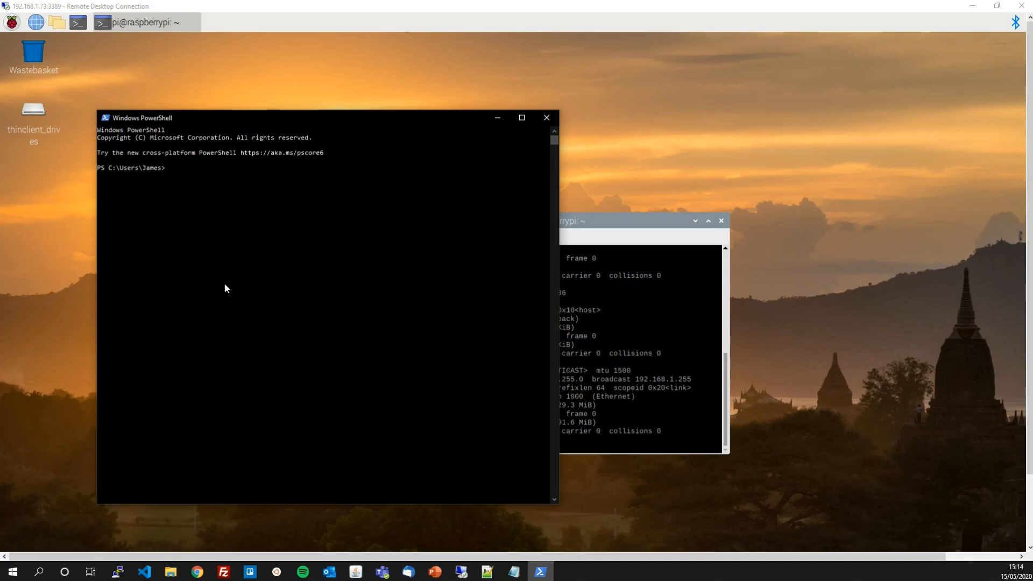
drag(328, 117, 307, 103)
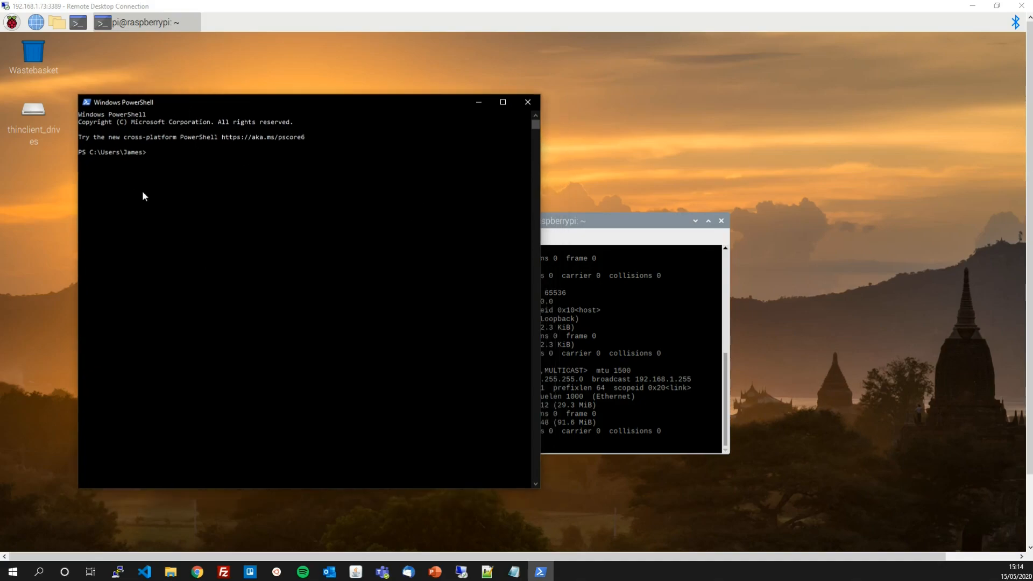
click(198, 191)
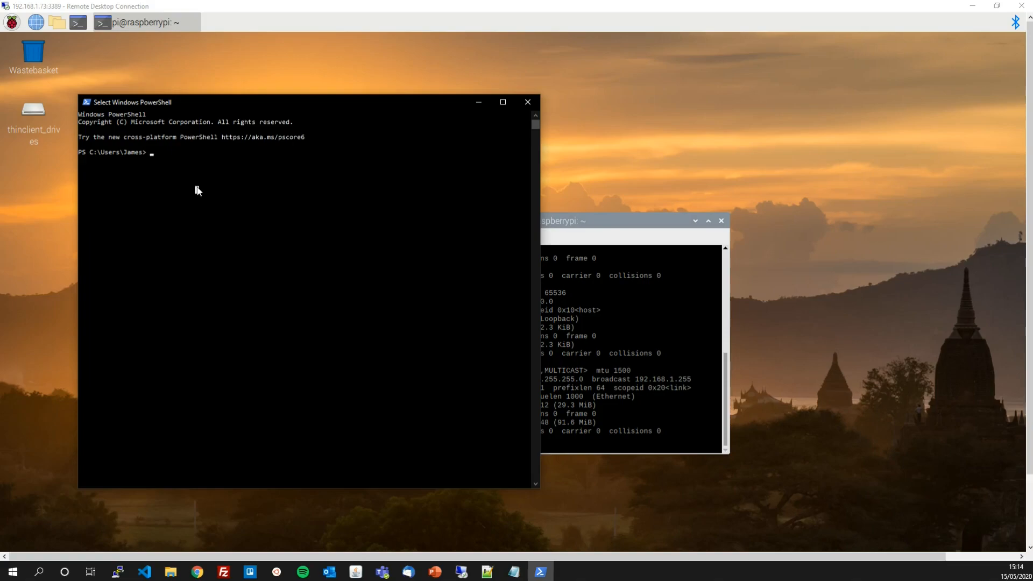
text(ss)
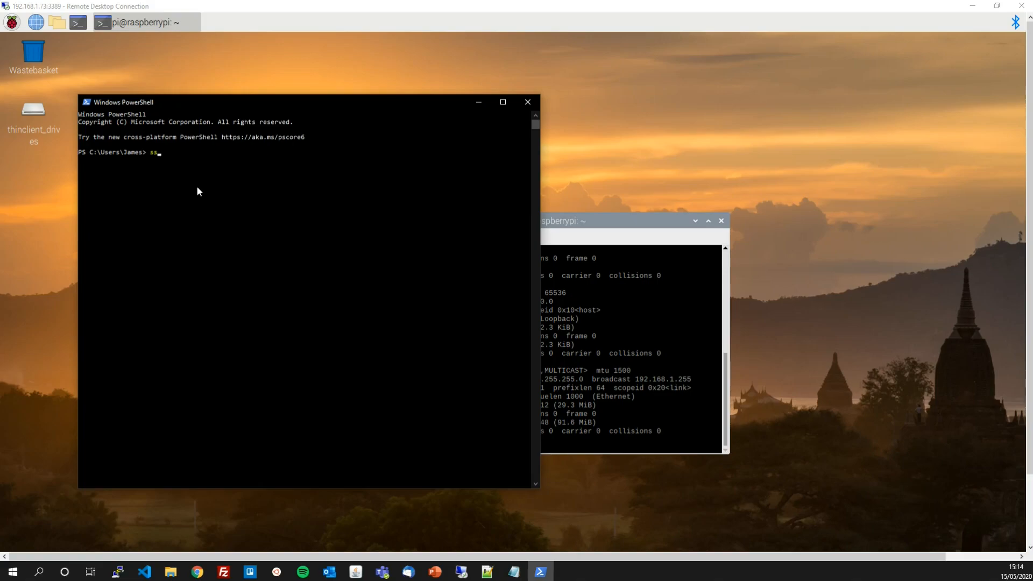
text(h pi@)
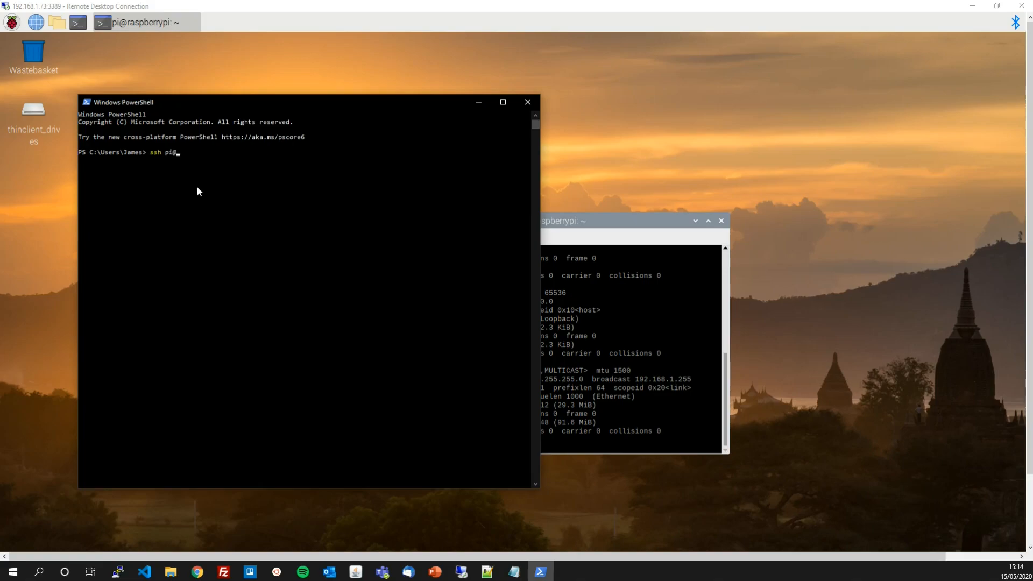
text(192)
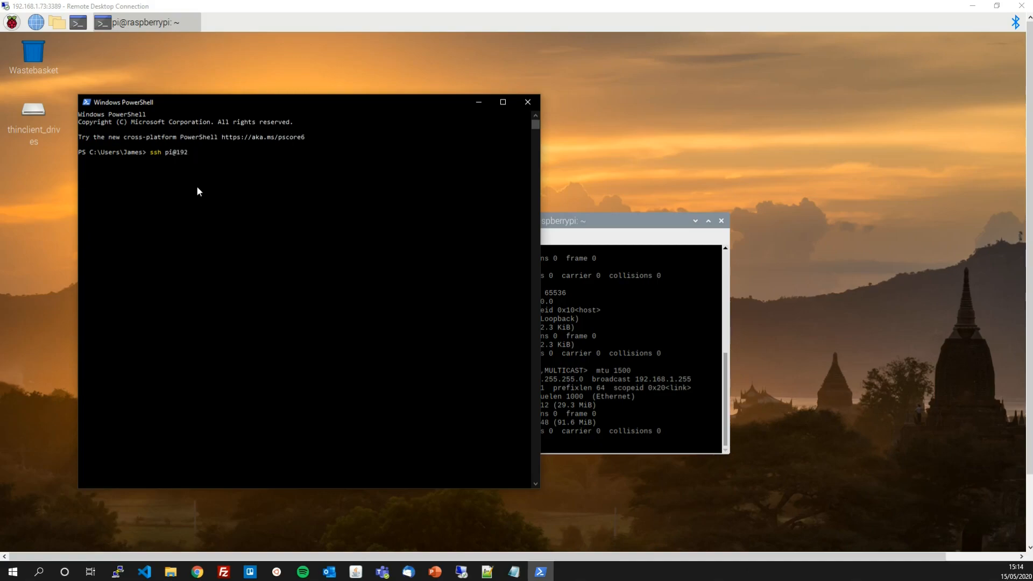
text(.168)
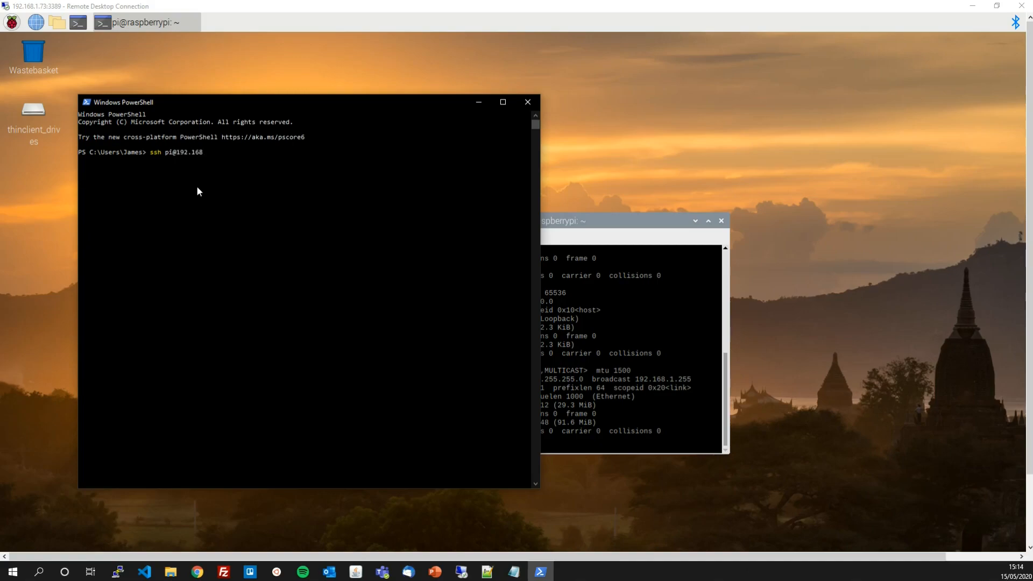
text(.1.7)
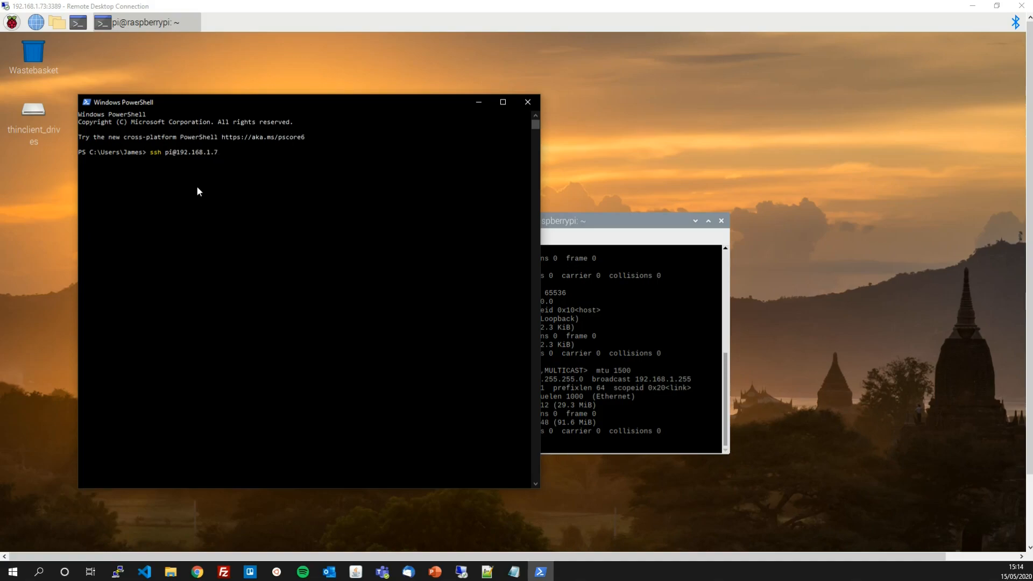
key(Return)
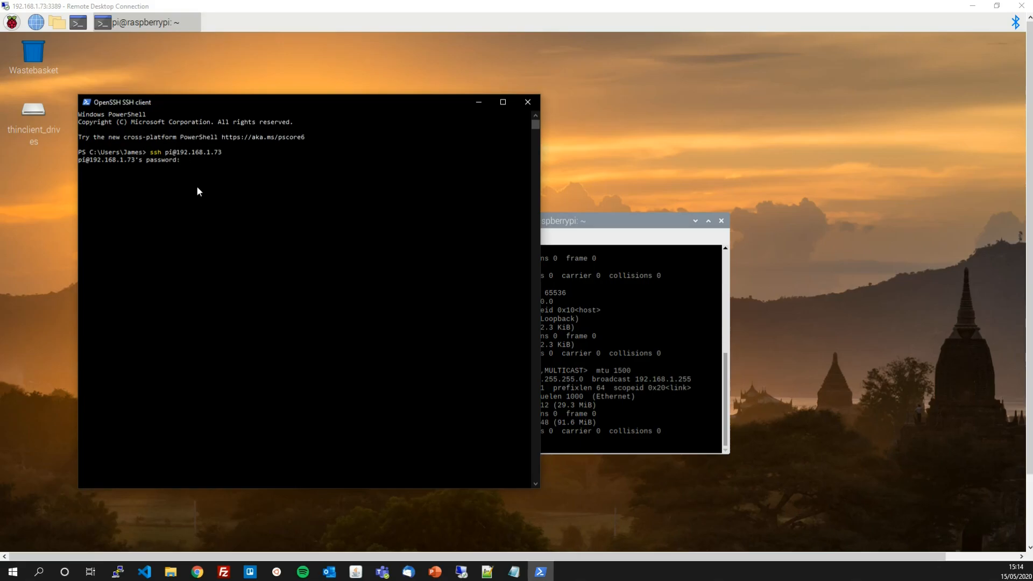
key(Return)
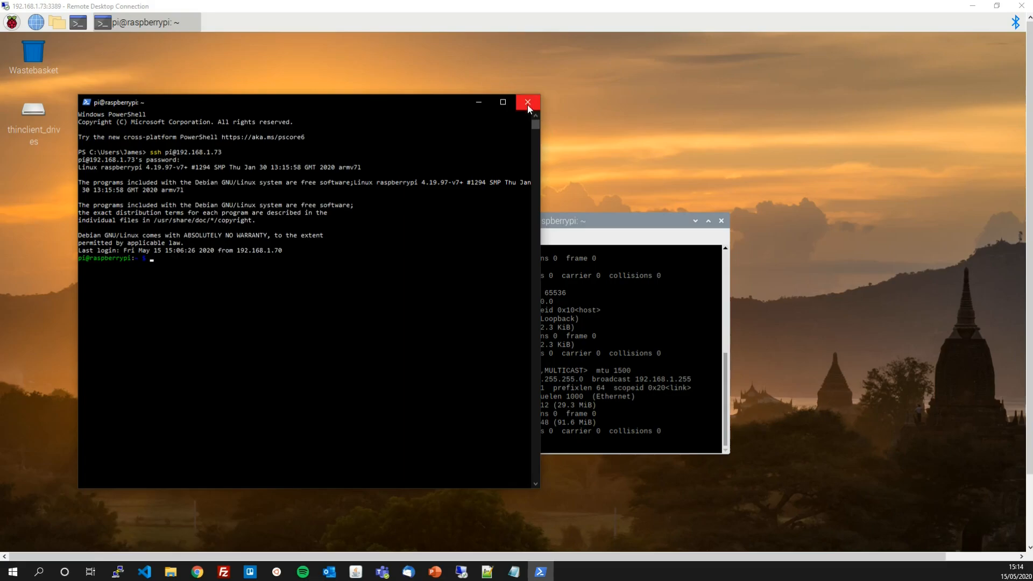
mouse_move(527, 102)
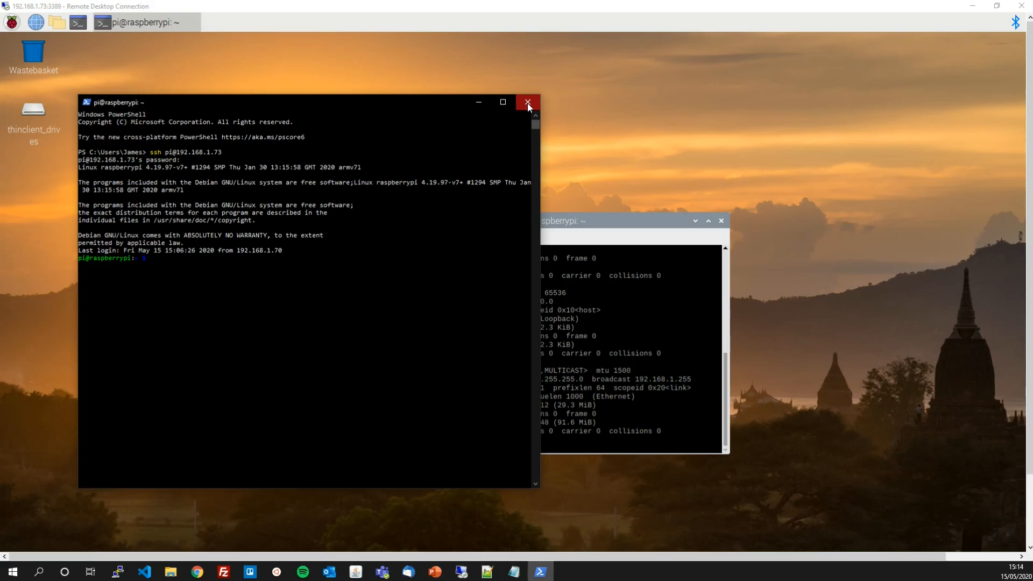
Close the PowerShell window and install software-properties-common with apt-get
click(528, 102)
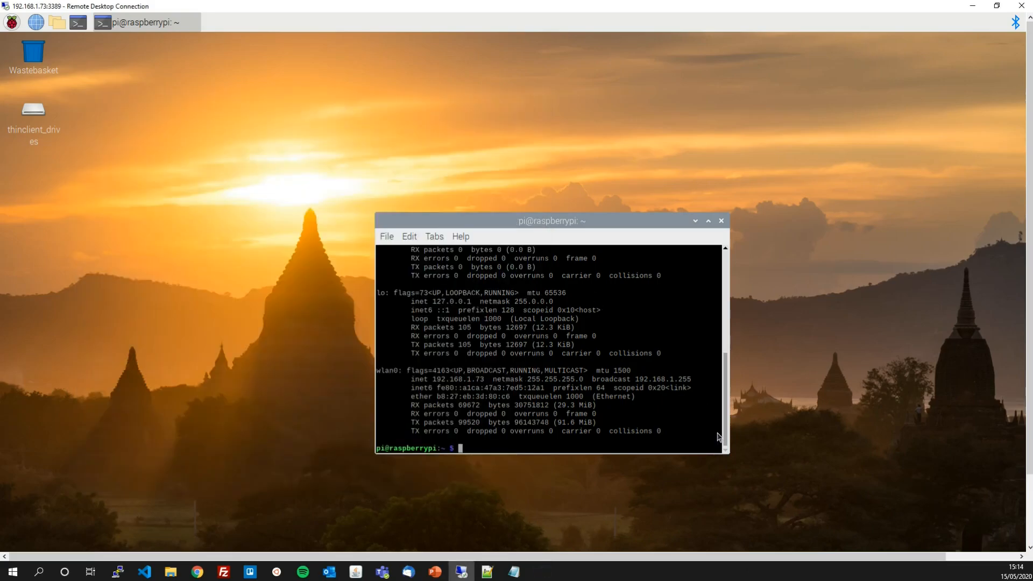
mouse_move(575, 375)
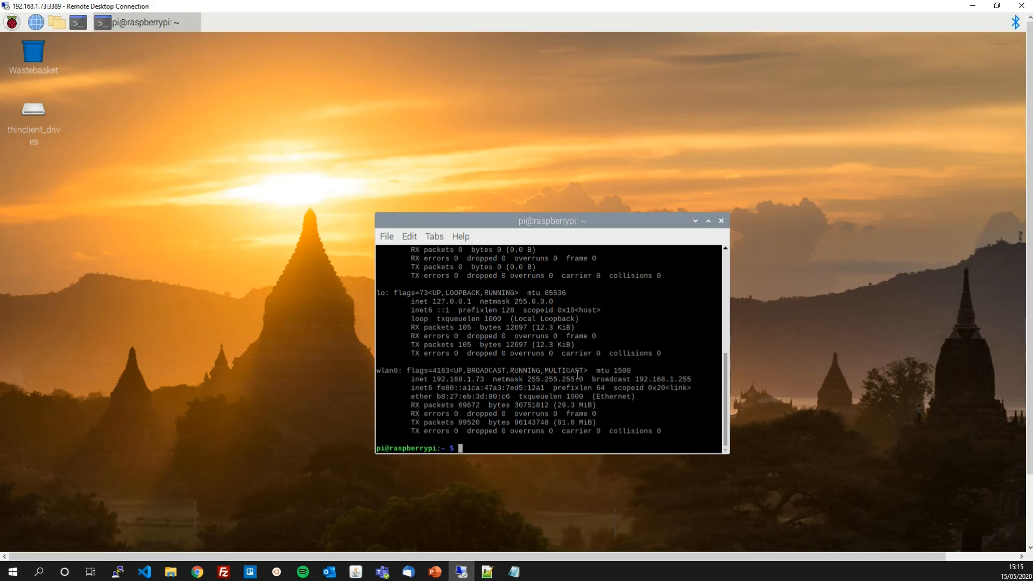
text(sudo apt-get insta)
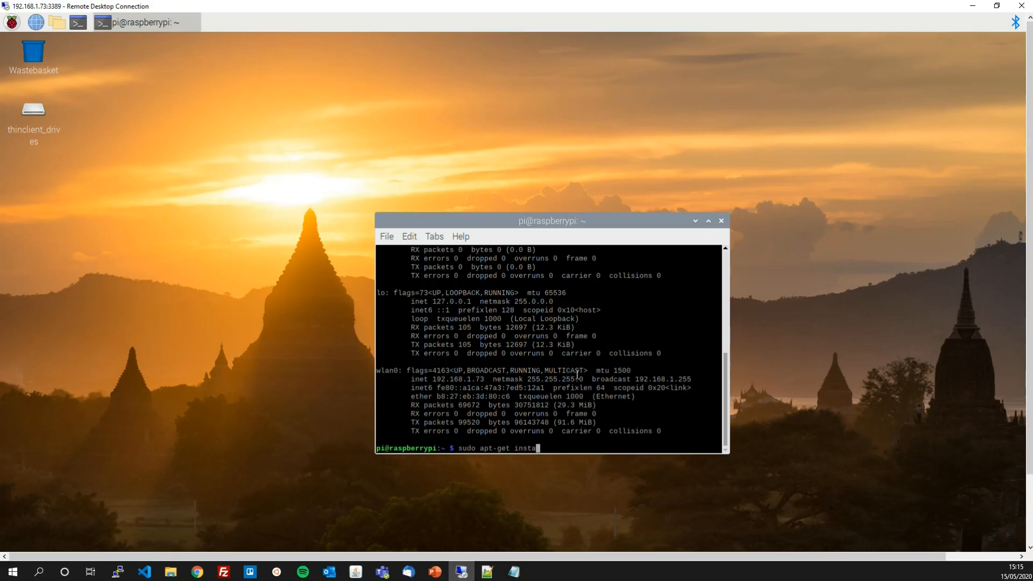
text(ll software-)
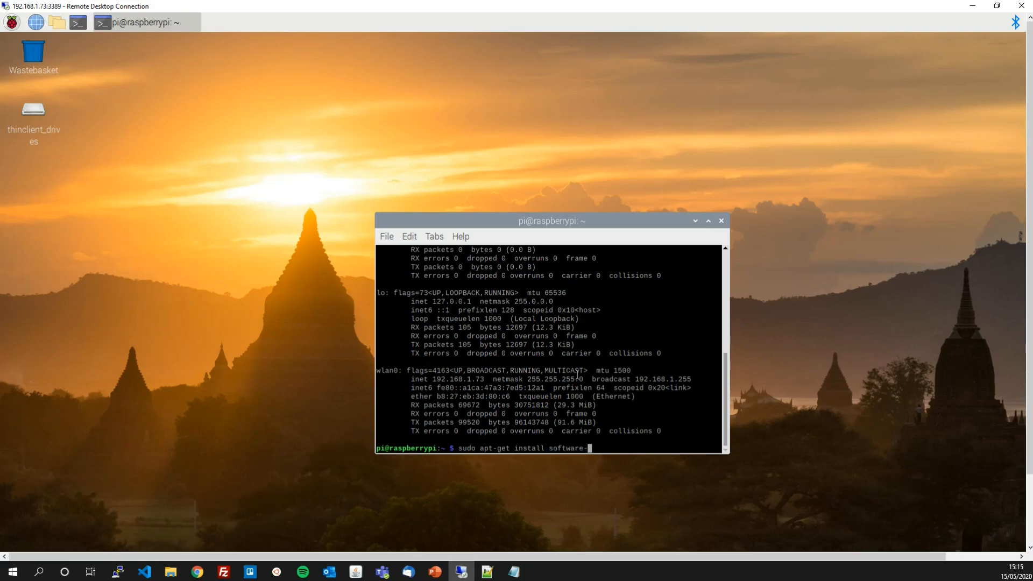
text(properties-comm)
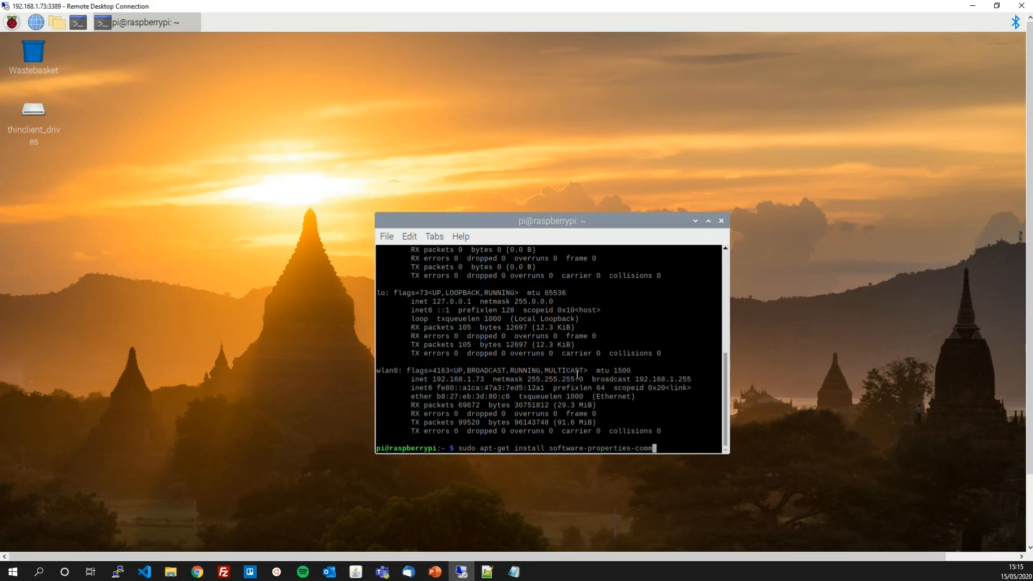
key(Return)
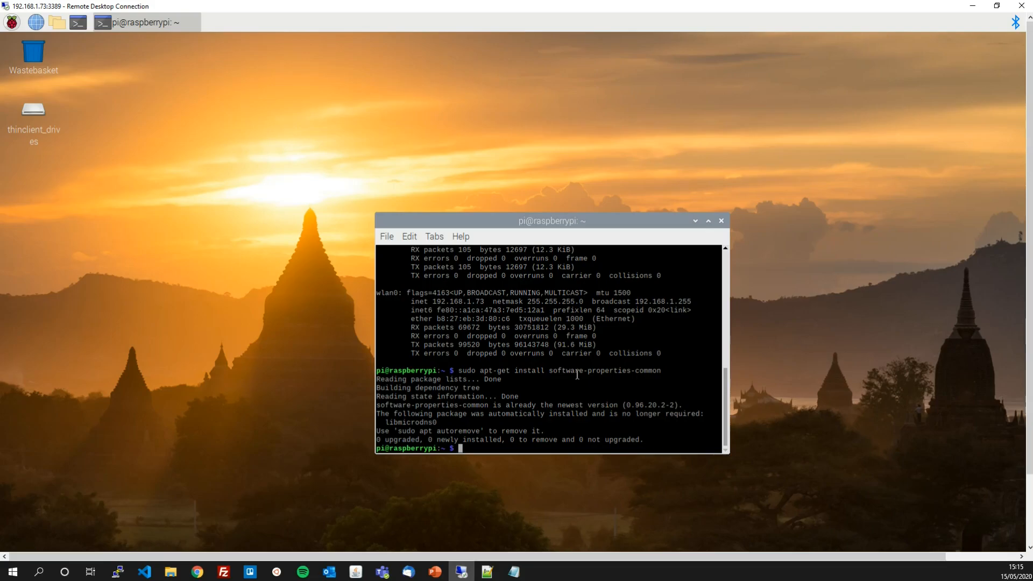
Install openssh-server with sudo apt-get install
text(sudo apt-get install openssh-server)
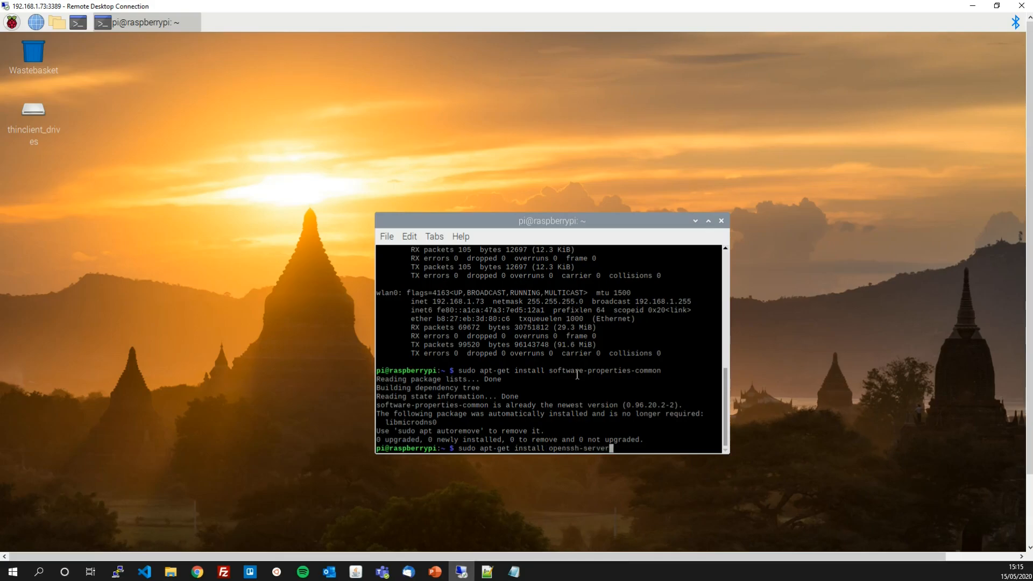
key(Return)
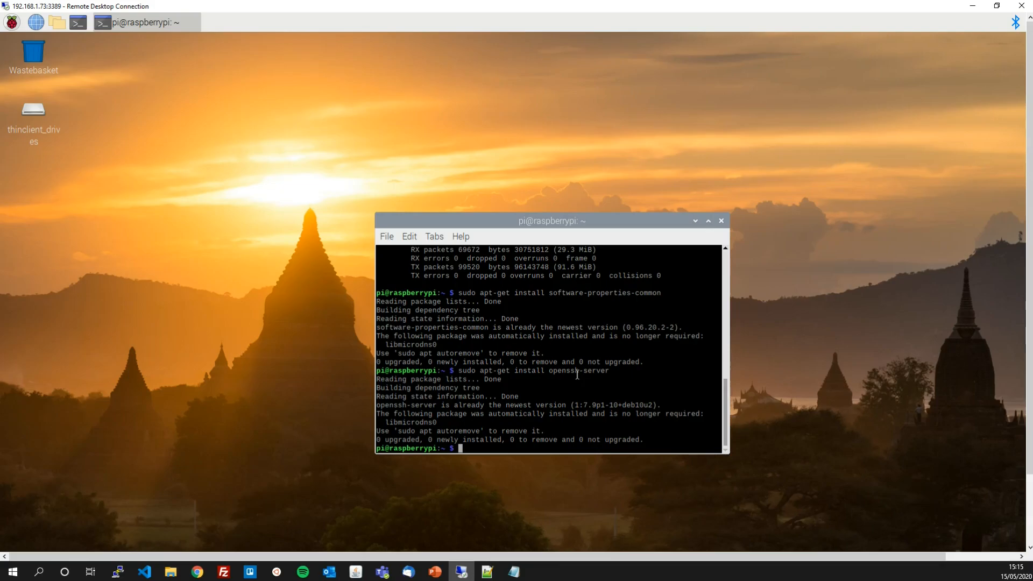
text(pwd)
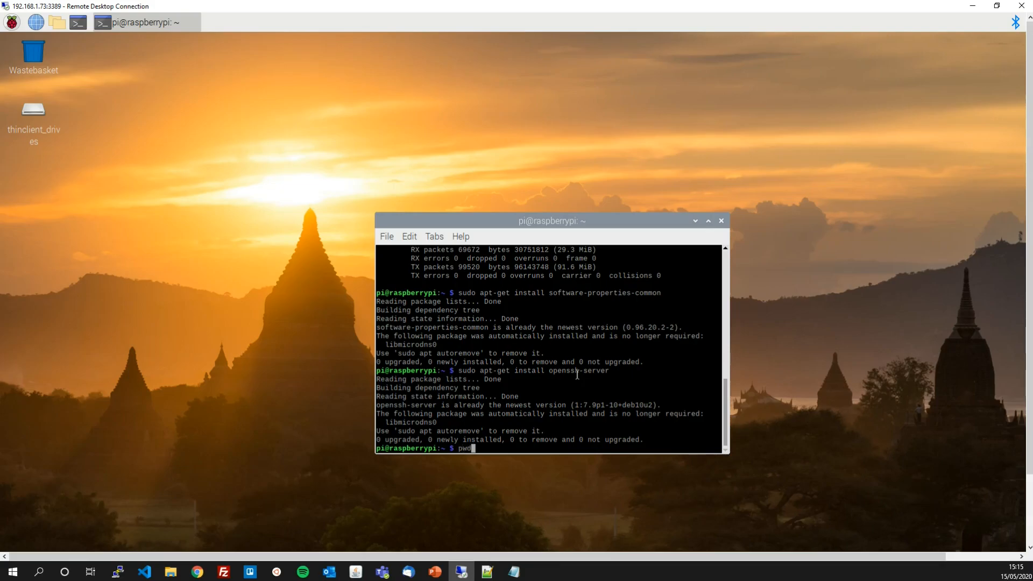
Check the working directory, create .ssh with permissions 700, and cd into it
key(Return)
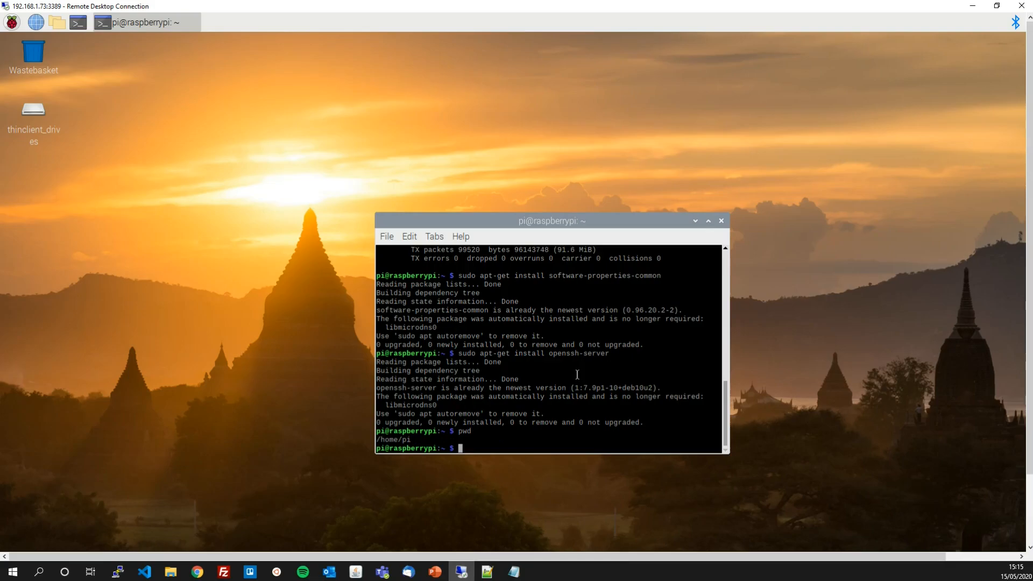
text(mkdir .ssh)
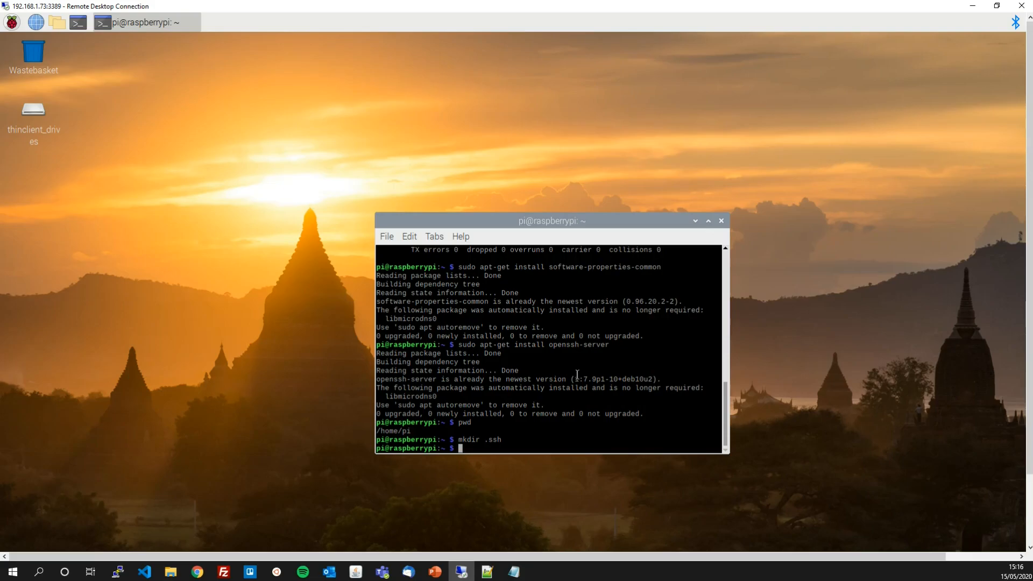
text(ch)
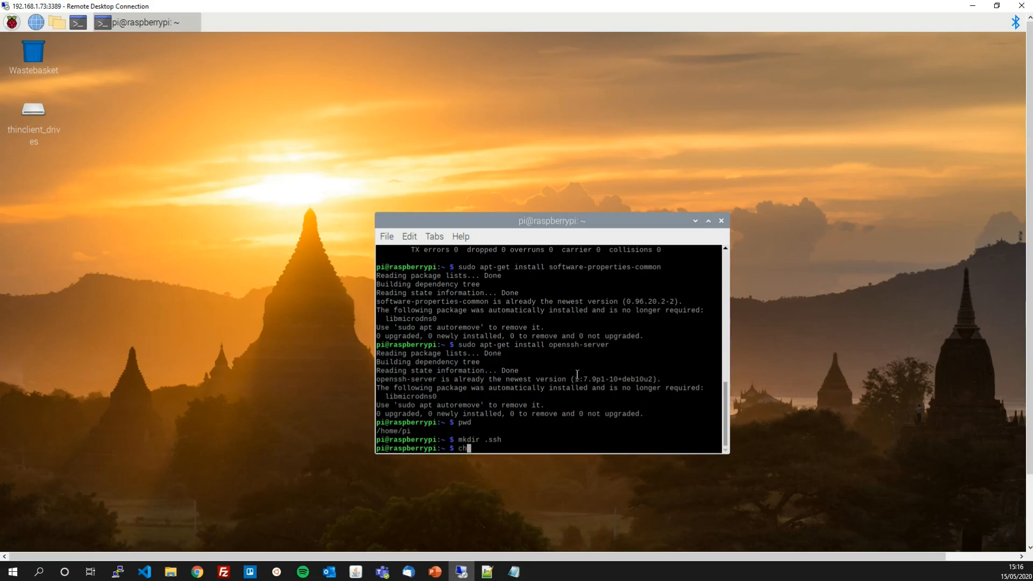
text(mod)
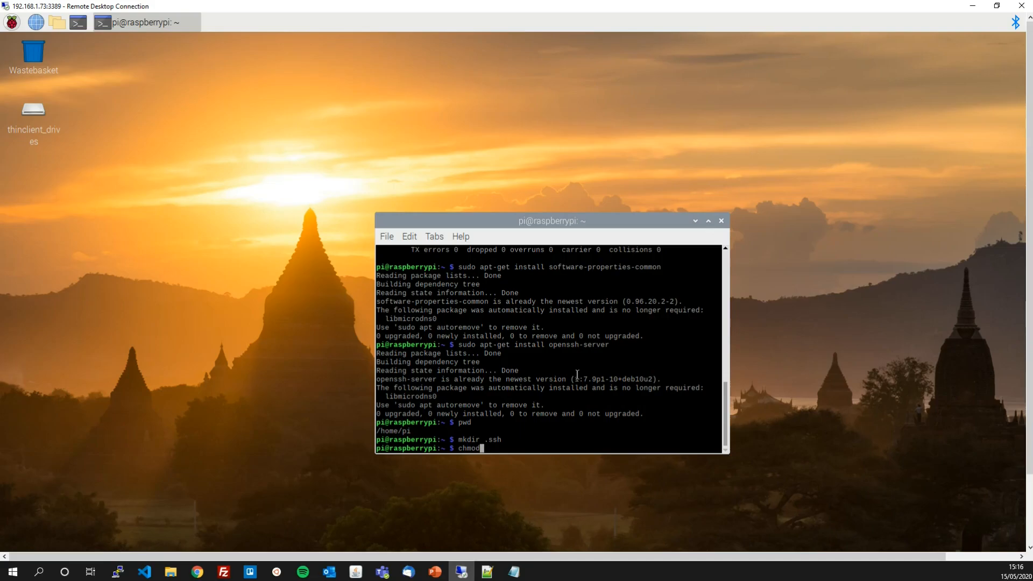
text(700 .ssh)
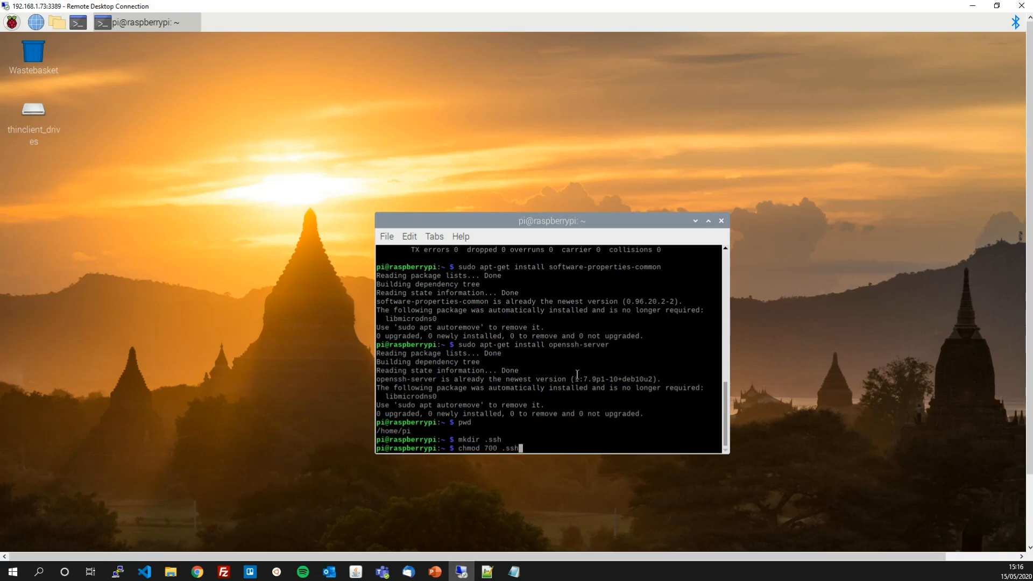
key(Return)
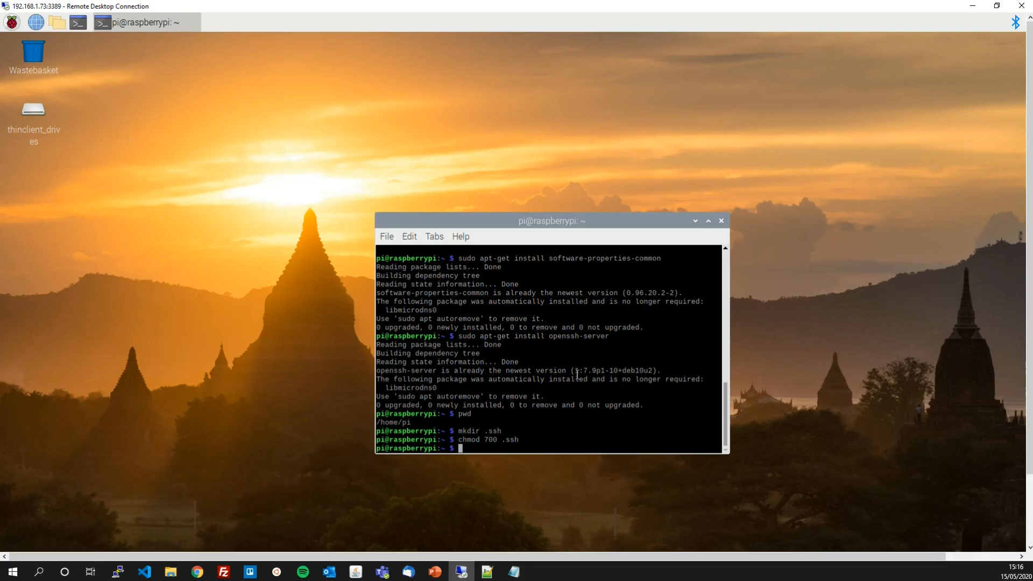
text(cd .ssh)
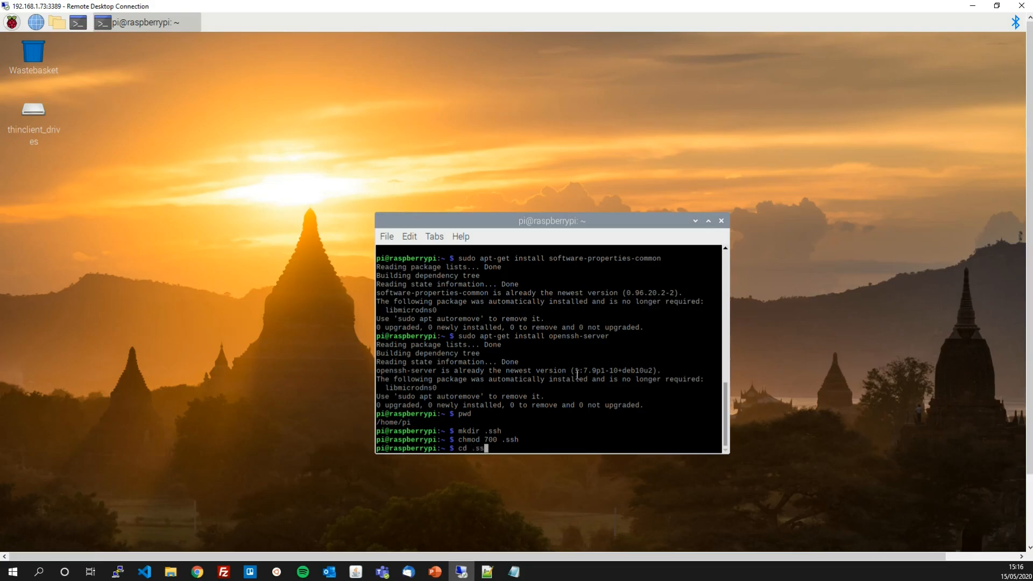
key(Return)
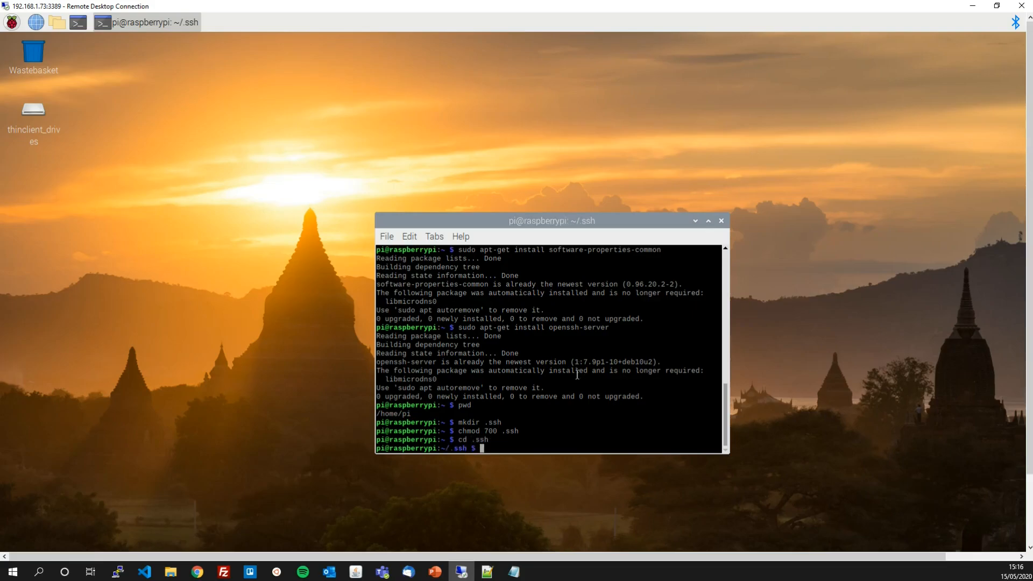
Generate a 4096-bit RSA key pair named rpi_key with an empty passphrase
text(ssh-)
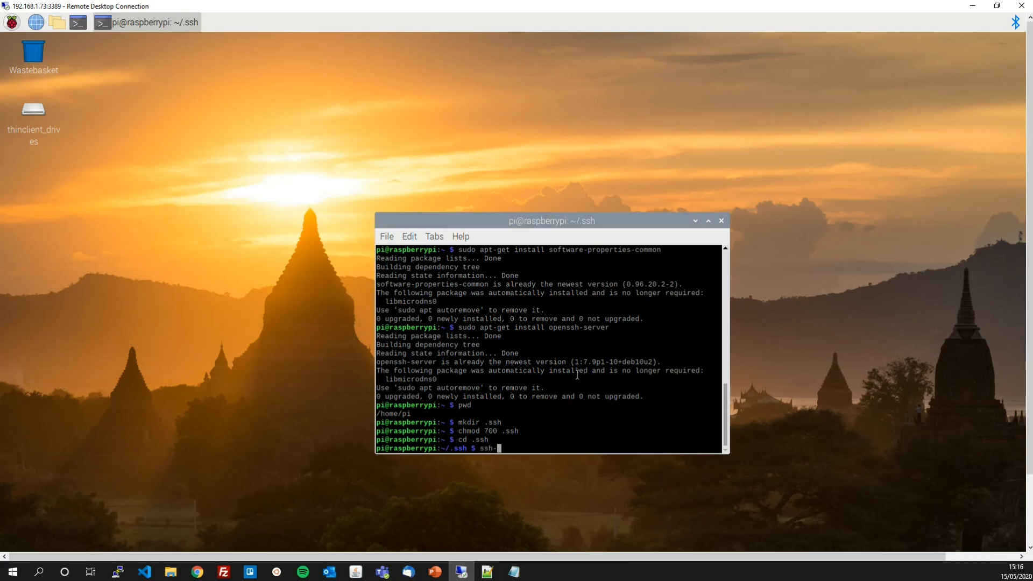
text(keygen)
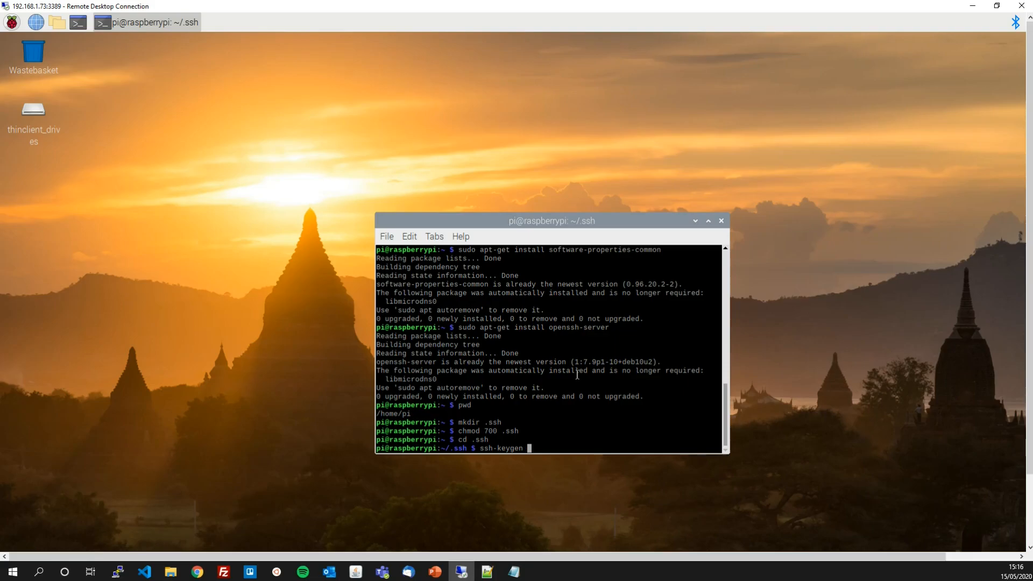
text(-t rsa)
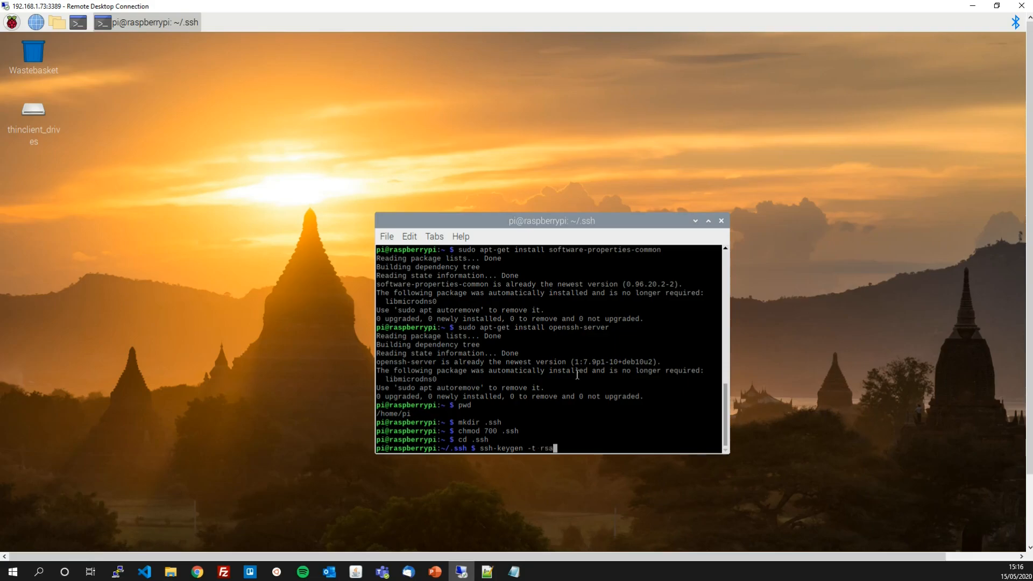
text(-b 40)
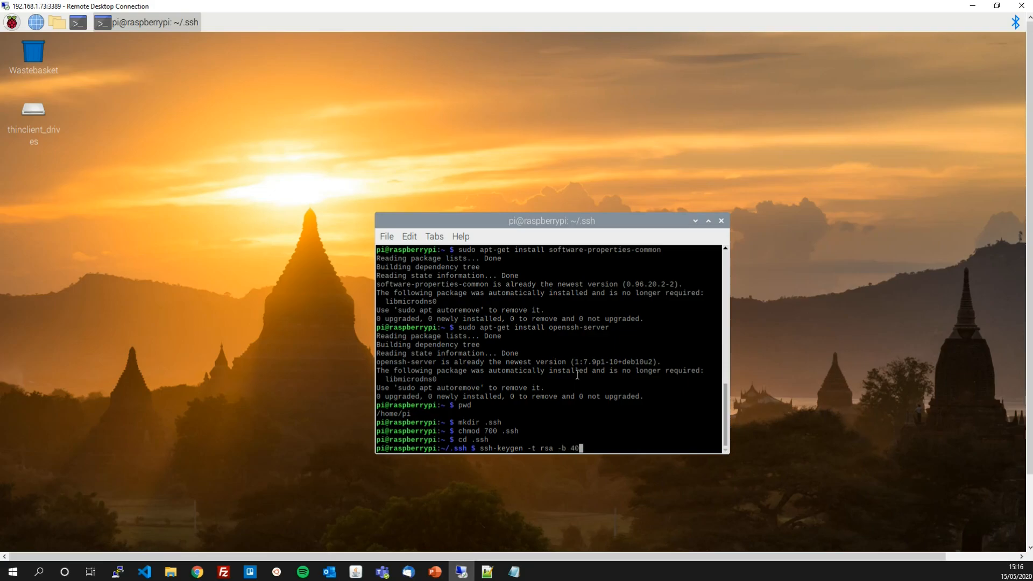
text(96)
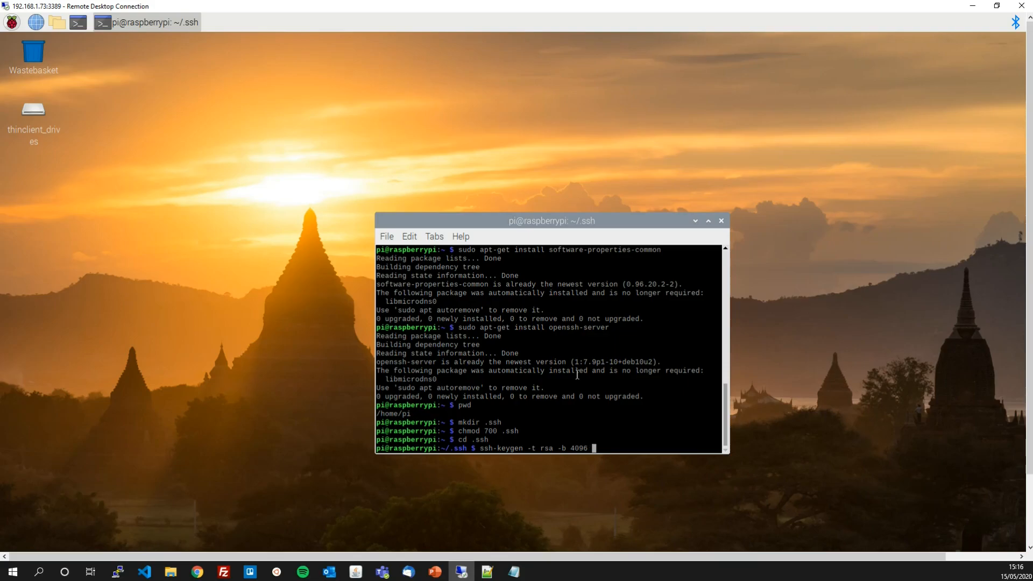
text(-f)
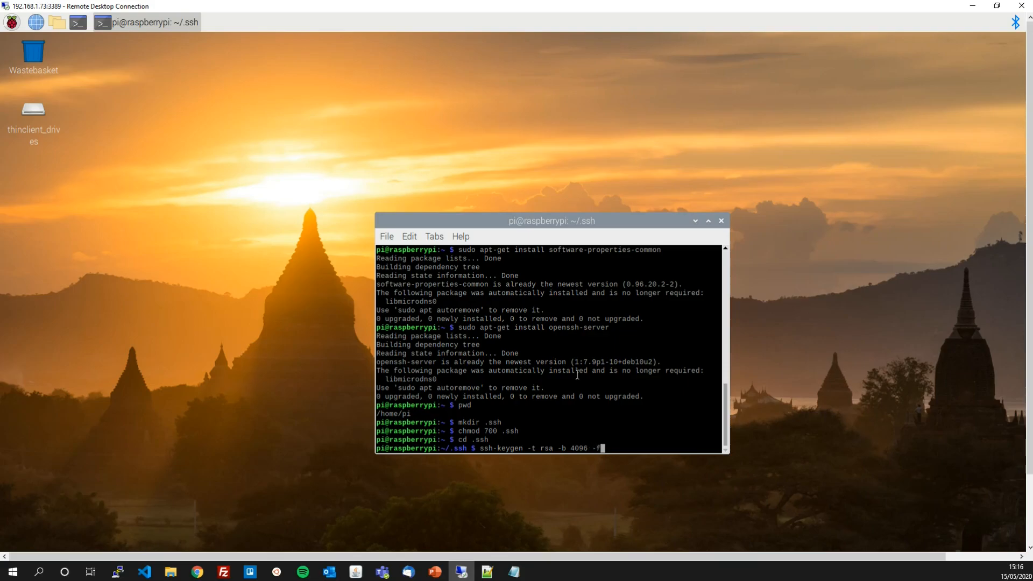
text(rpi_key)
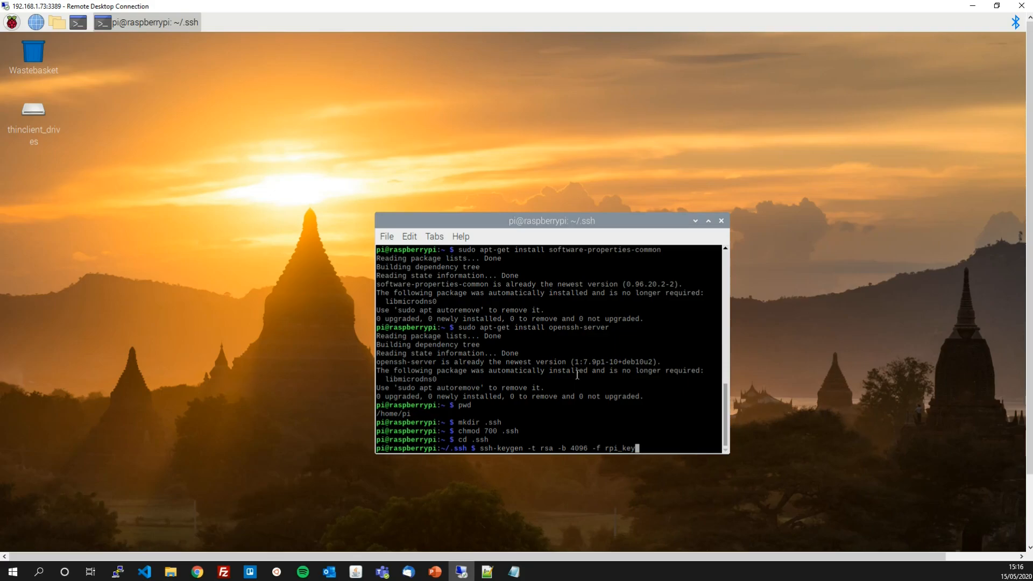
key(Return)
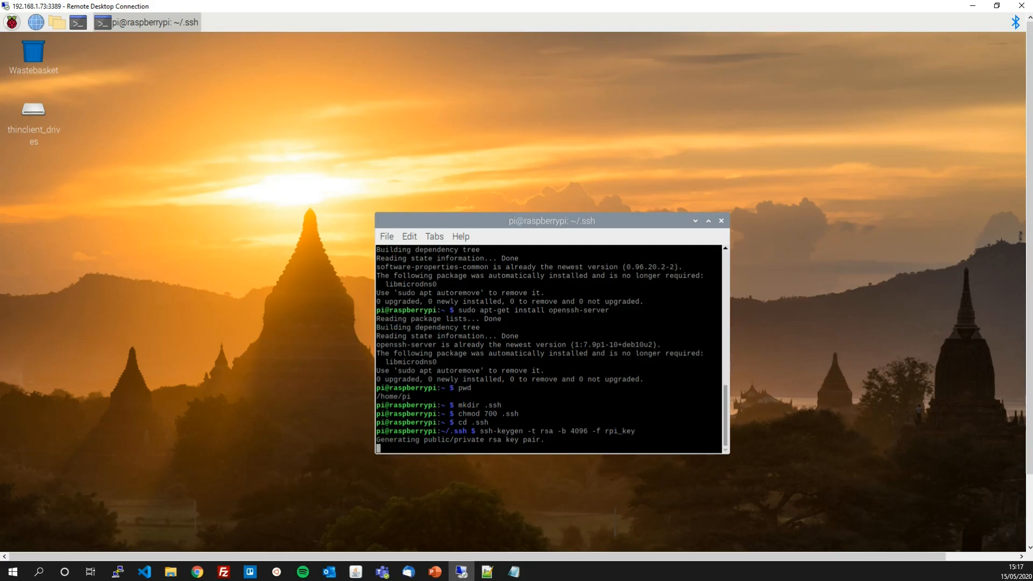
key(Return)
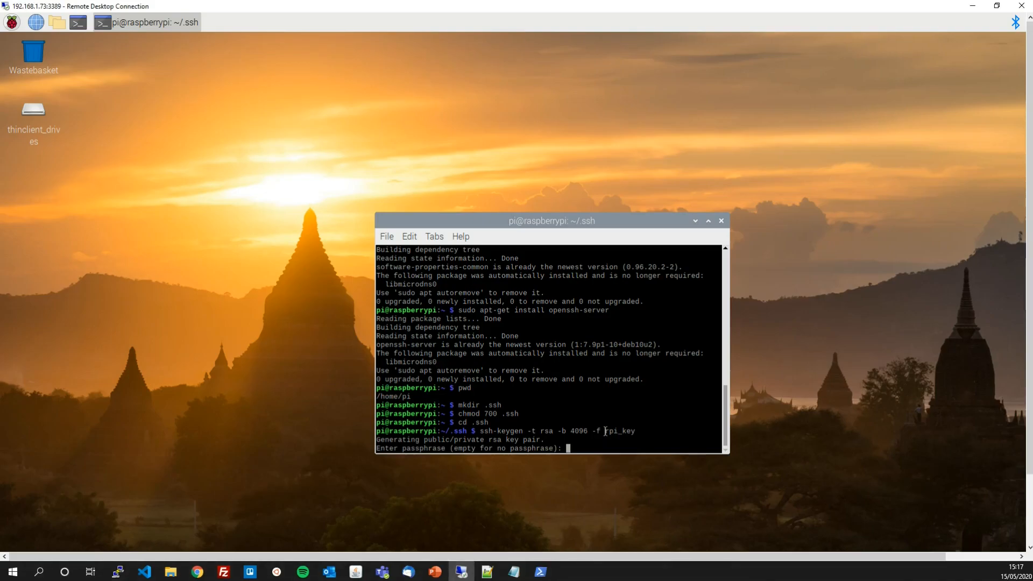
key(Return)
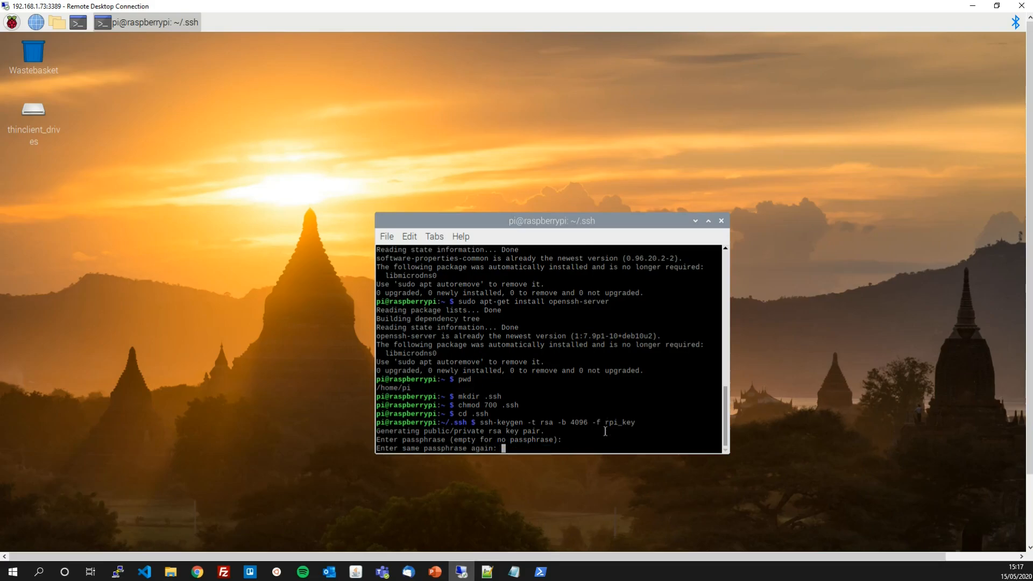
key(Return)
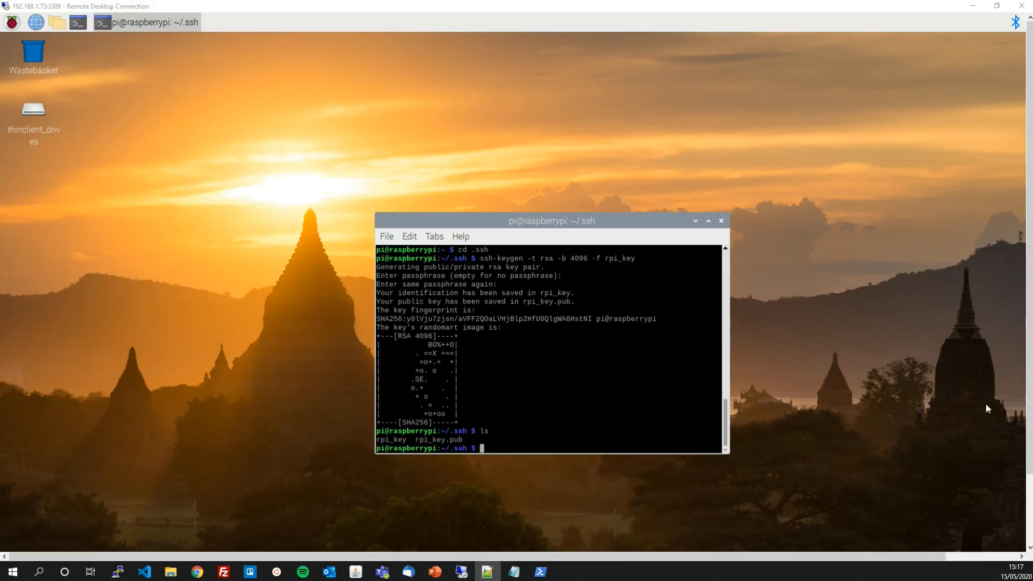
mouse_move(635, 402)
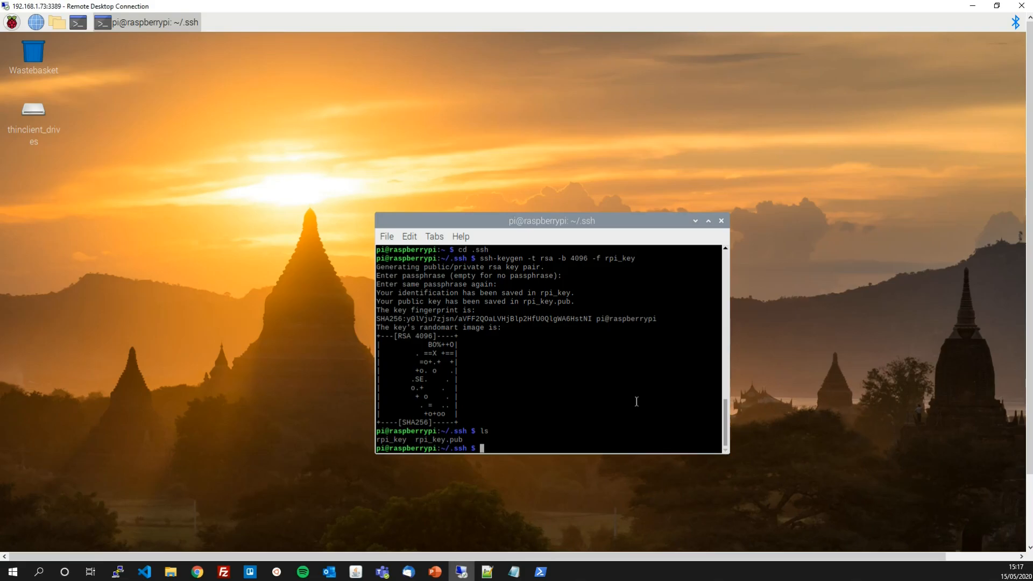
Append rpi_key.pub to authorized_keys with cat
text(cat rpi)
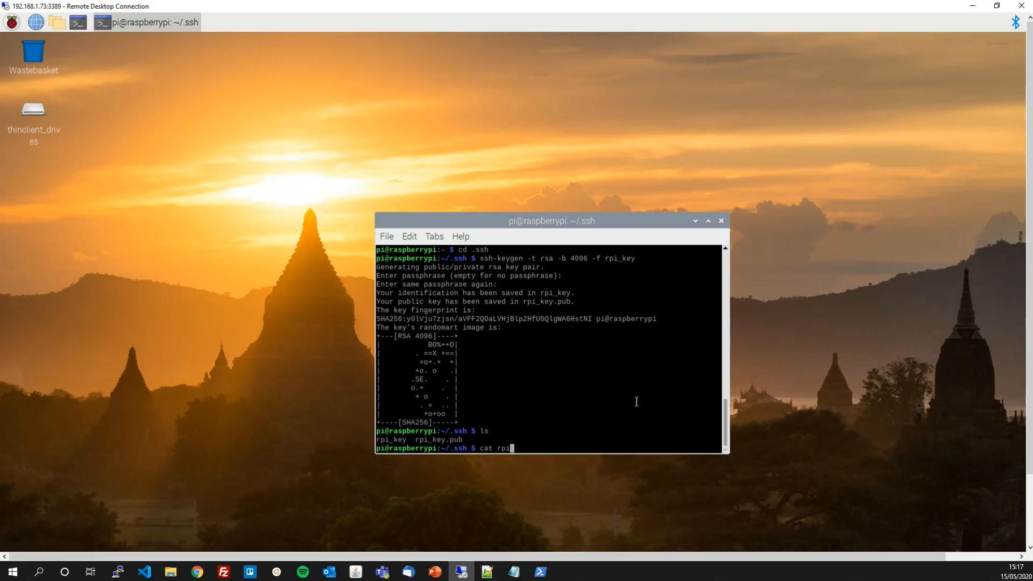
text(_key)
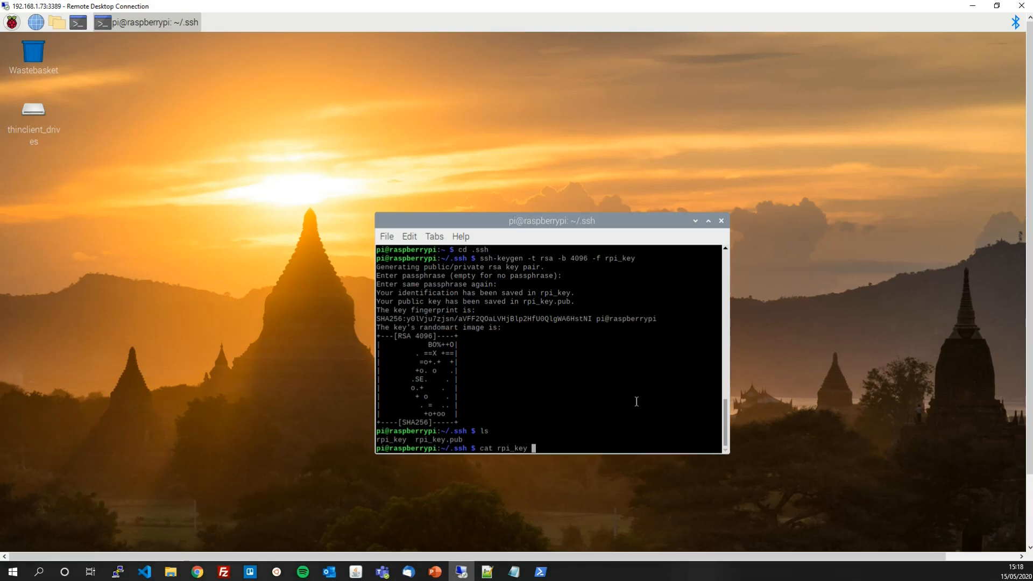
text(.pub)
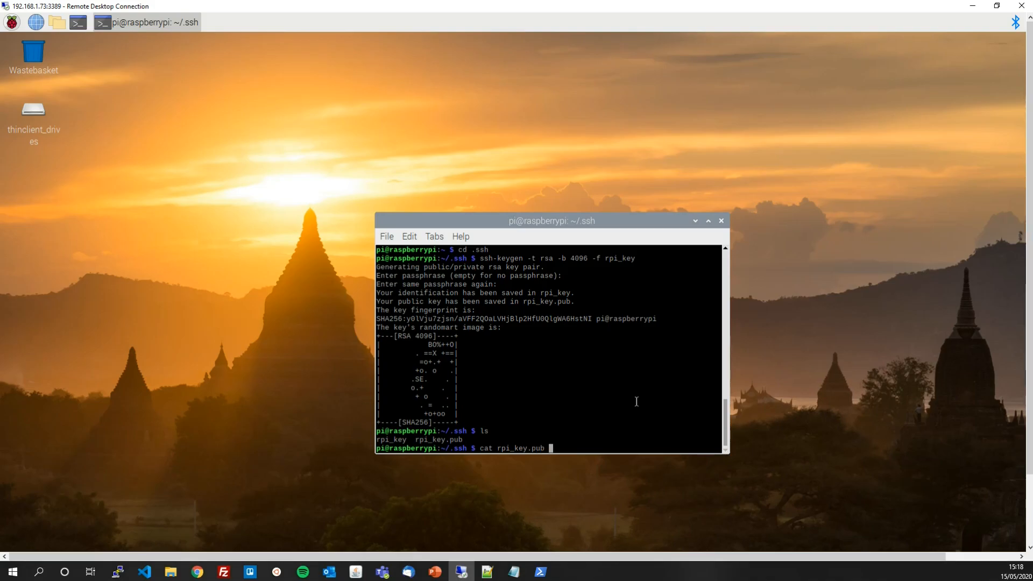
text(>> authorized)
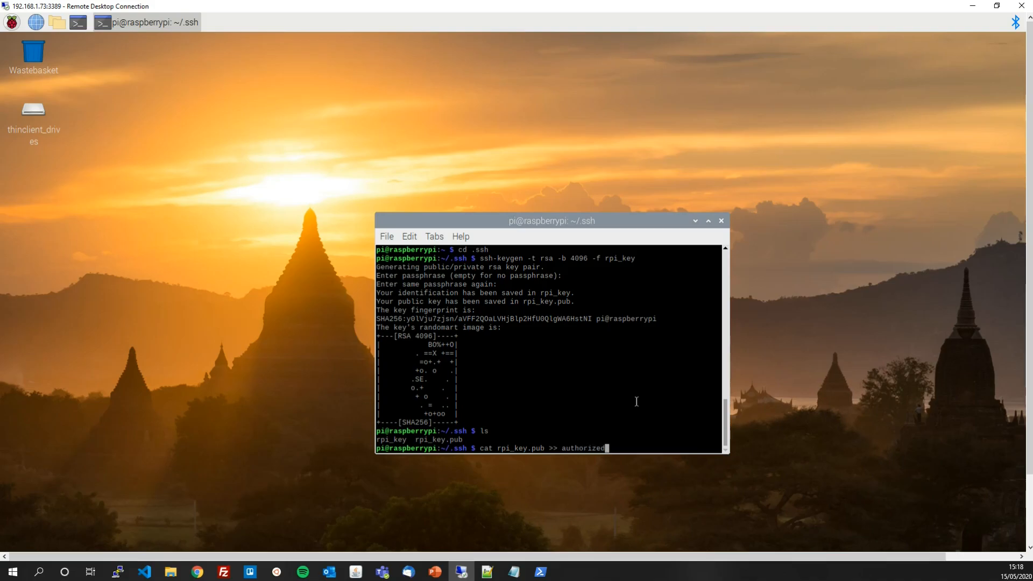
text(_keys)
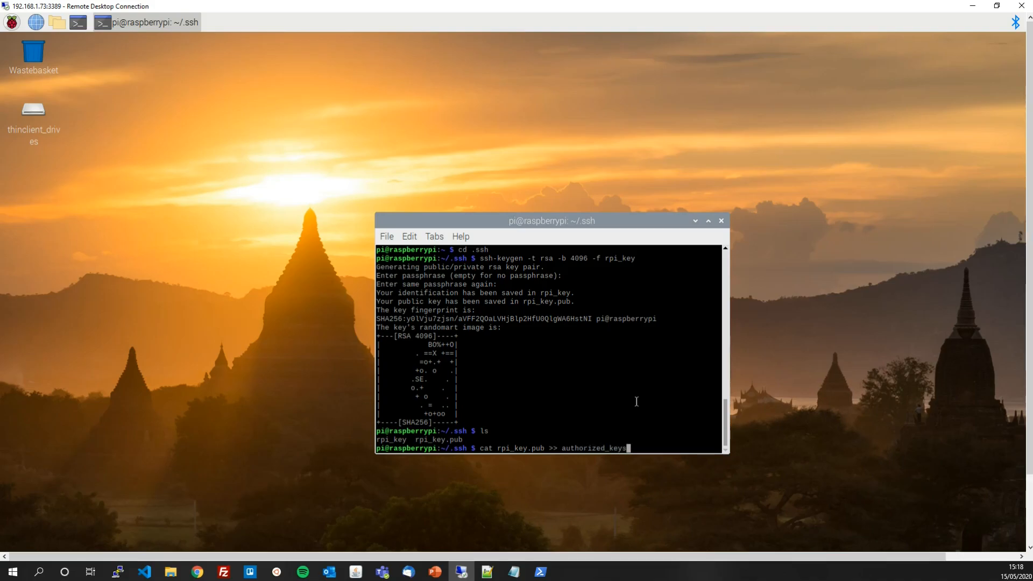
key(Return)
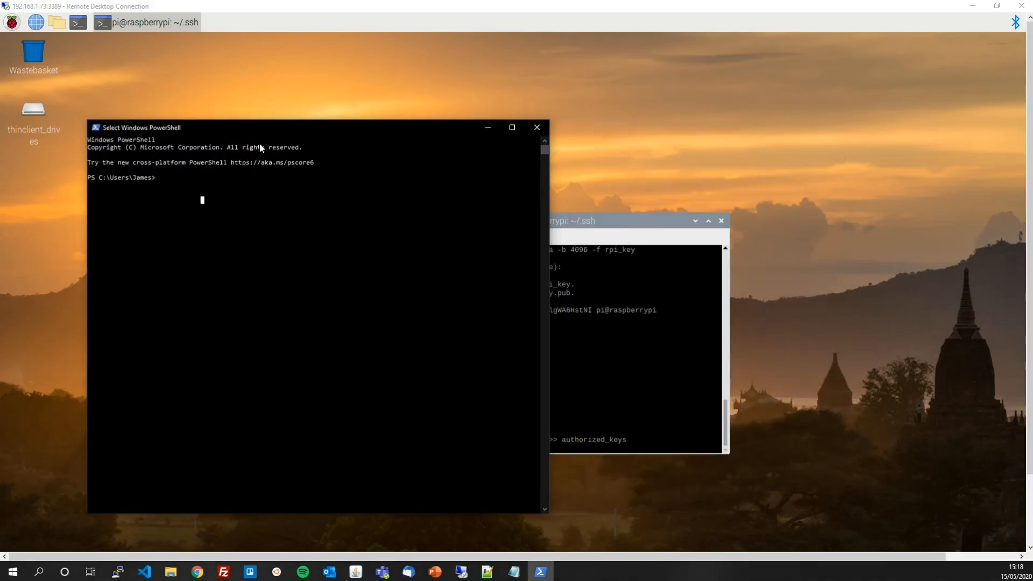
drag(316, 127, 284, 152)
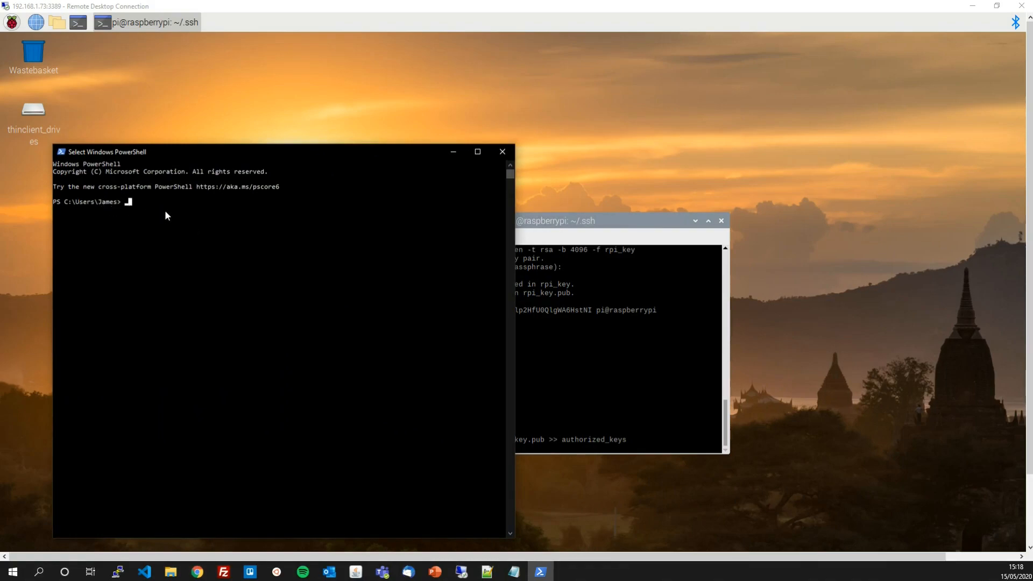
text(scp)
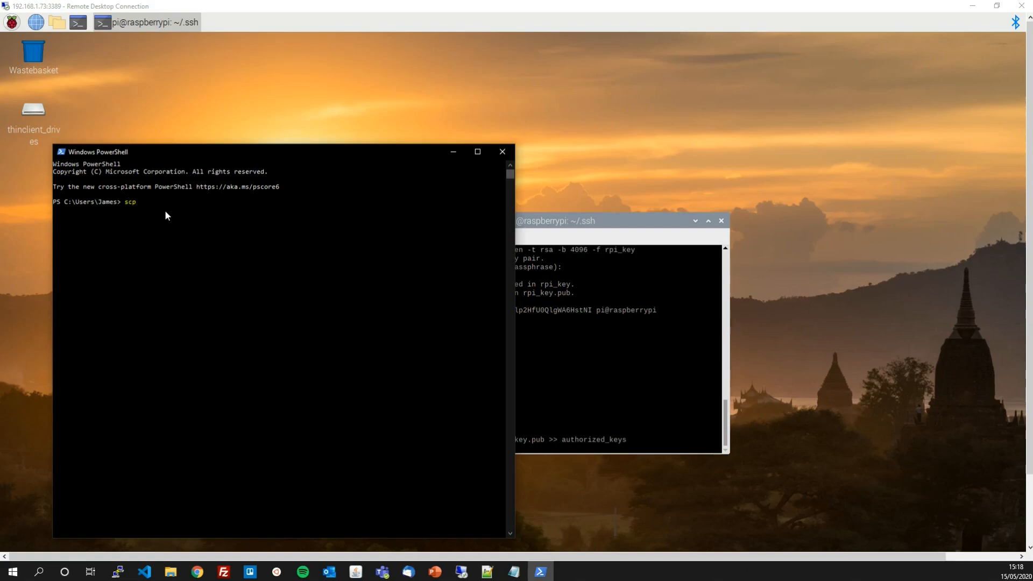
text(pi)
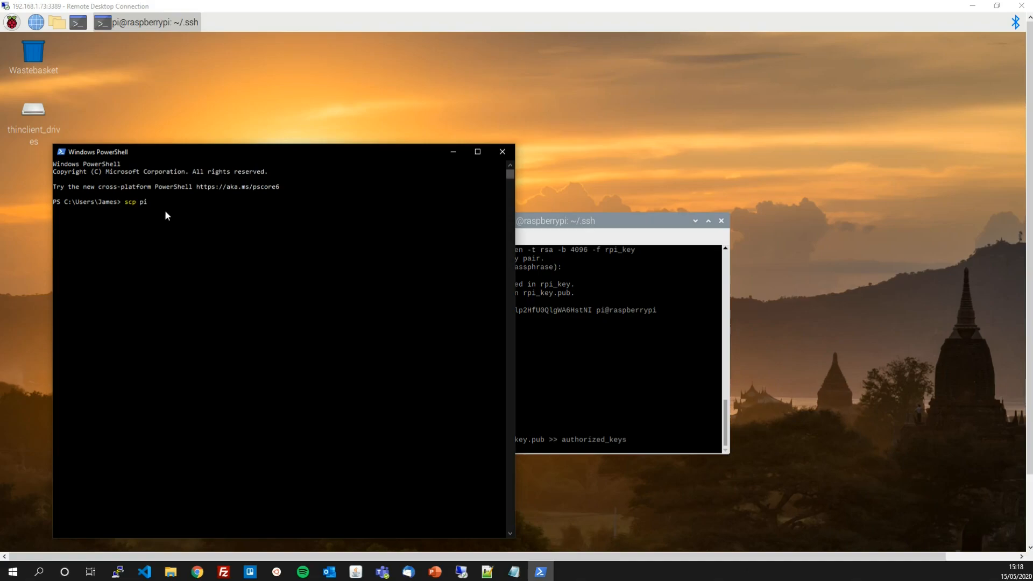
text(@)
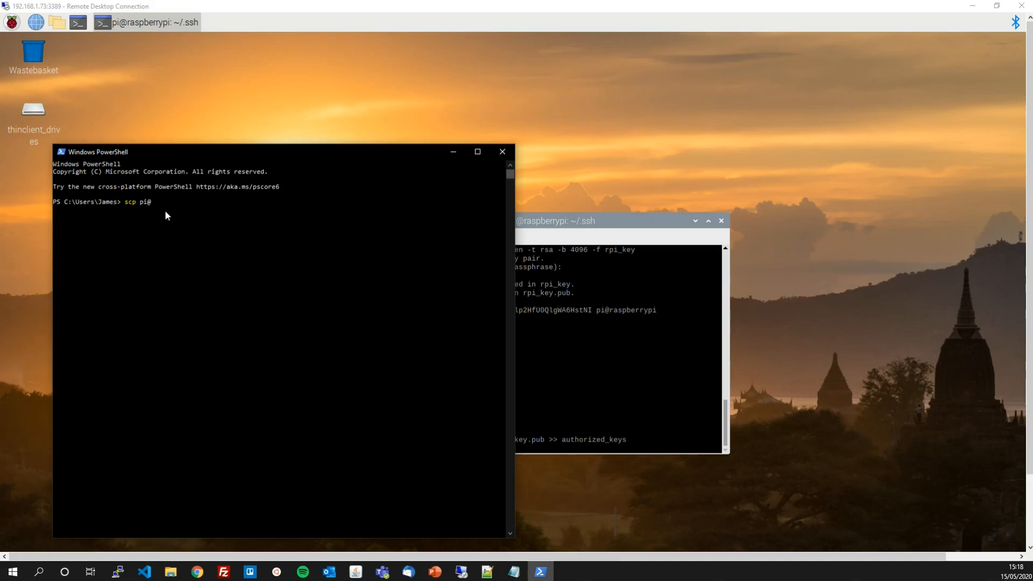
text(192)
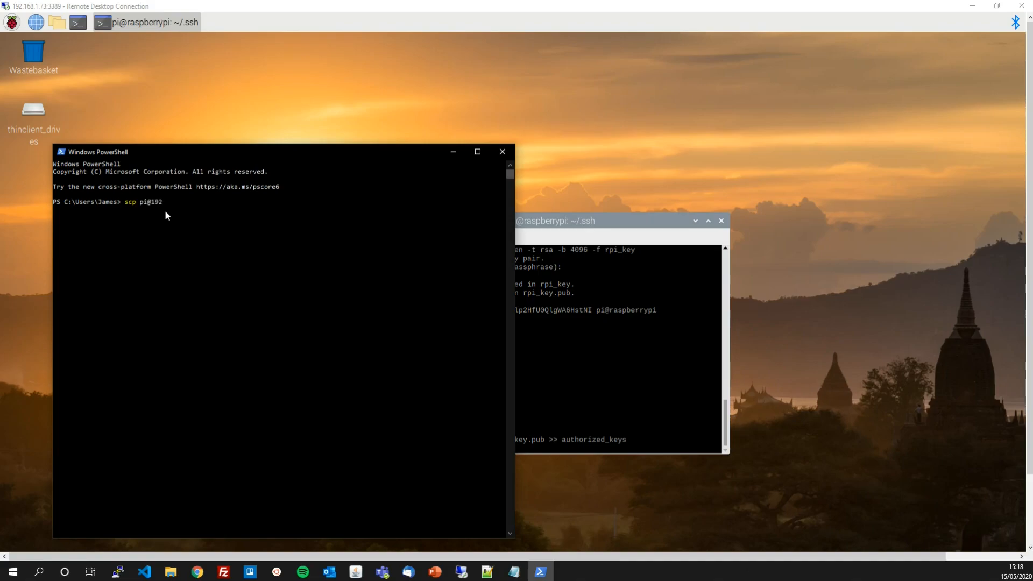
text(.168.)
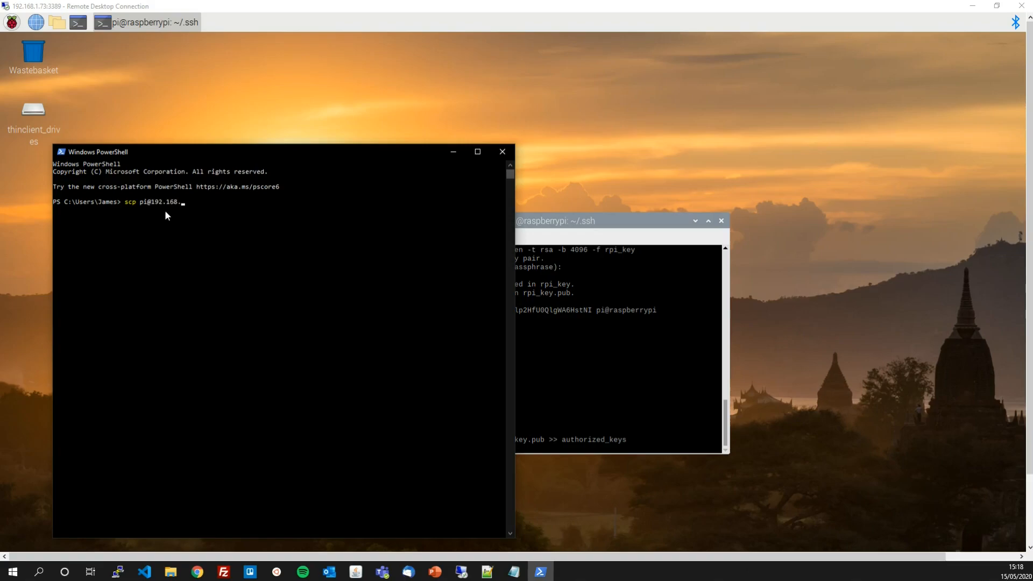
text(1.7)
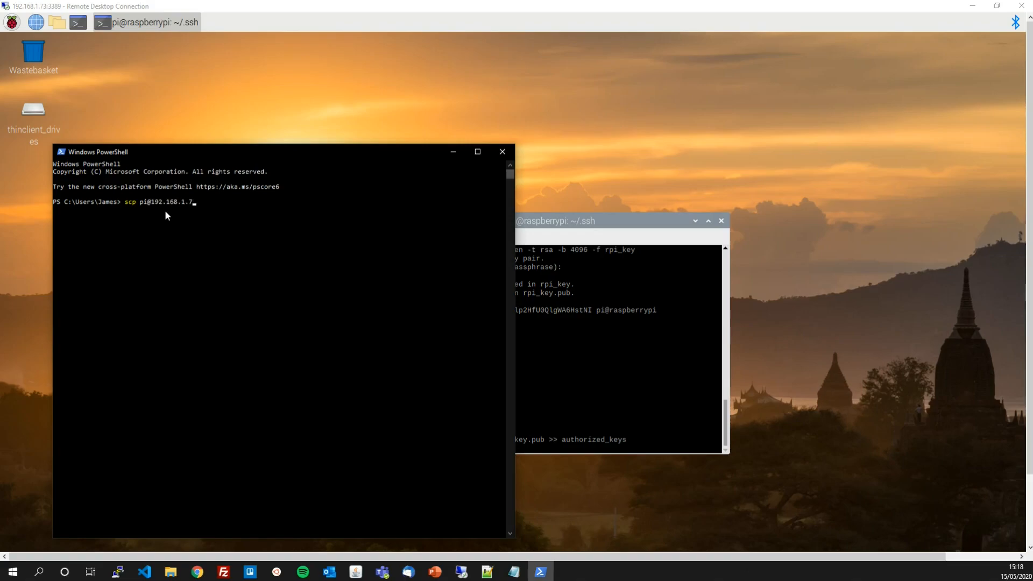
text(3:)
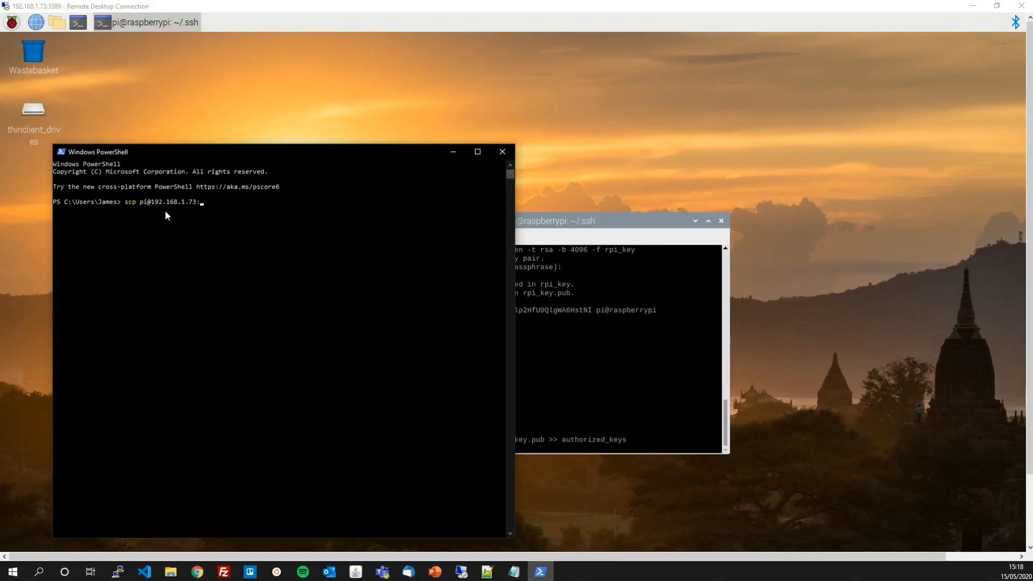
text(home/)
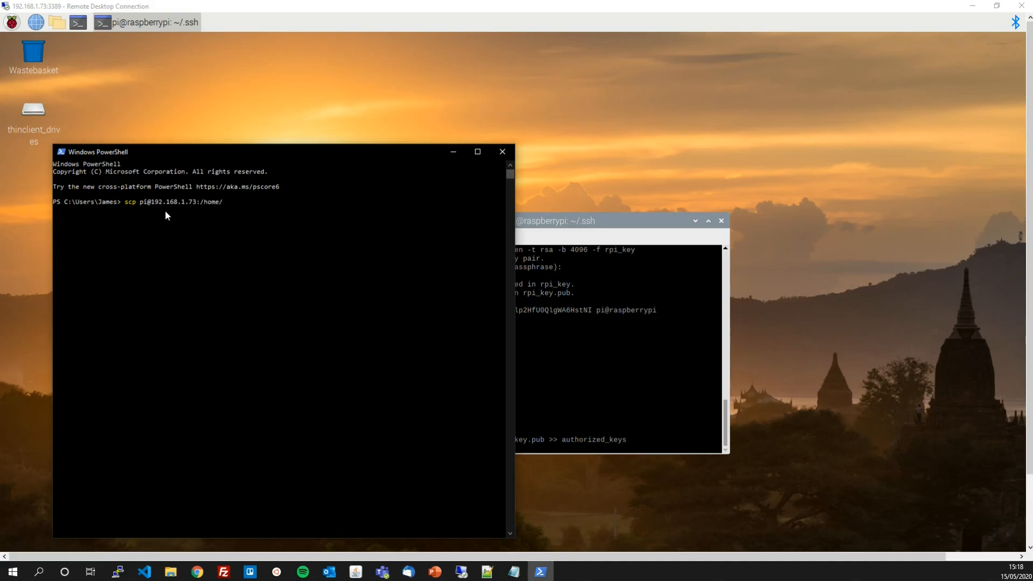
text(pi/)
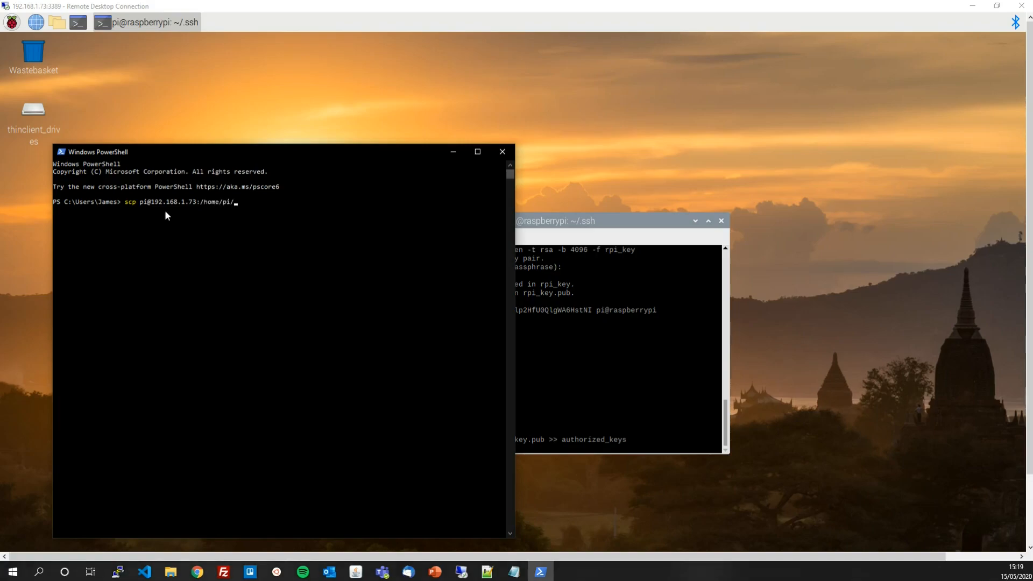
text(.ssh/)
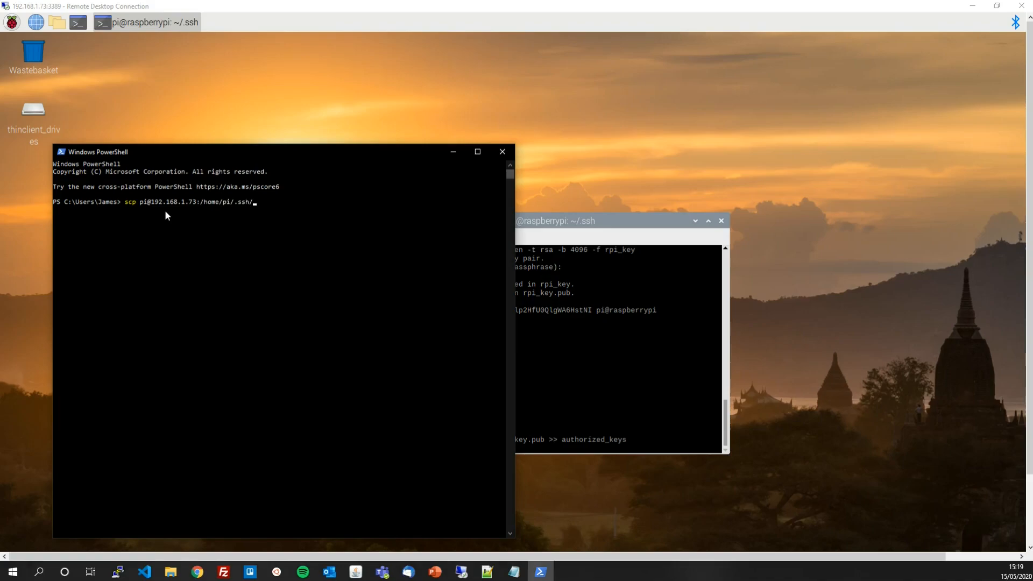
text(rpi_key ./)
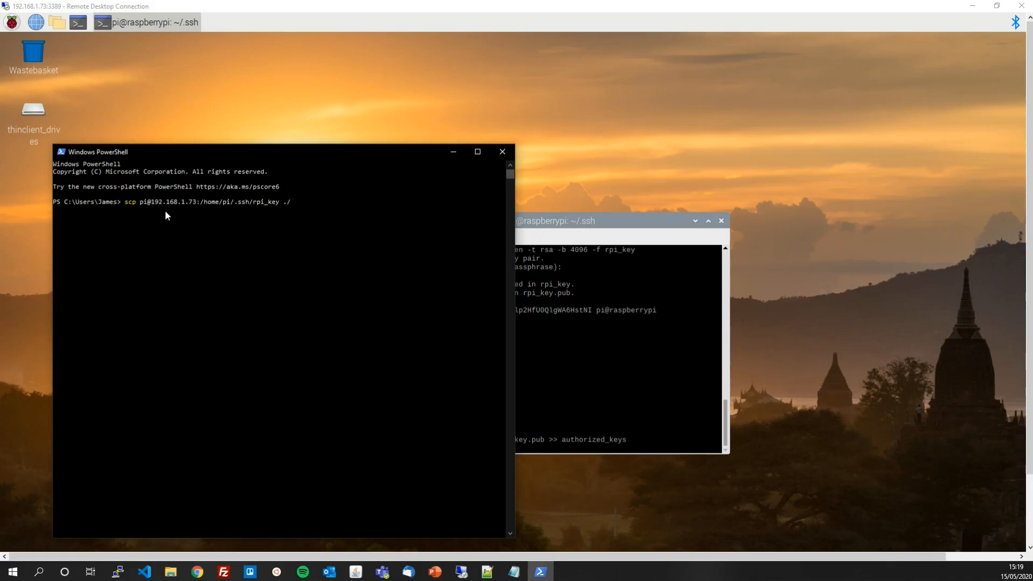
text(.ssh)
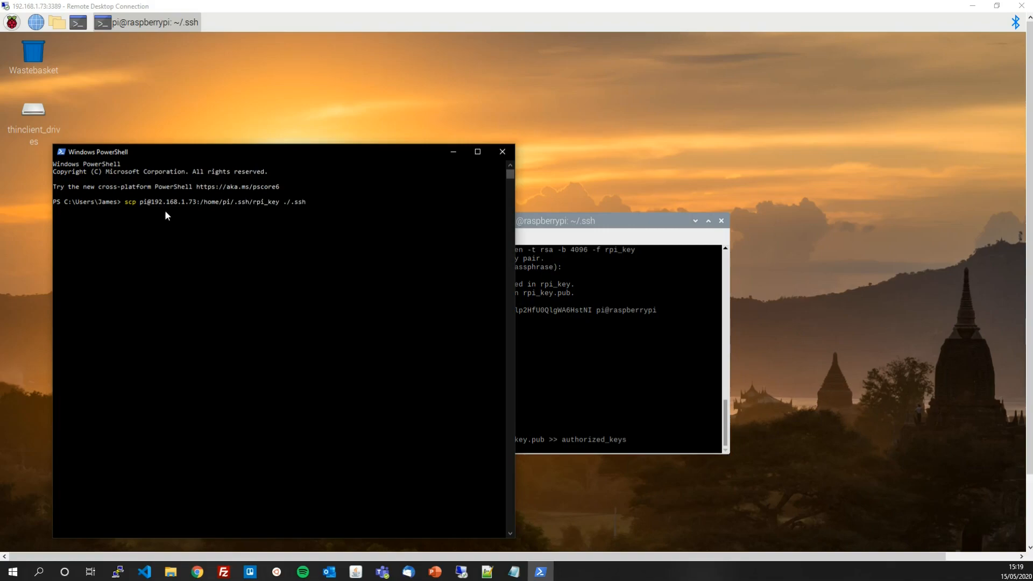
text(/)
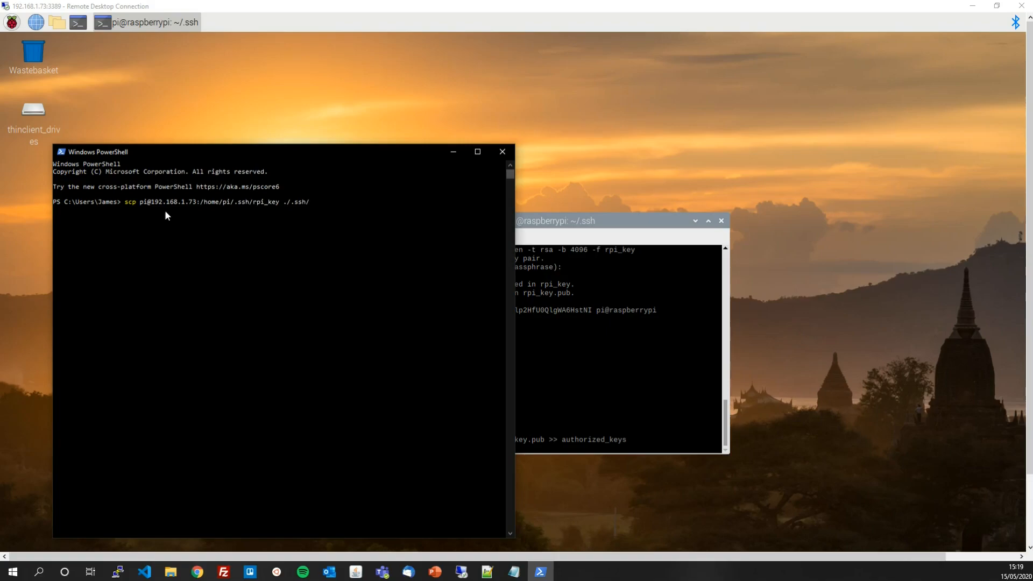
text(rpi_)
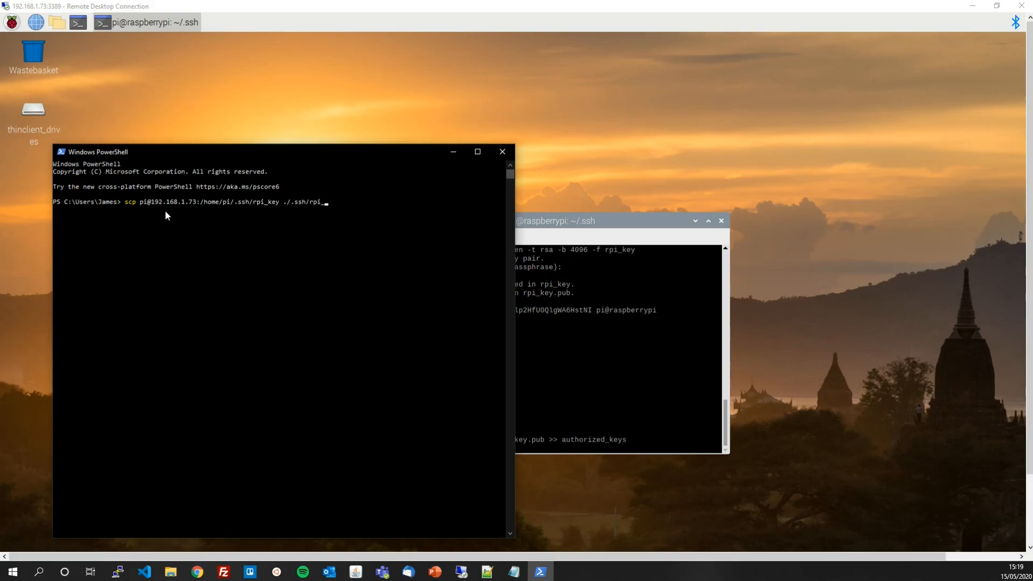
text(key)
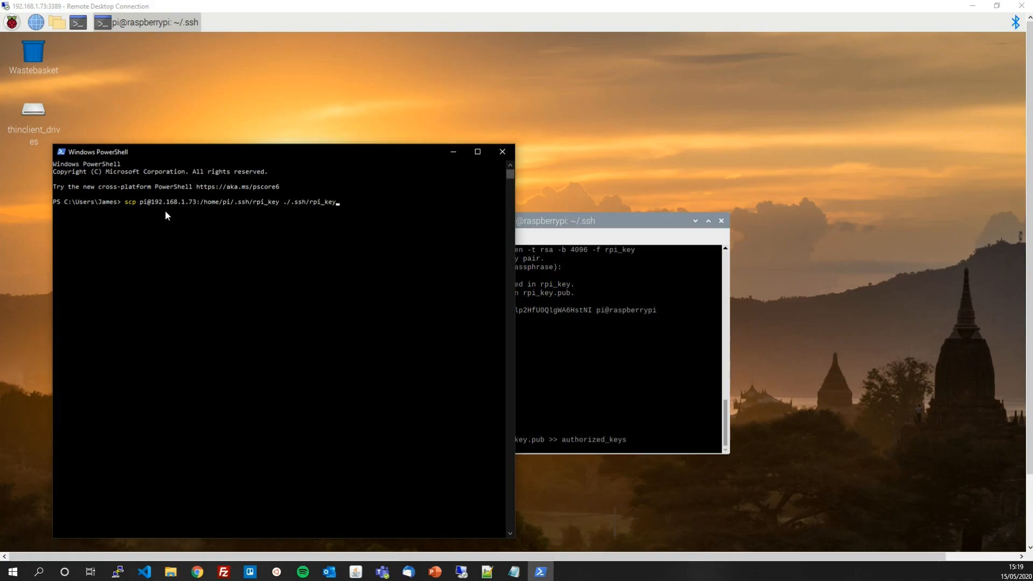
key(Return)
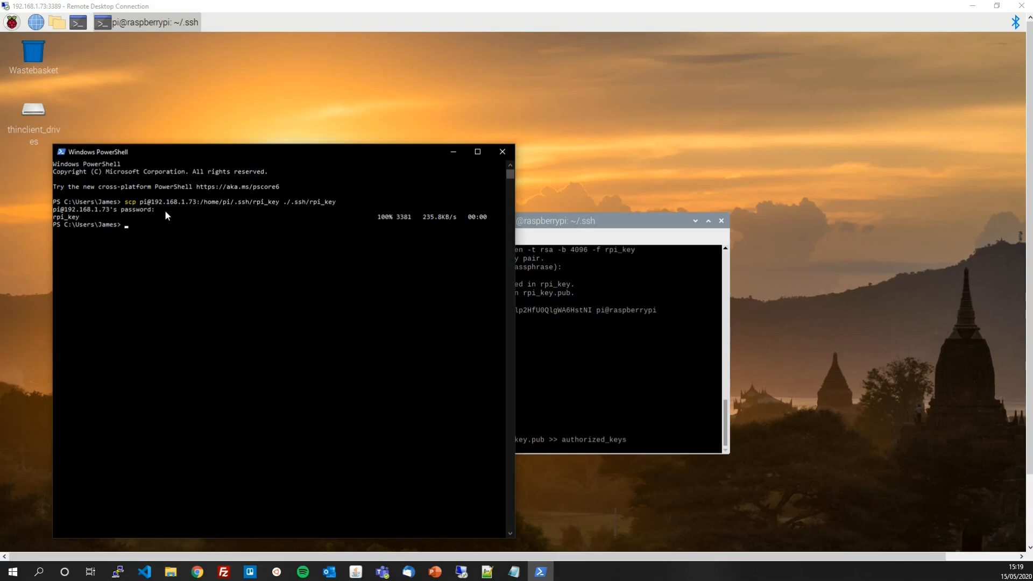
text(ssh pi)
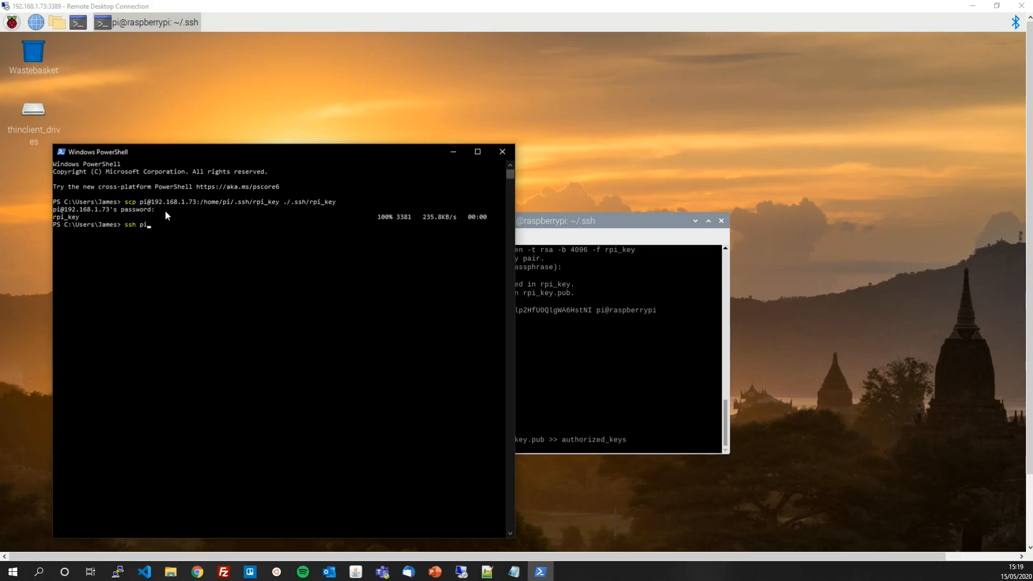
text(@)
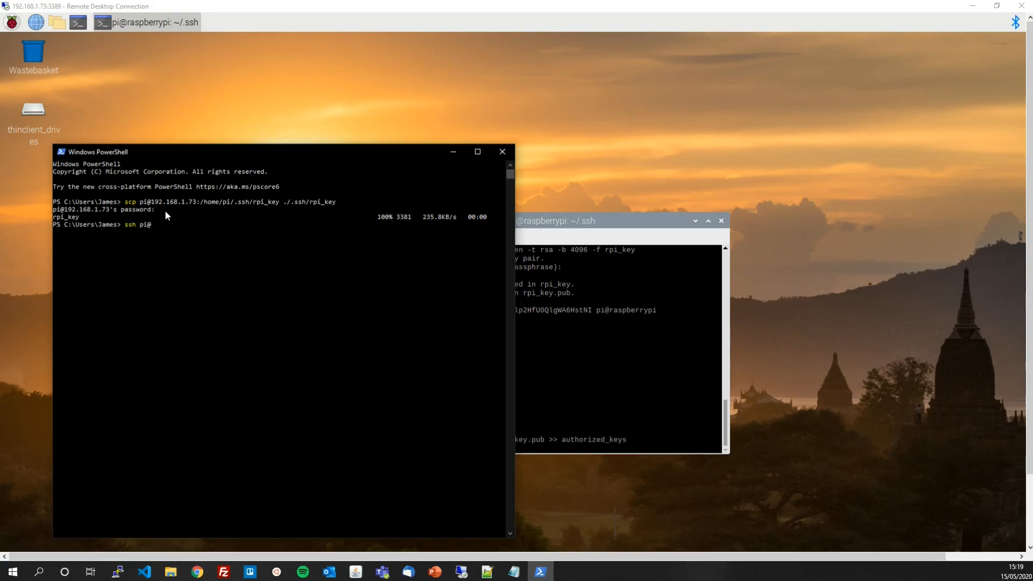
text(192.168)
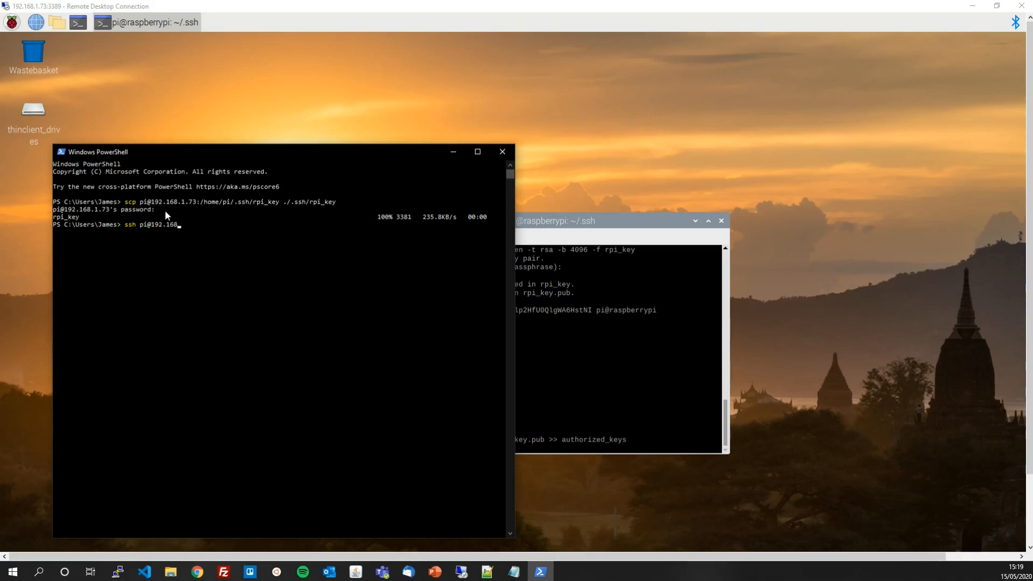
text(1.73)
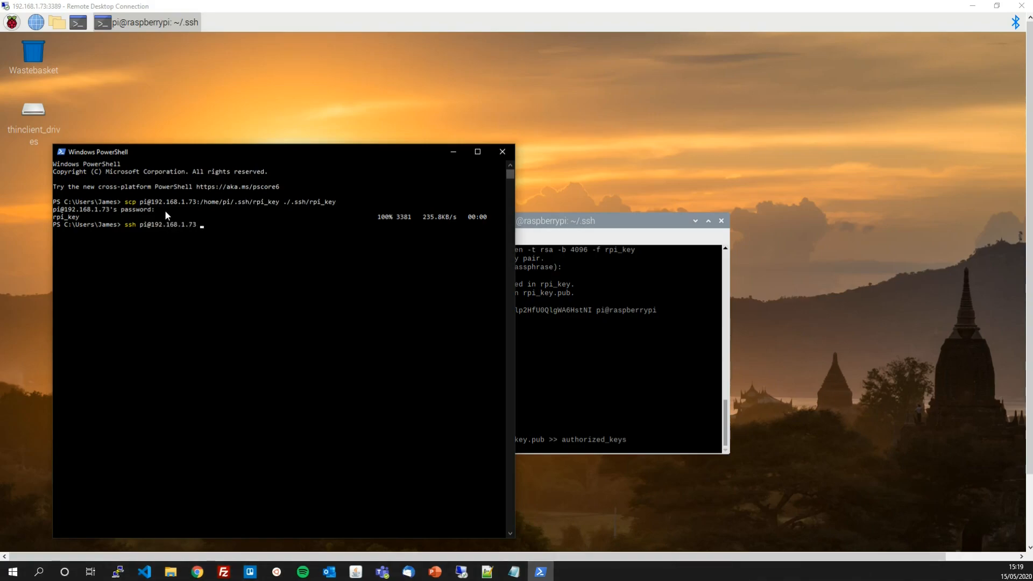
text(-i)
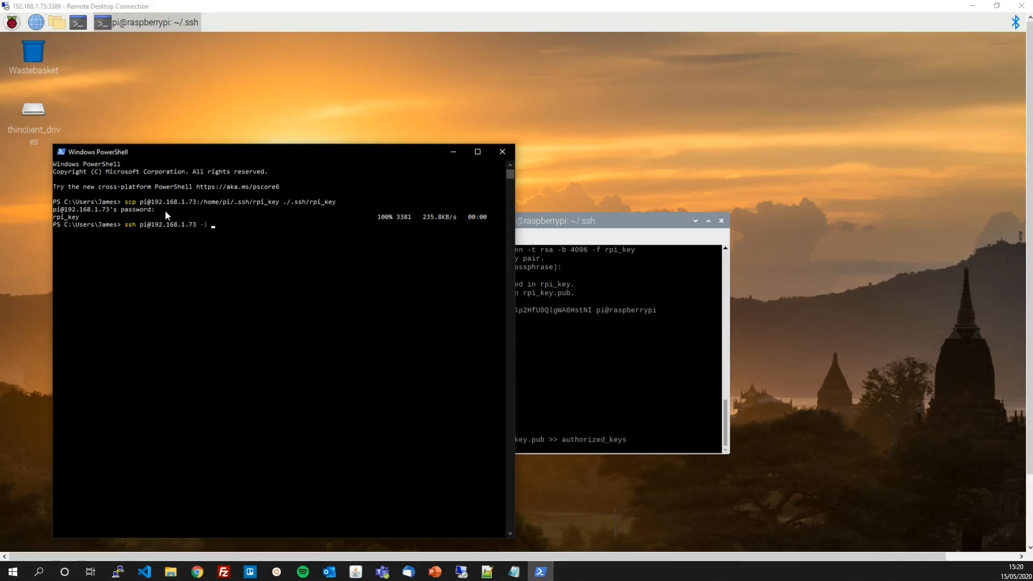
text(./)
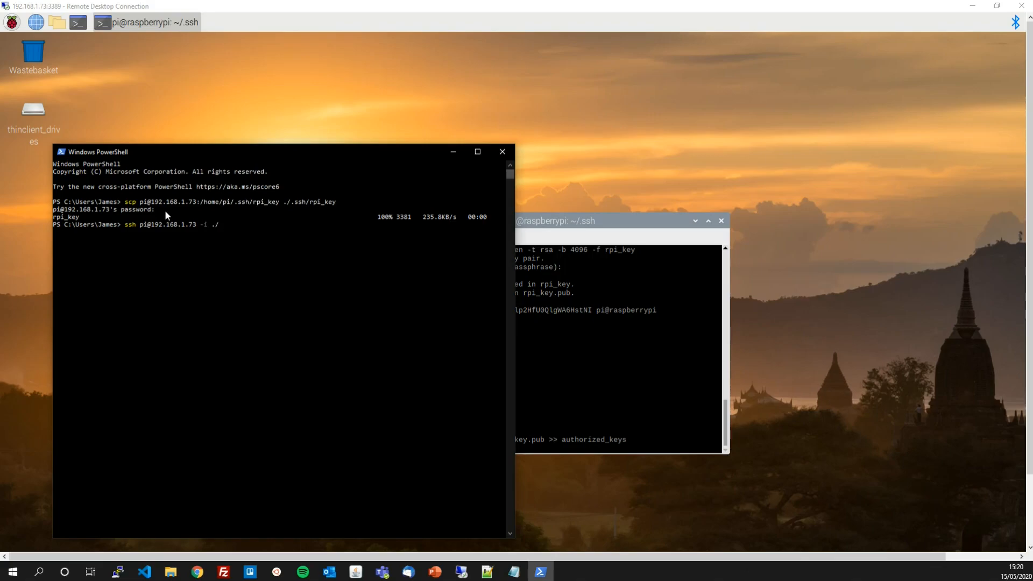
text(.ssh/)
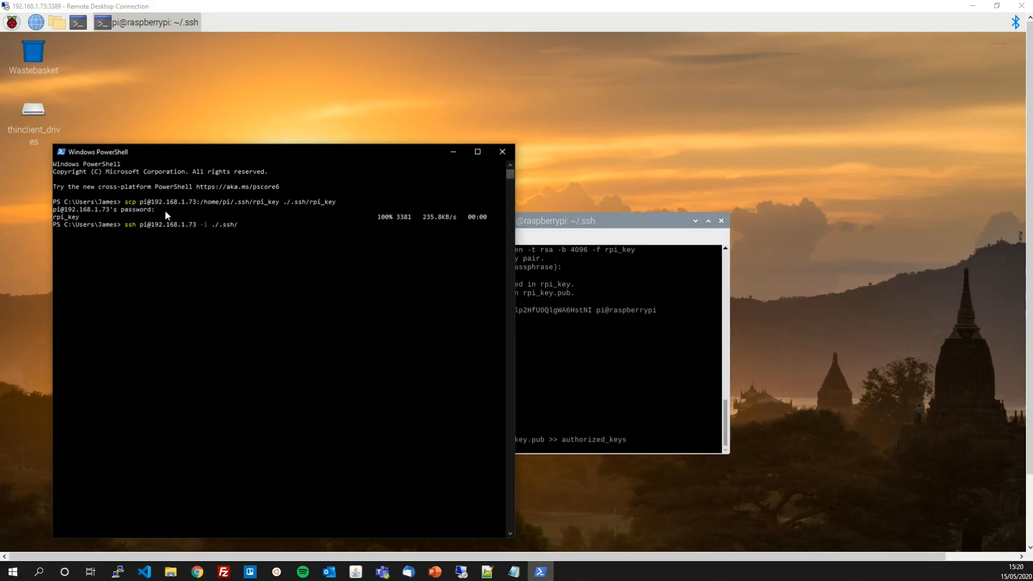
text(rpi_key)
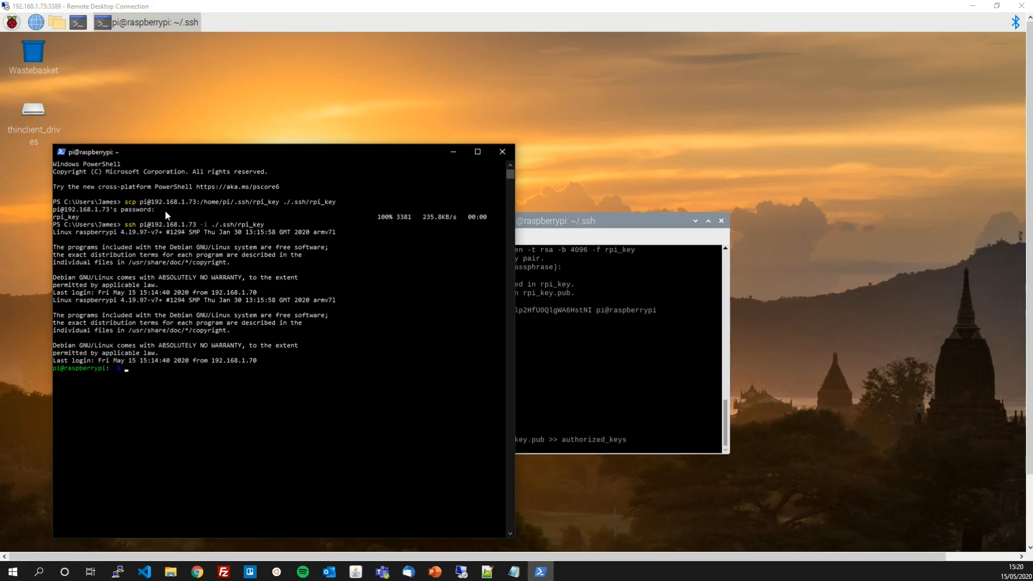
text(exit)
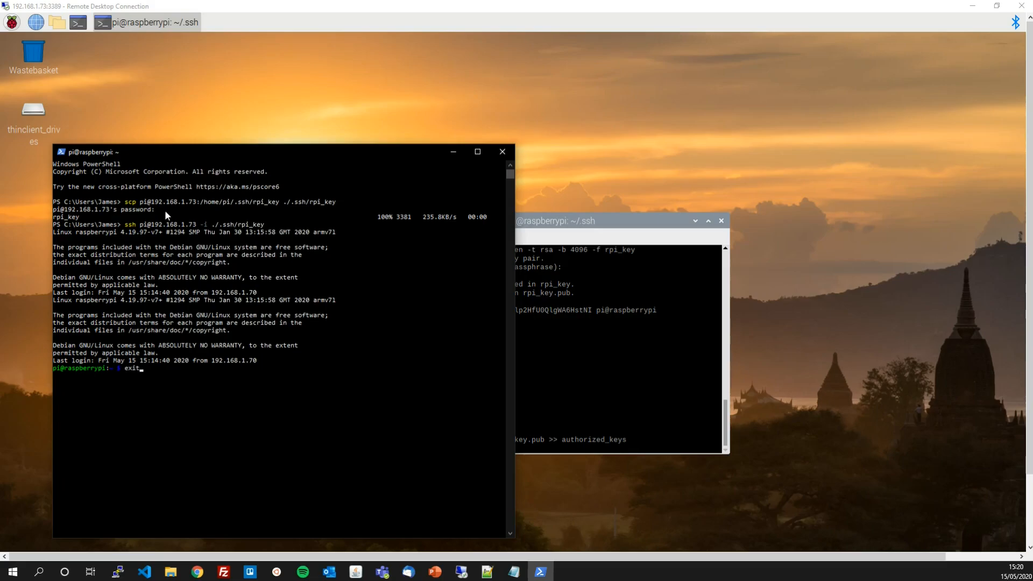
key(Return)
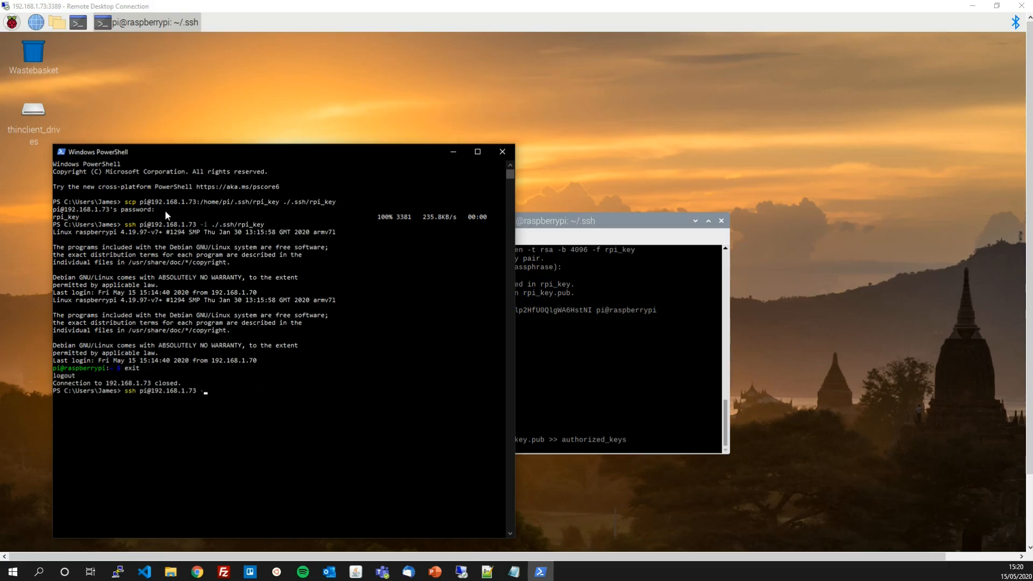
key(Return)
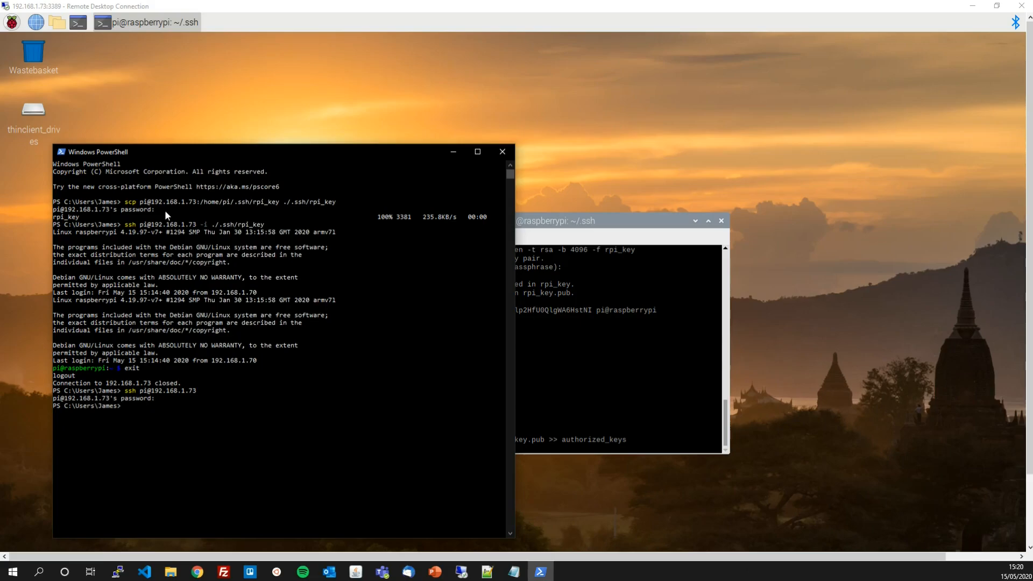
mouse_move(552, 310)
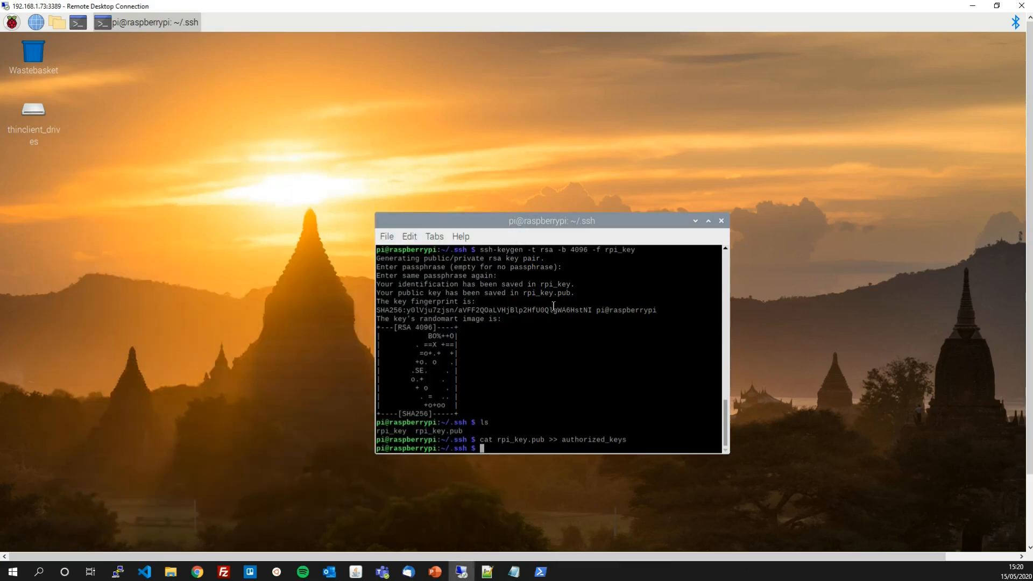
Open /etc/ssh/sshd_config in nano with sudo
text(sudo nano)
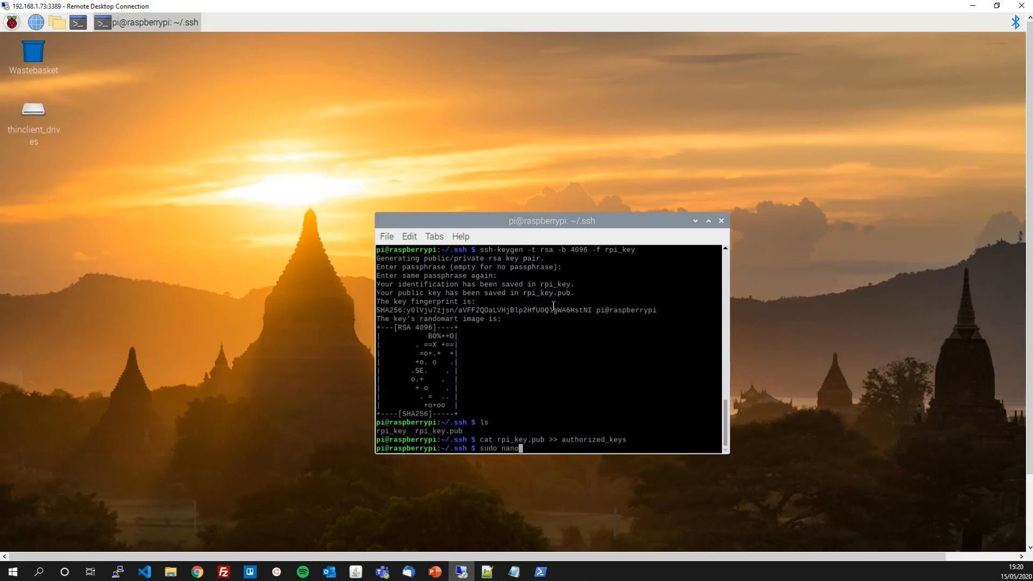
text(/et)
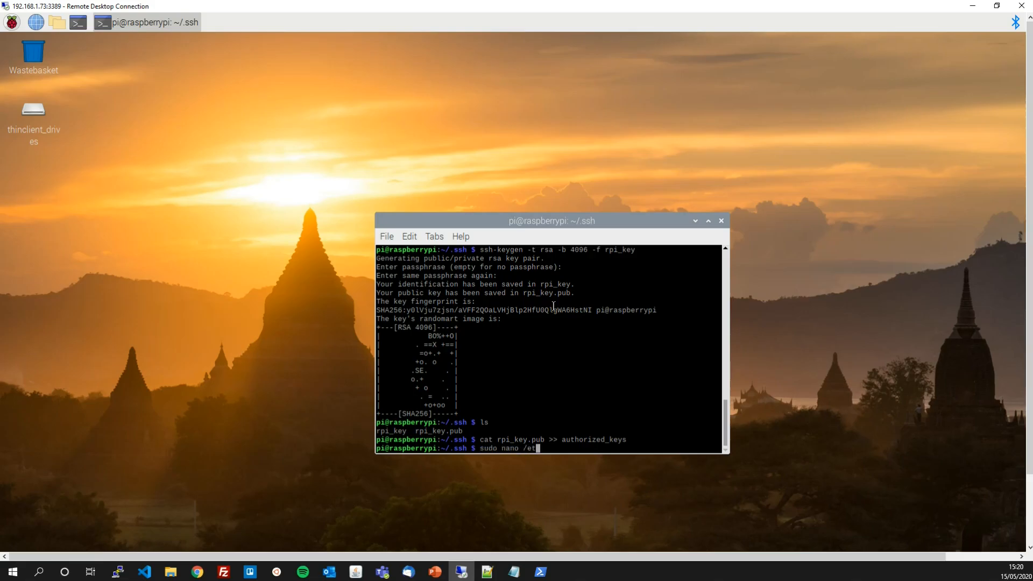
text(c/ssh/)
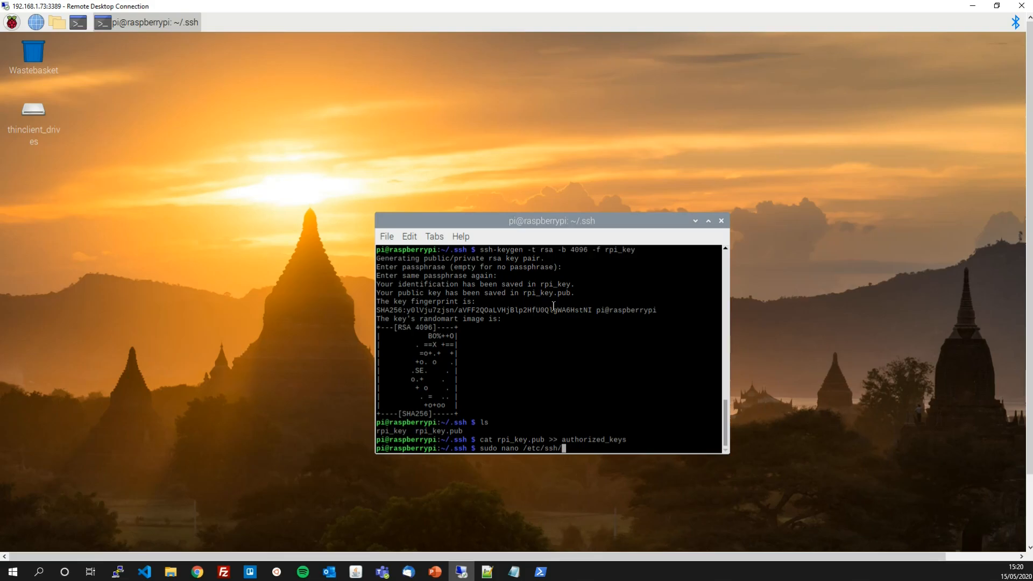
text(sshd_config)
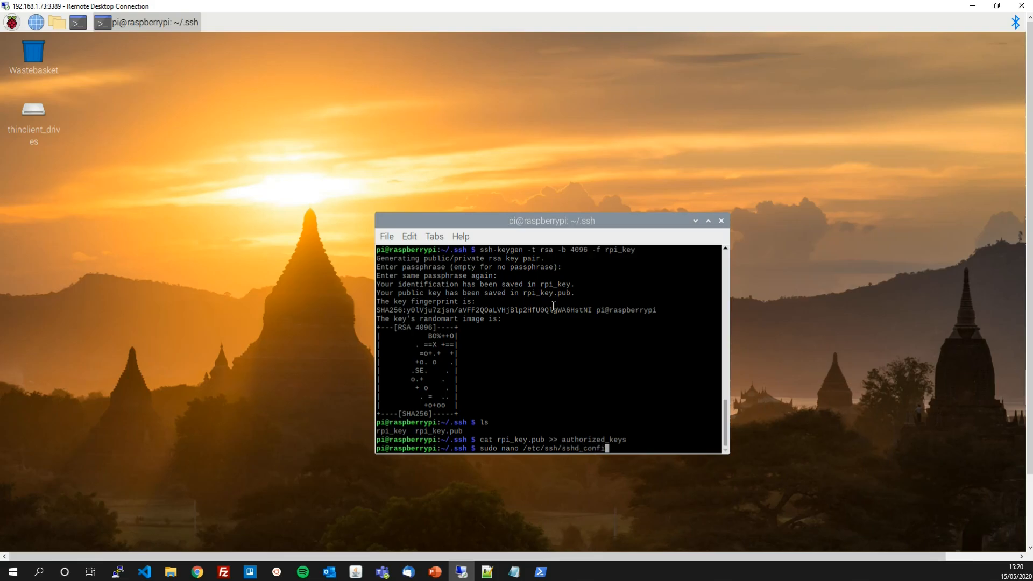
key(Return)
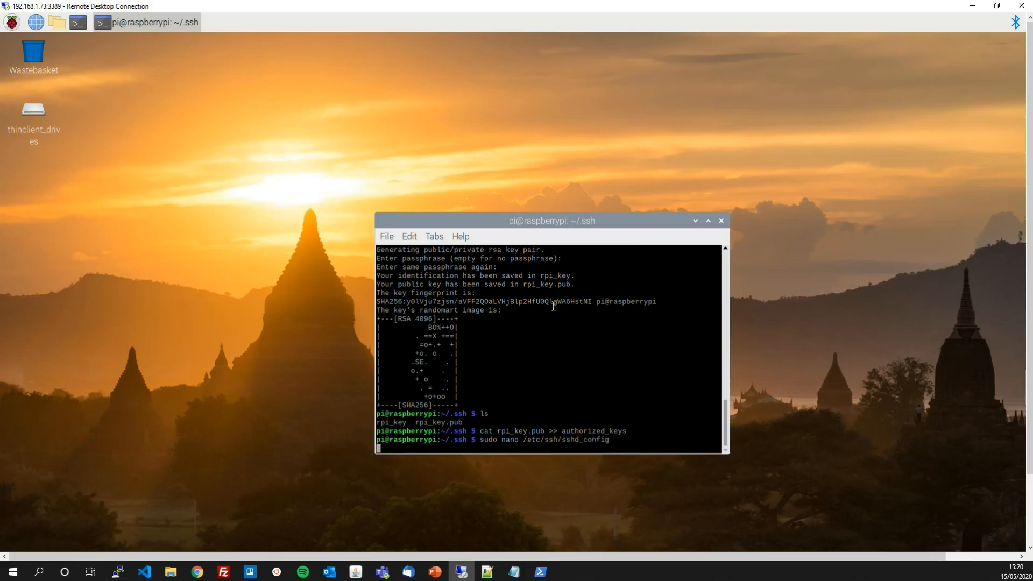
key(Return)
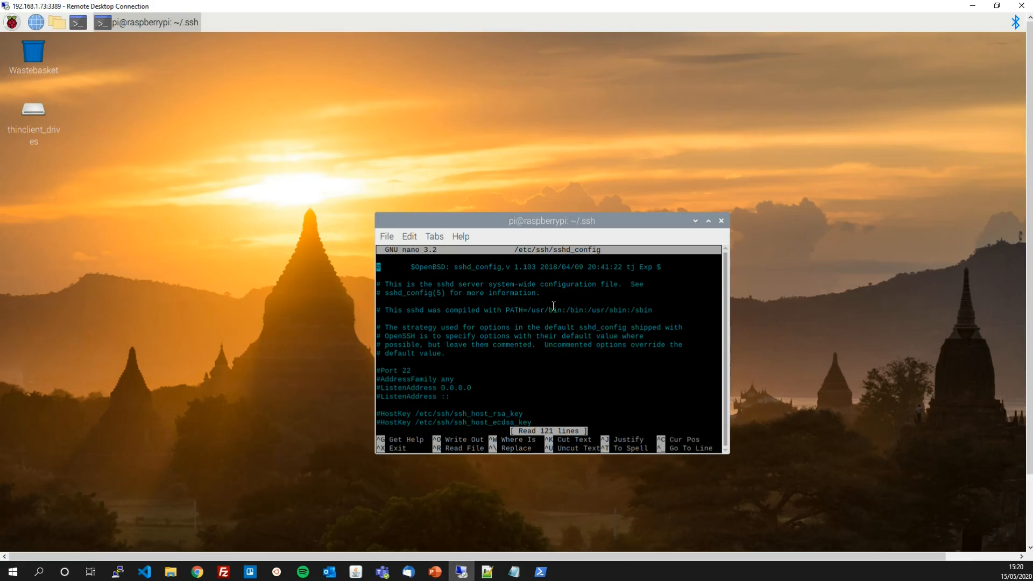
Uncomment PasswordAuthentication, set it to no, then save and exit nano
scroll(down, 3)
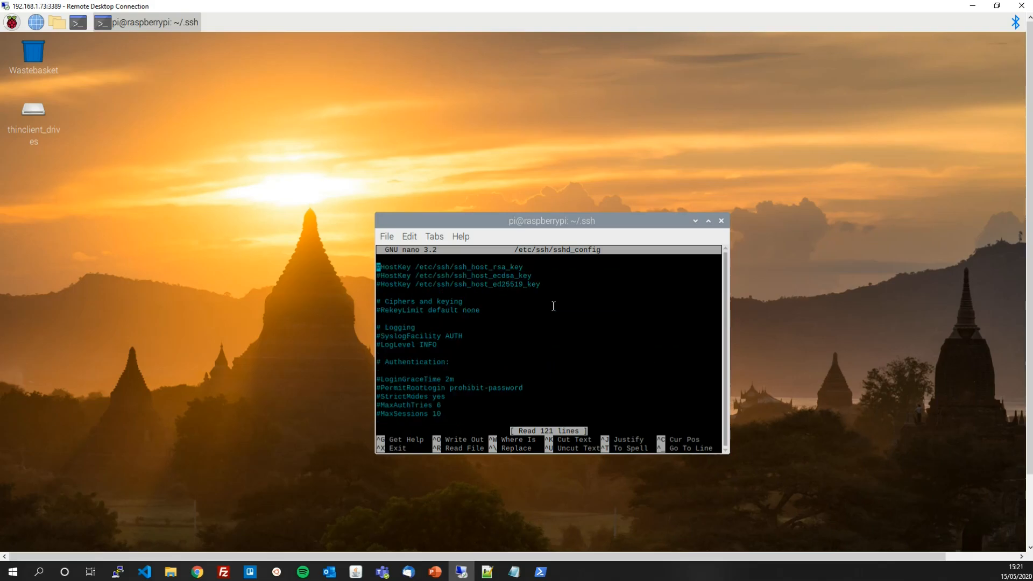
scroll(down, 3)
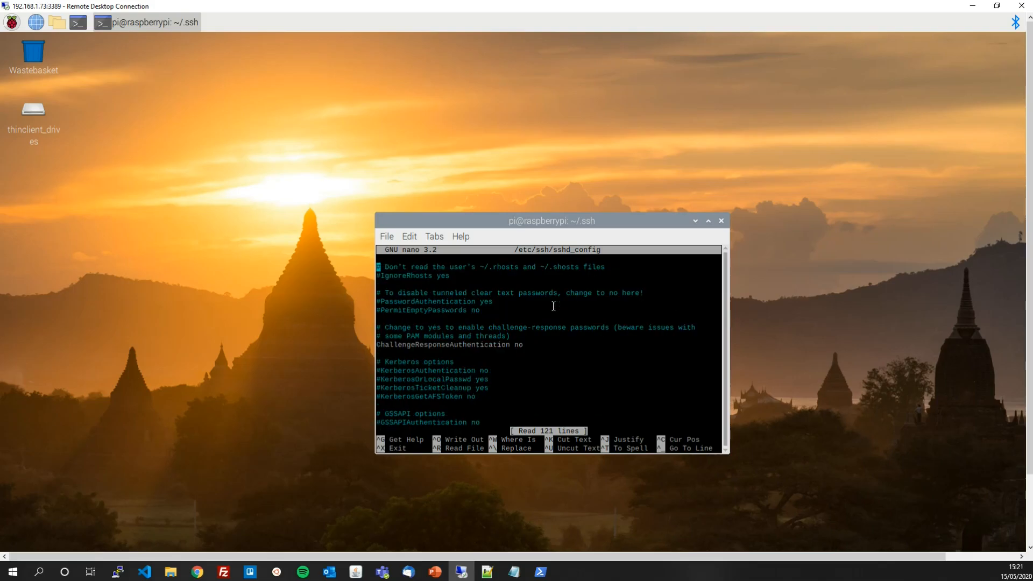
key(Down)
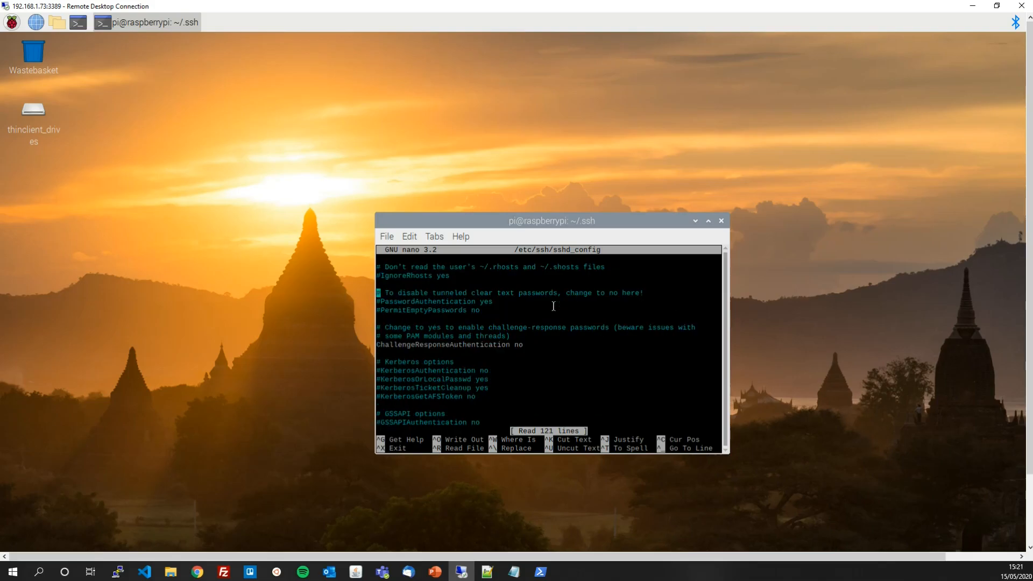
key(Down)
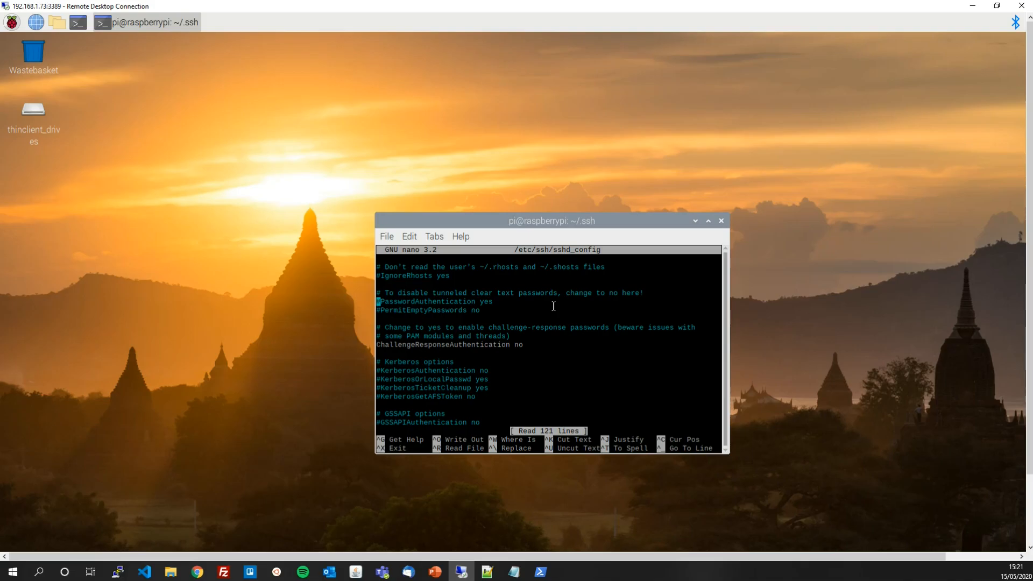
key(Delete)
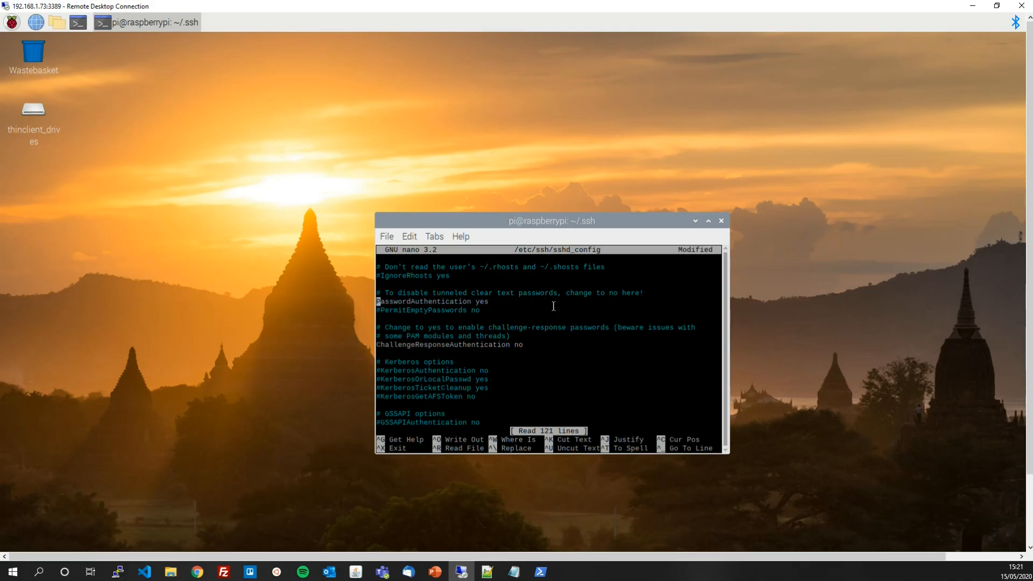
text(no)
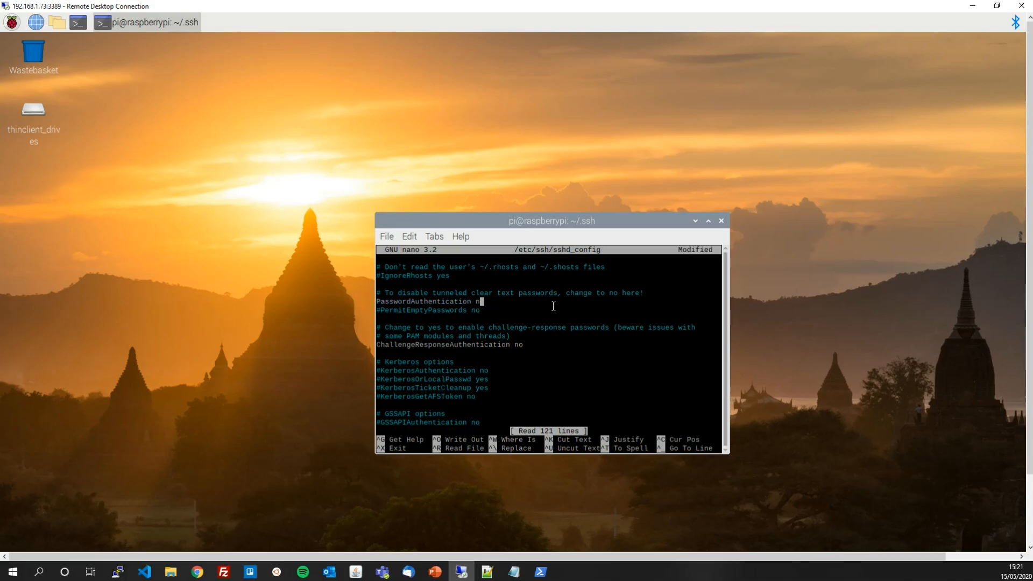
key(ctrl+o)
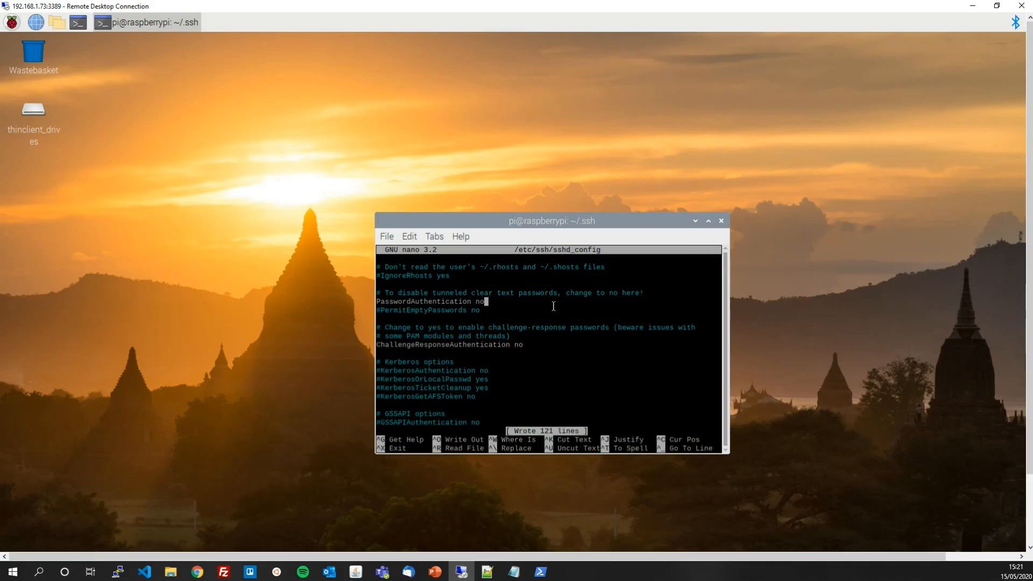
key(ctrl+x)
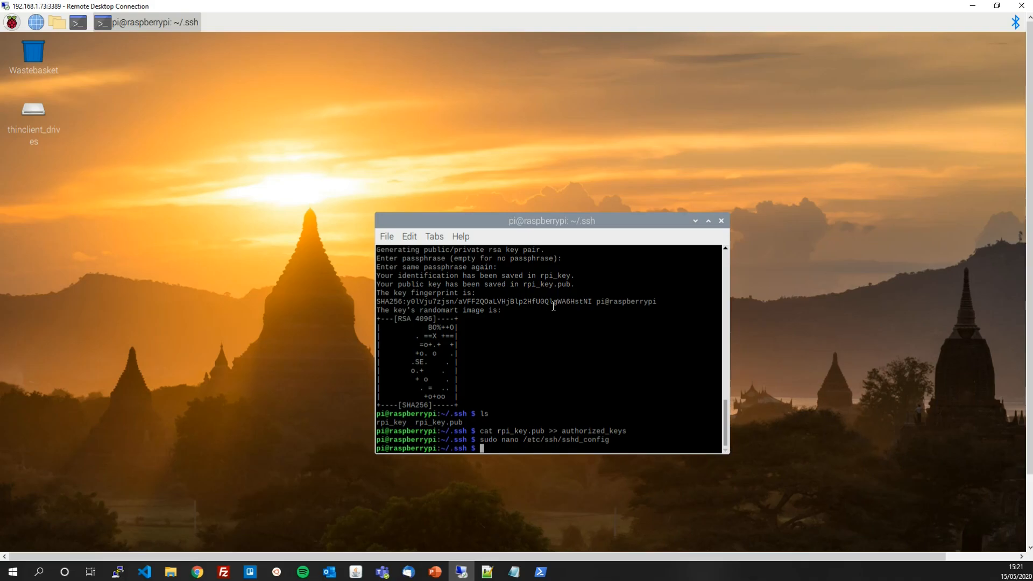
Run sudo service ssh restart to apply the new SSH configuration
text(sudo serice)
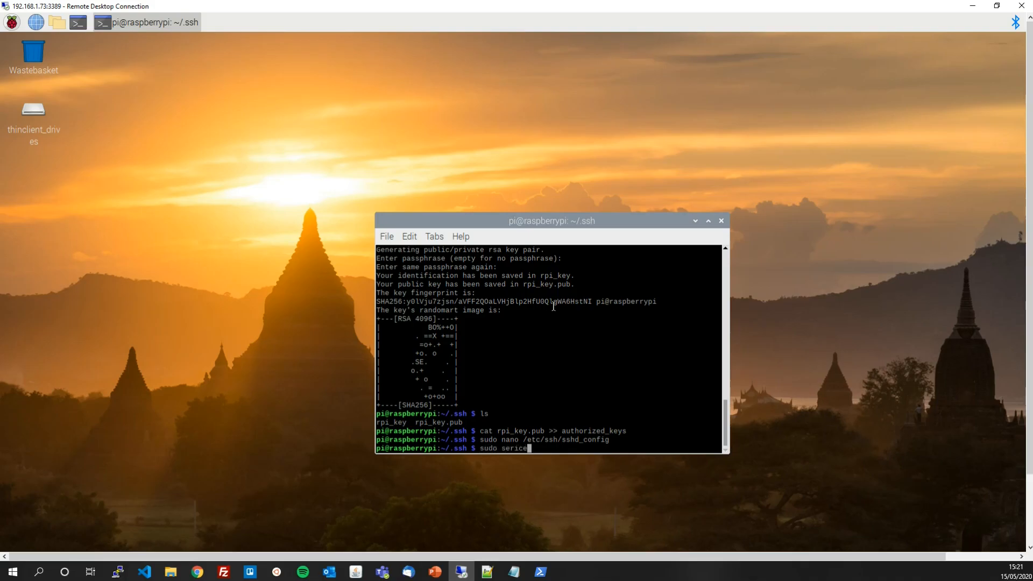
key(BackSpace)
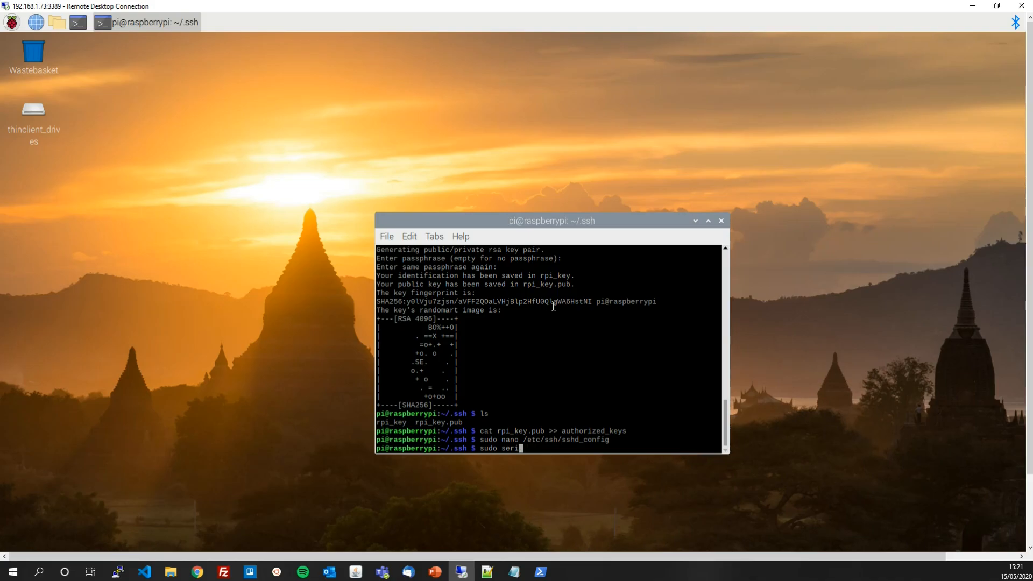
text(vice)
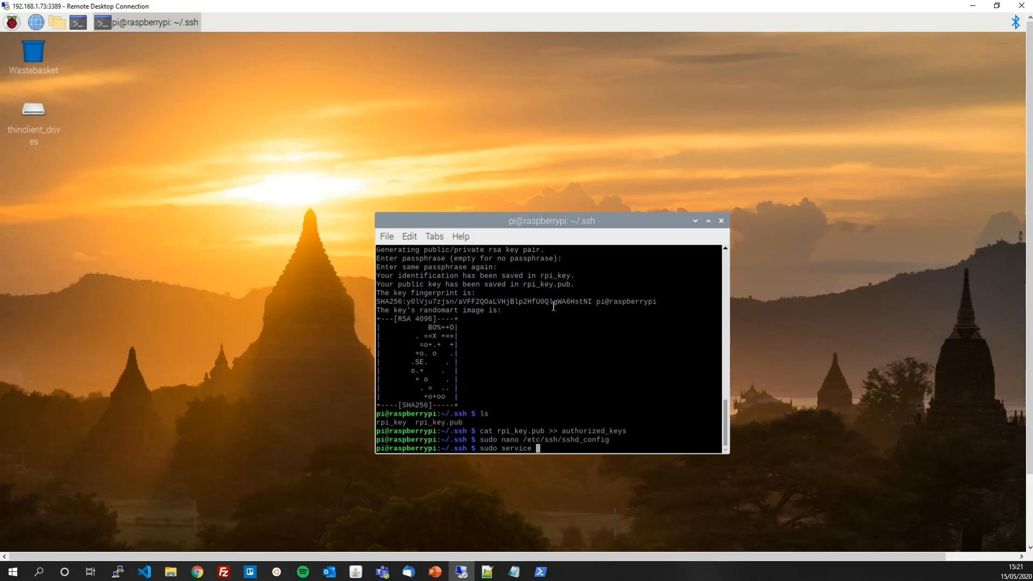
key(Return)
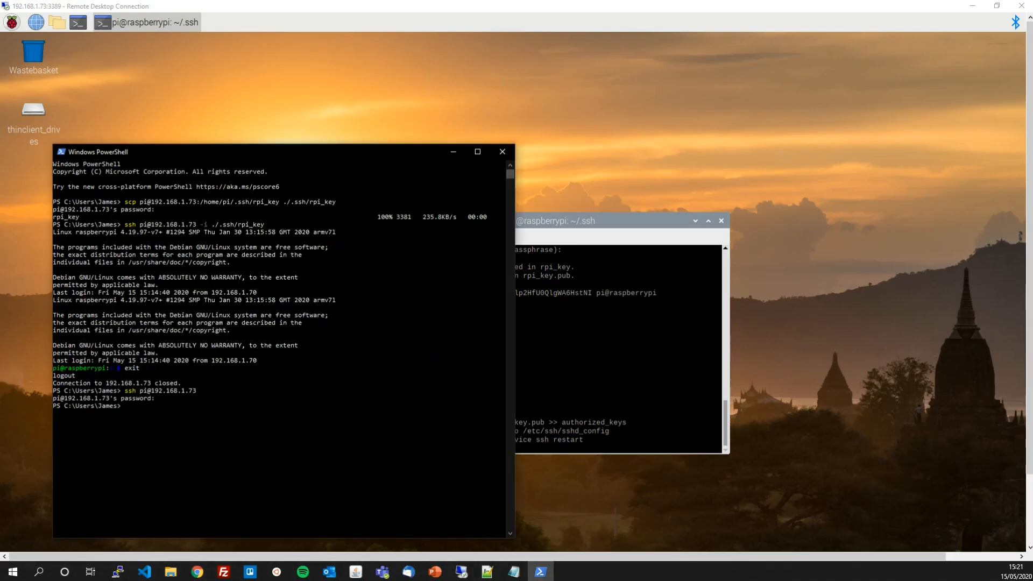
drag(264, 152, 276, 72)
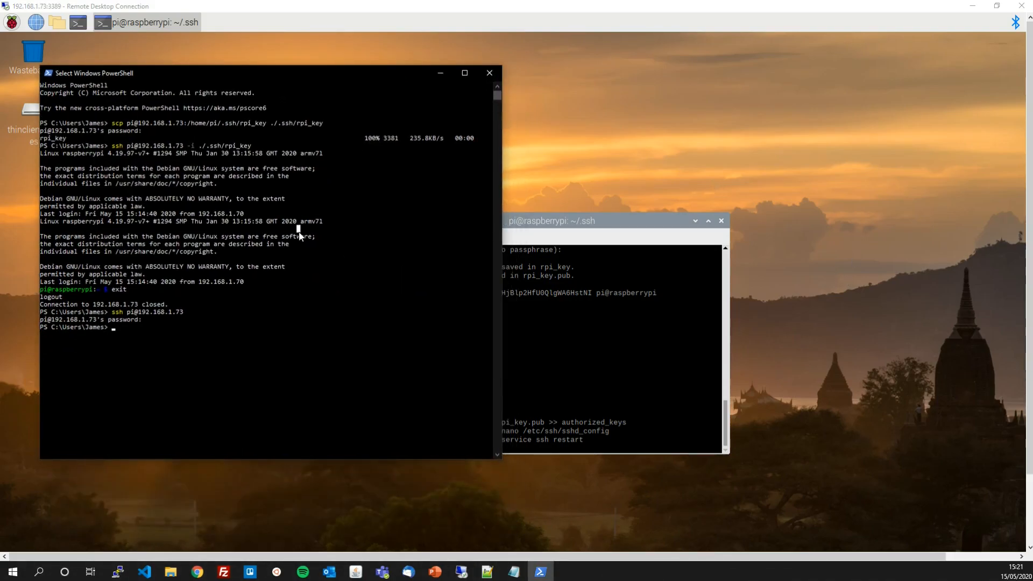
text(ssh pi@192.168.1.73)
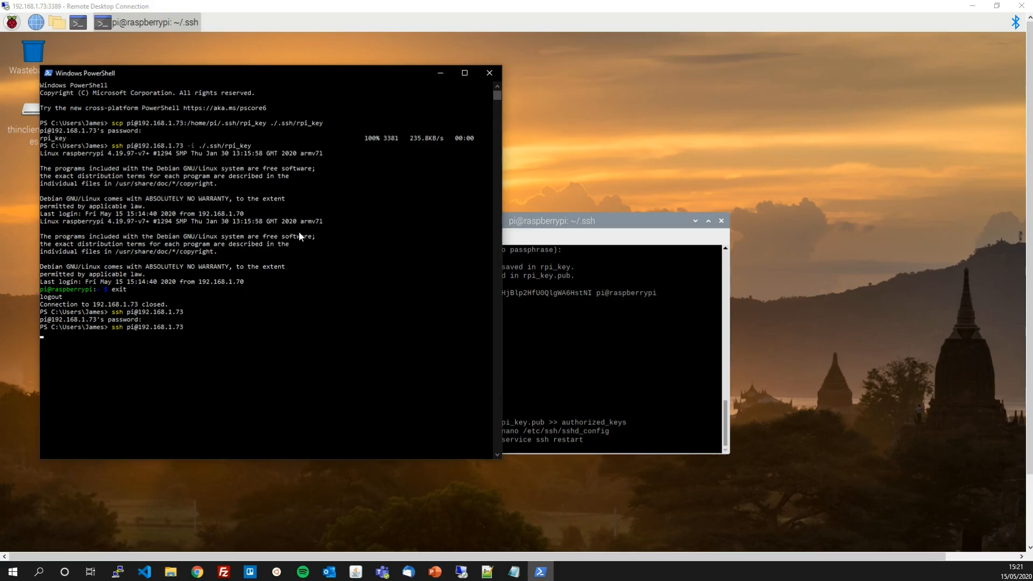
key(Return)
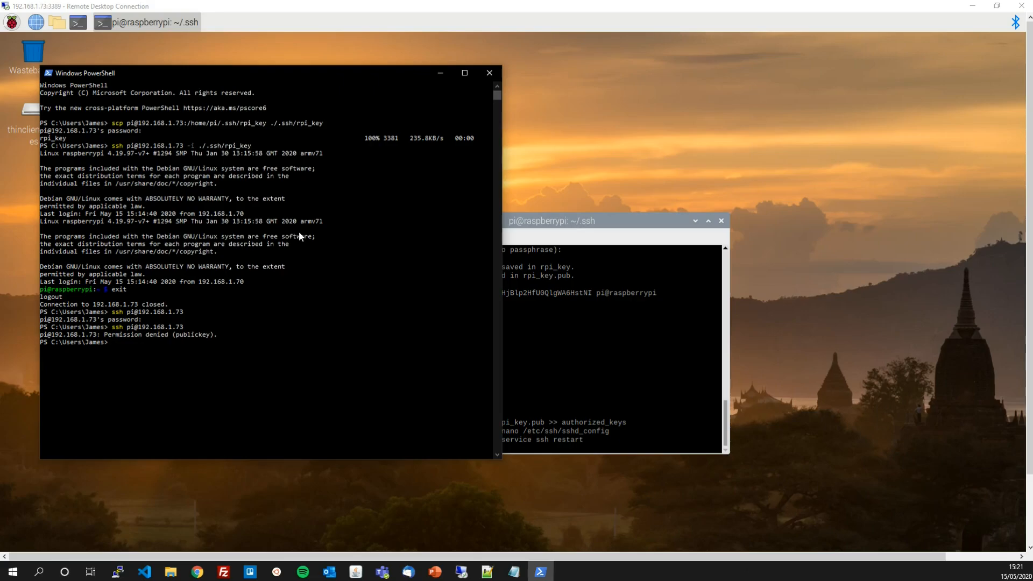
text(ssh pi@192.168.1.73 -i ./.ssh/rpi_key)
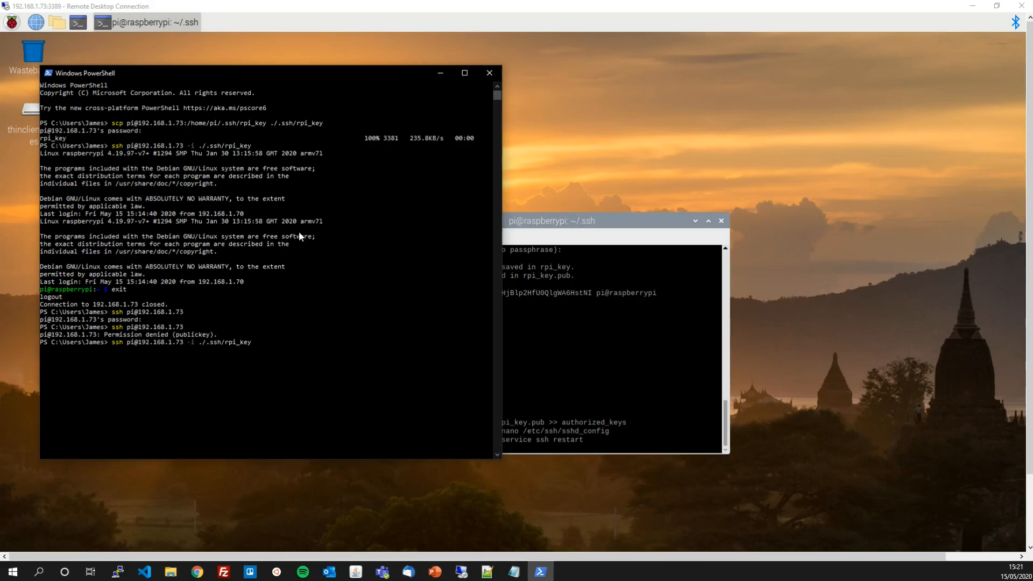
key(Return)
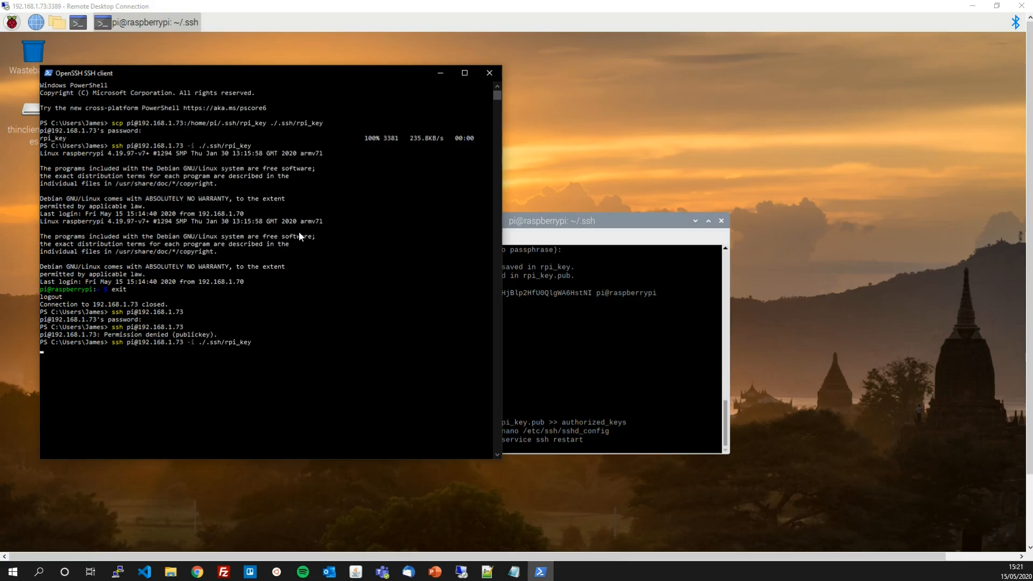
key(Return)
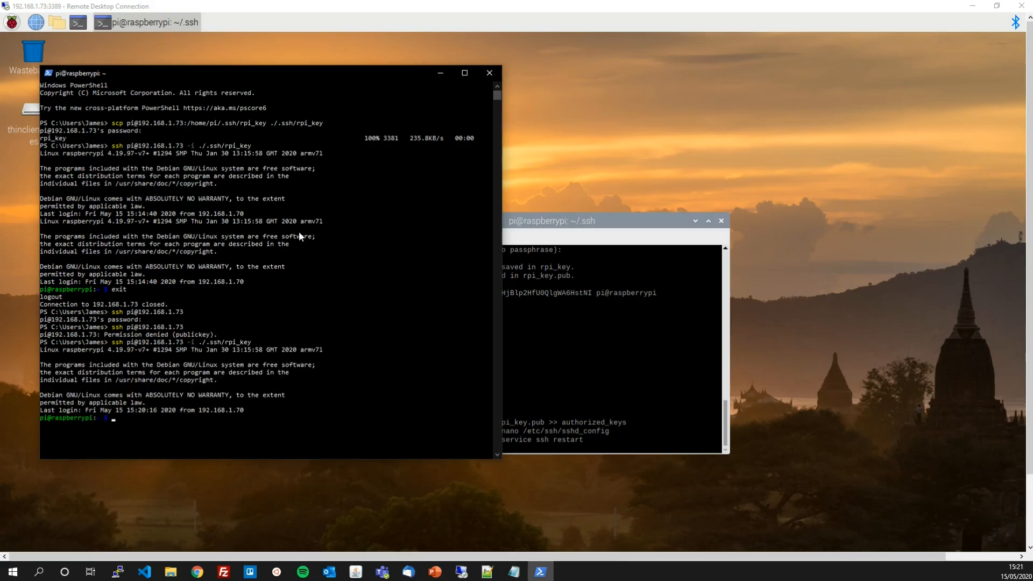